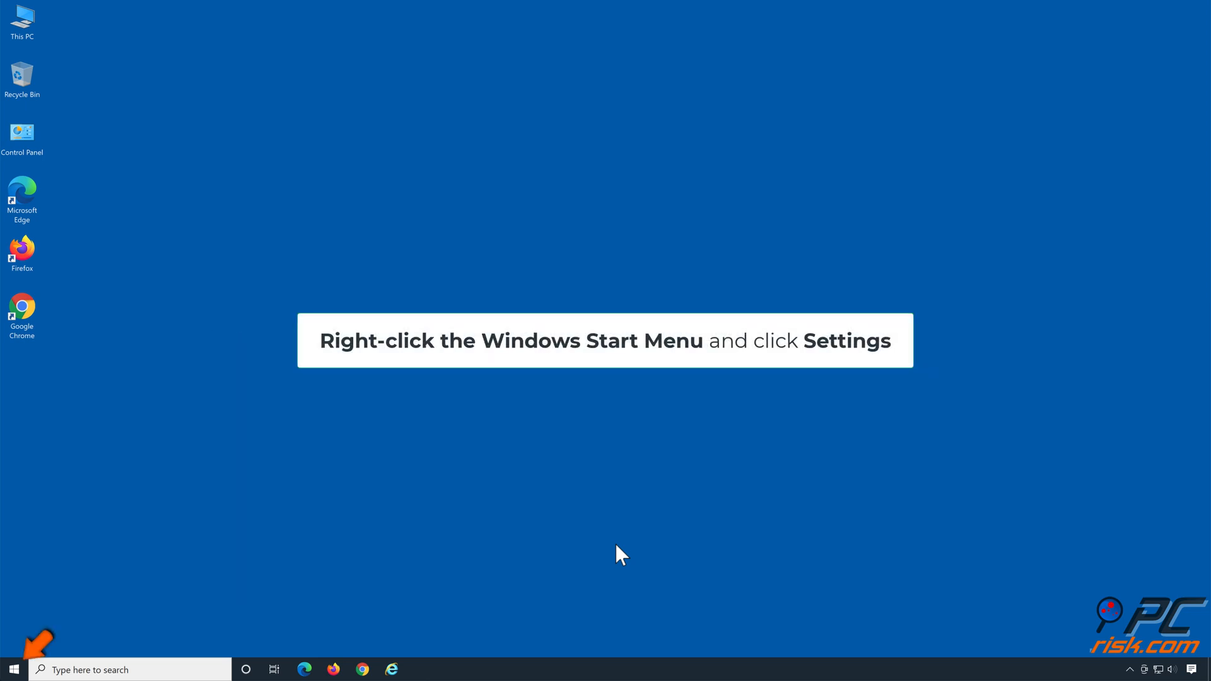
mouse_move(182, 626)
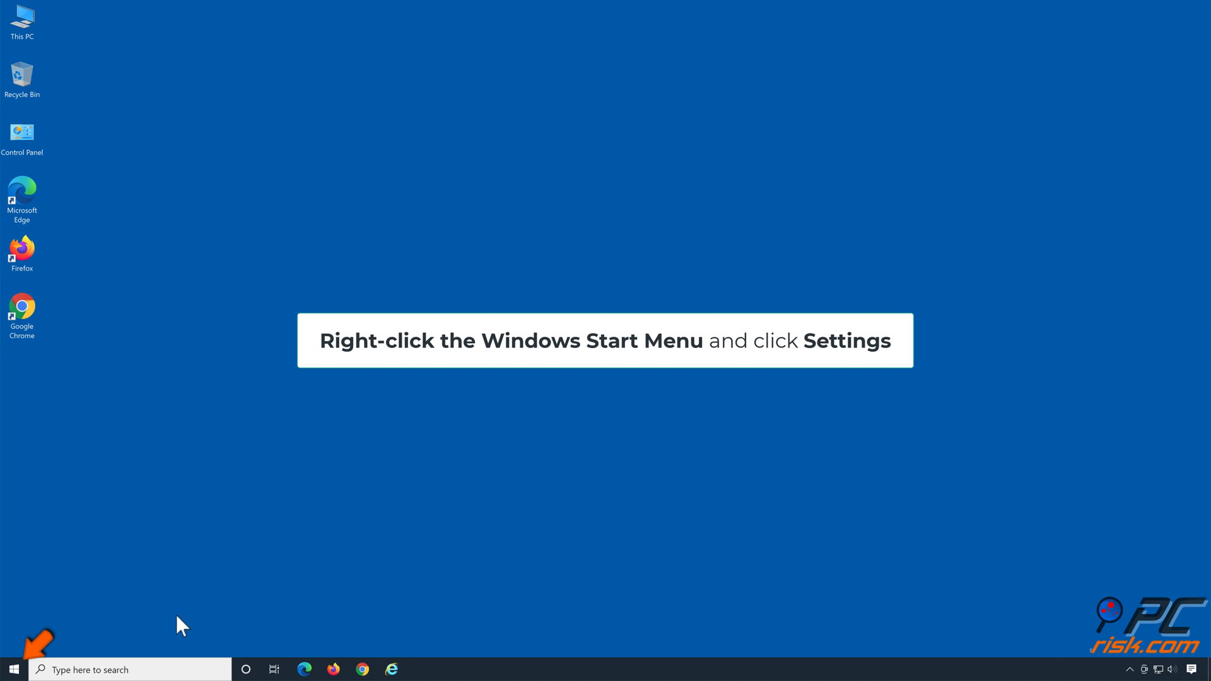
- Open Settings and go to Update & Security > Troubleshoot > Additional troubleshooters
right_click(11, 669)
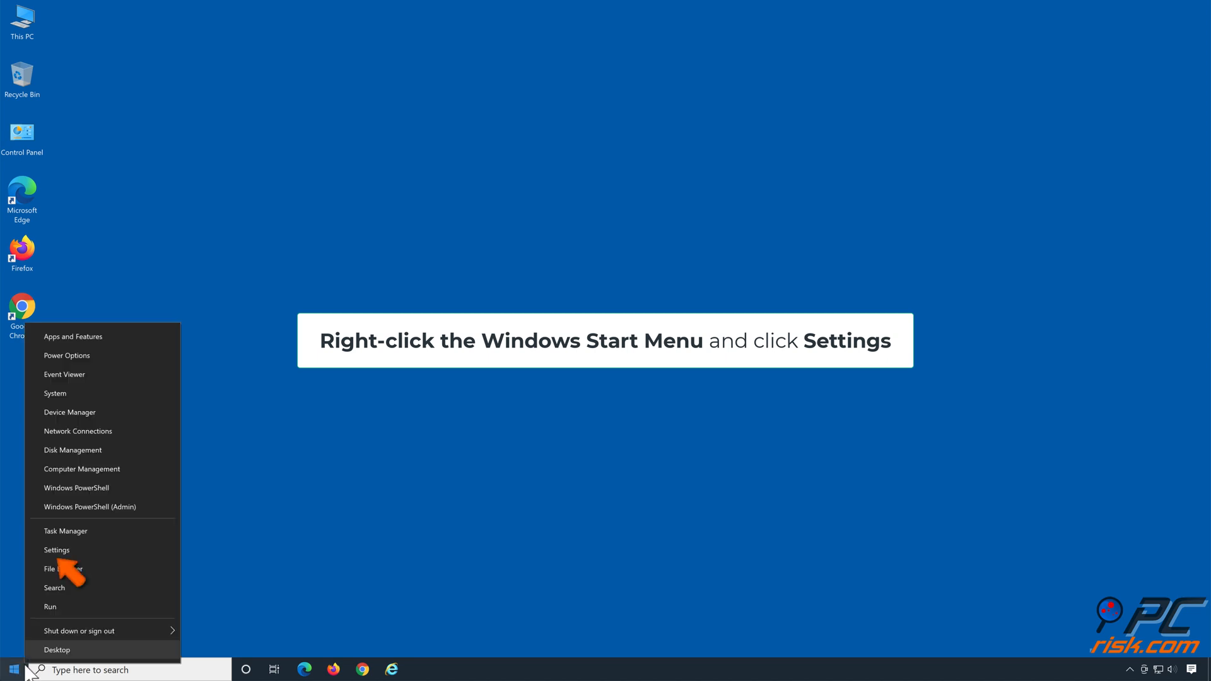
mouse_move(73, 558)
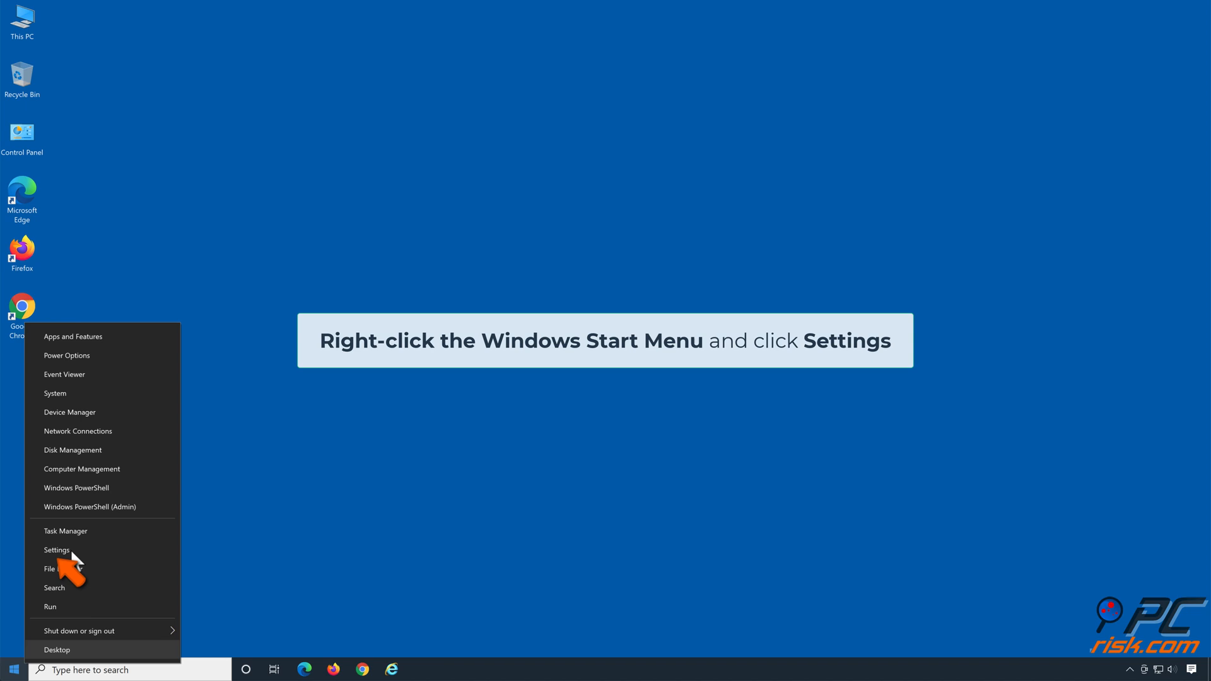
left_click(56, 550)
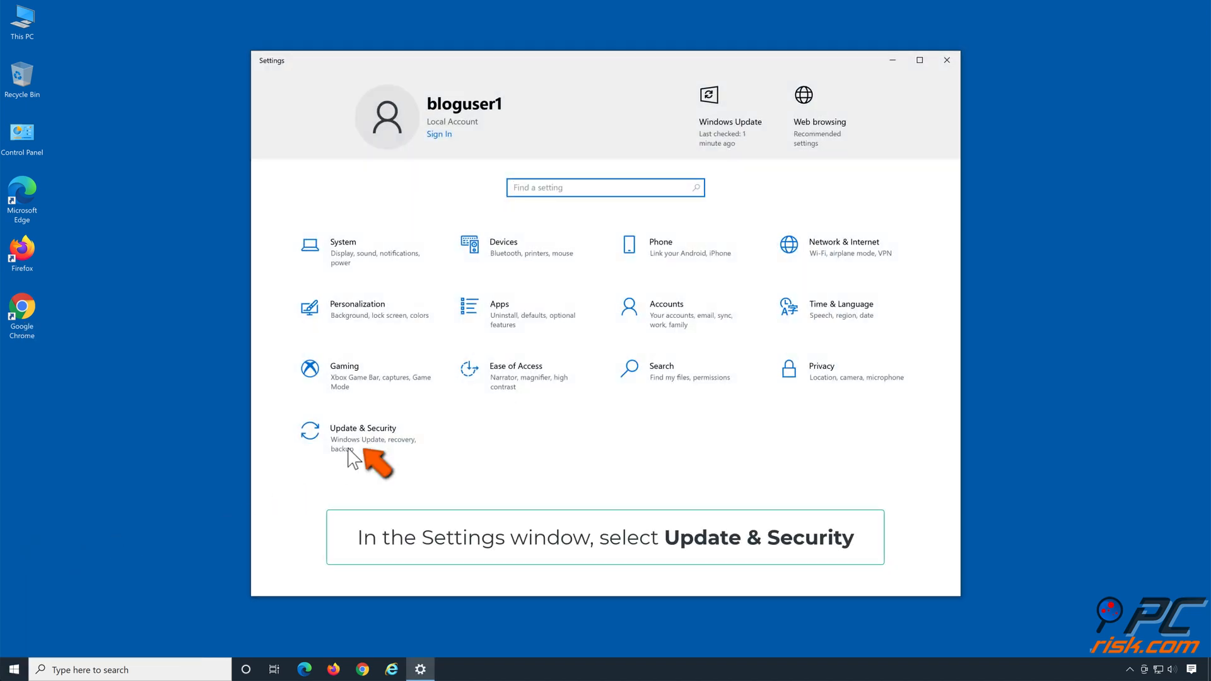
left_click(363, 433)
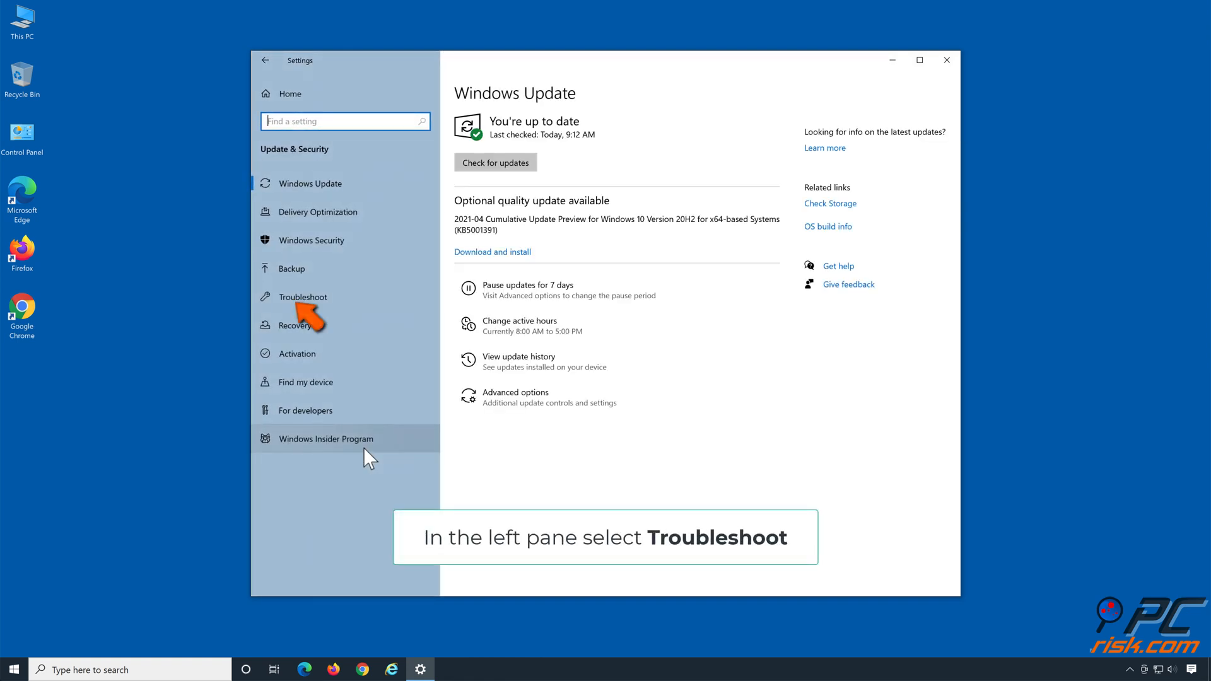
mouse_move(369, 309)
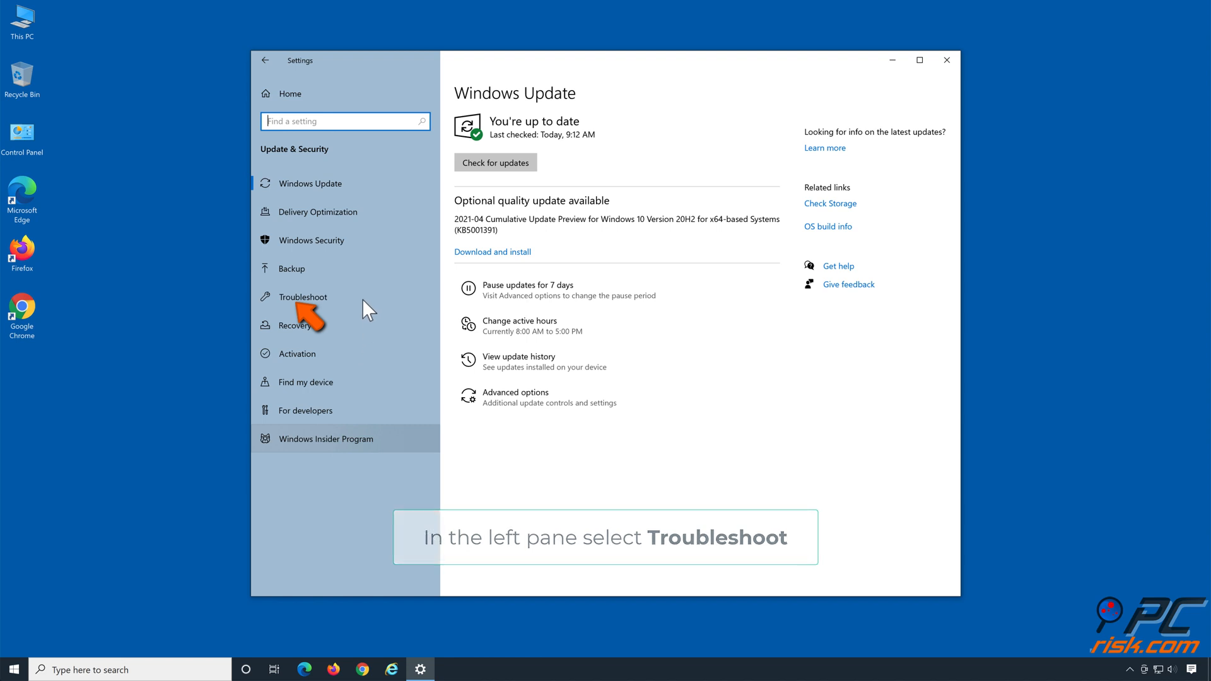
left_click(301, 297)
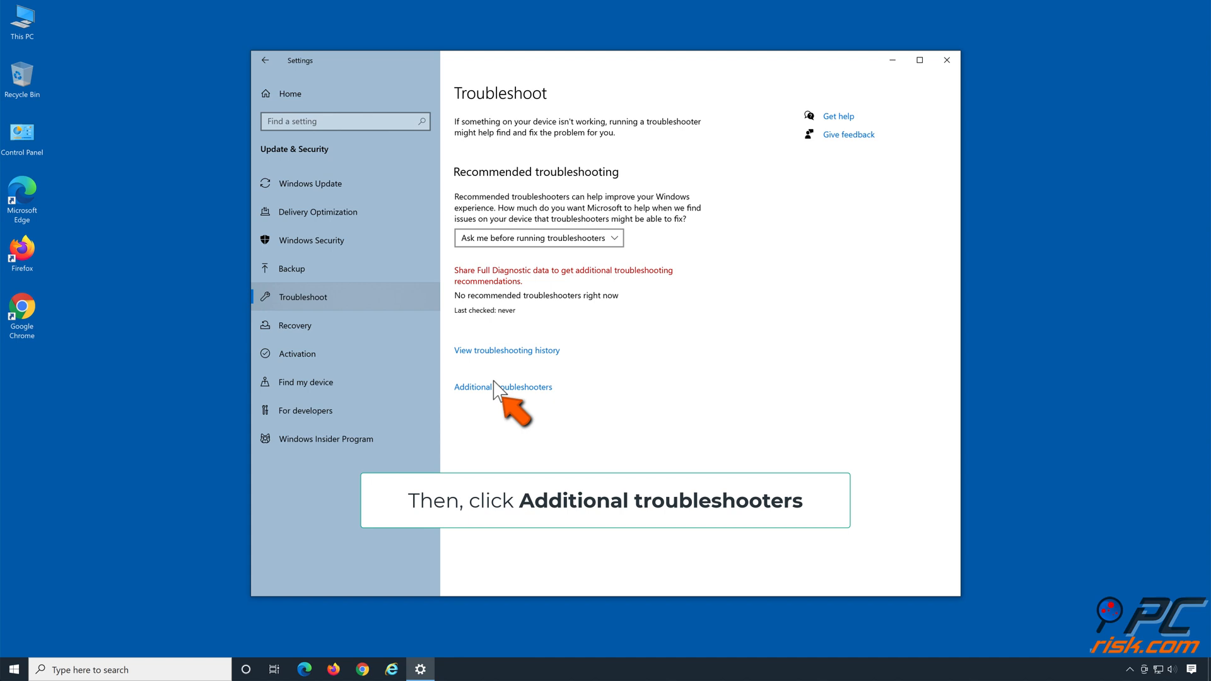
left_click(502, 386)
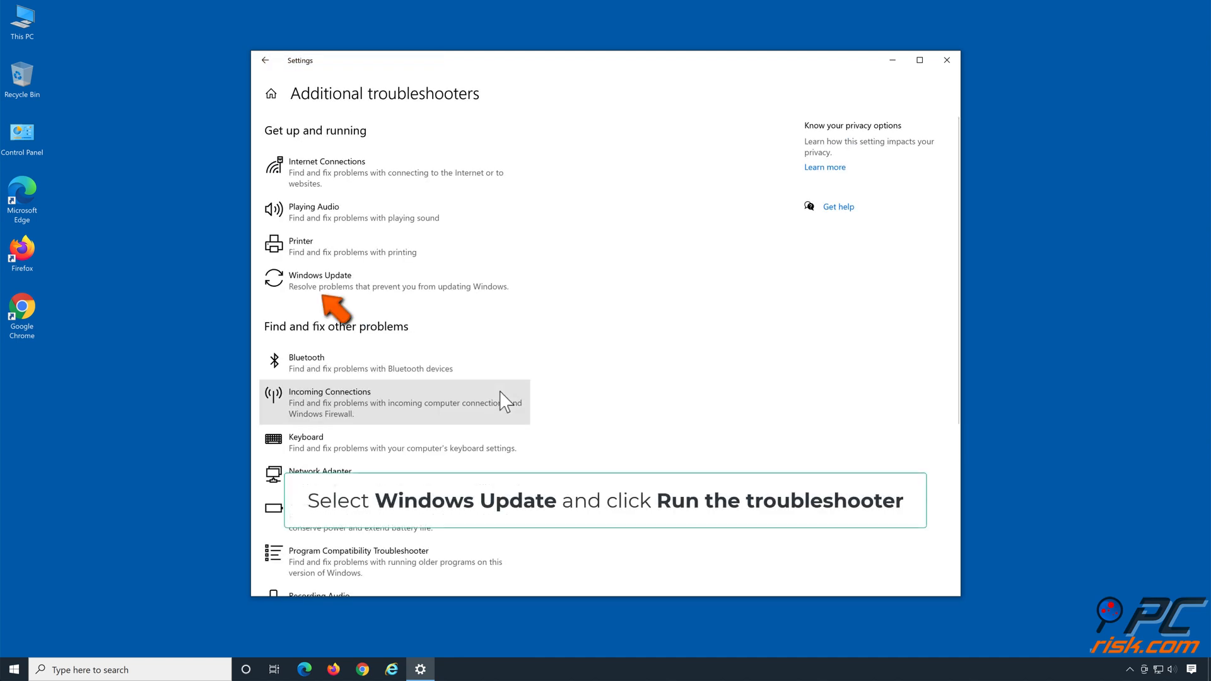
mouse_move(354, 295)
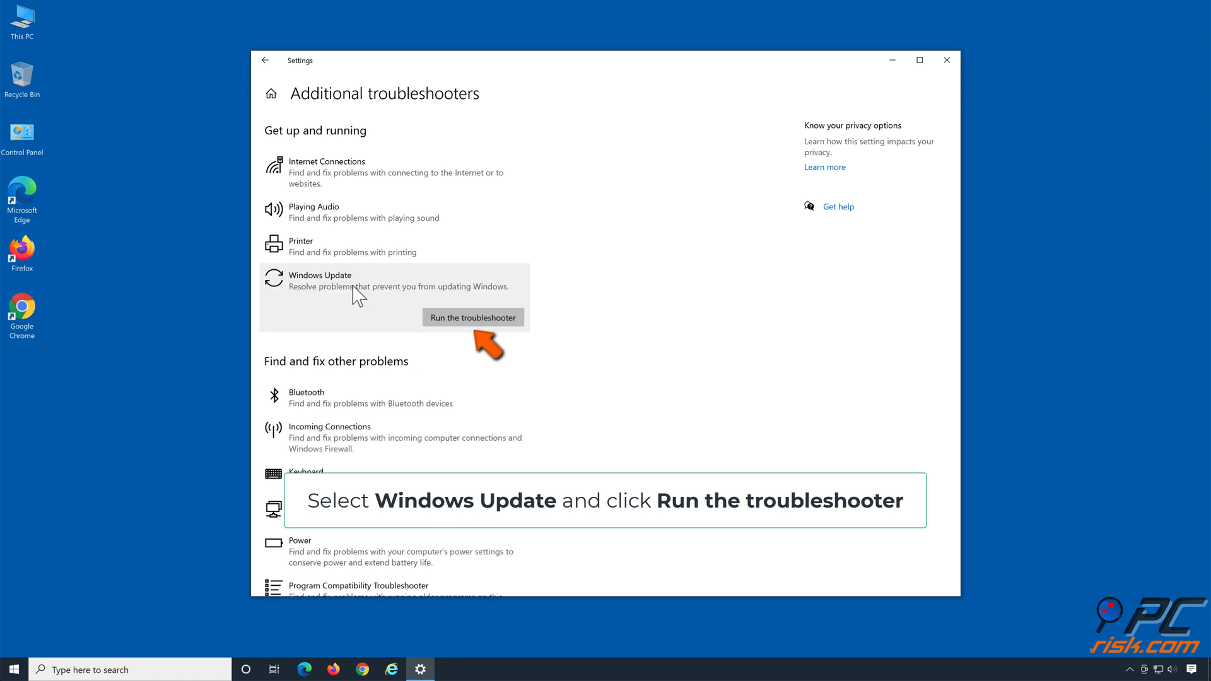
mouse_move(467, 334)
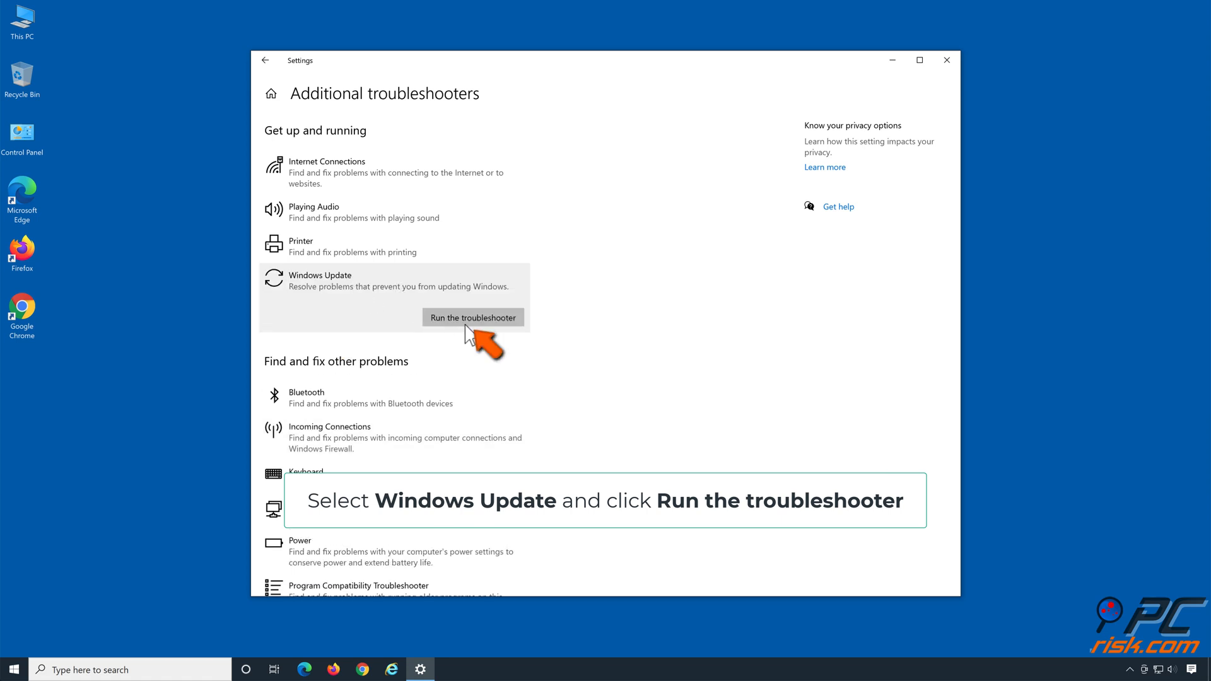
- Run the Windows Update troubleshooter scan, then close the troubleshooter and Settings
left_click(472, 316)
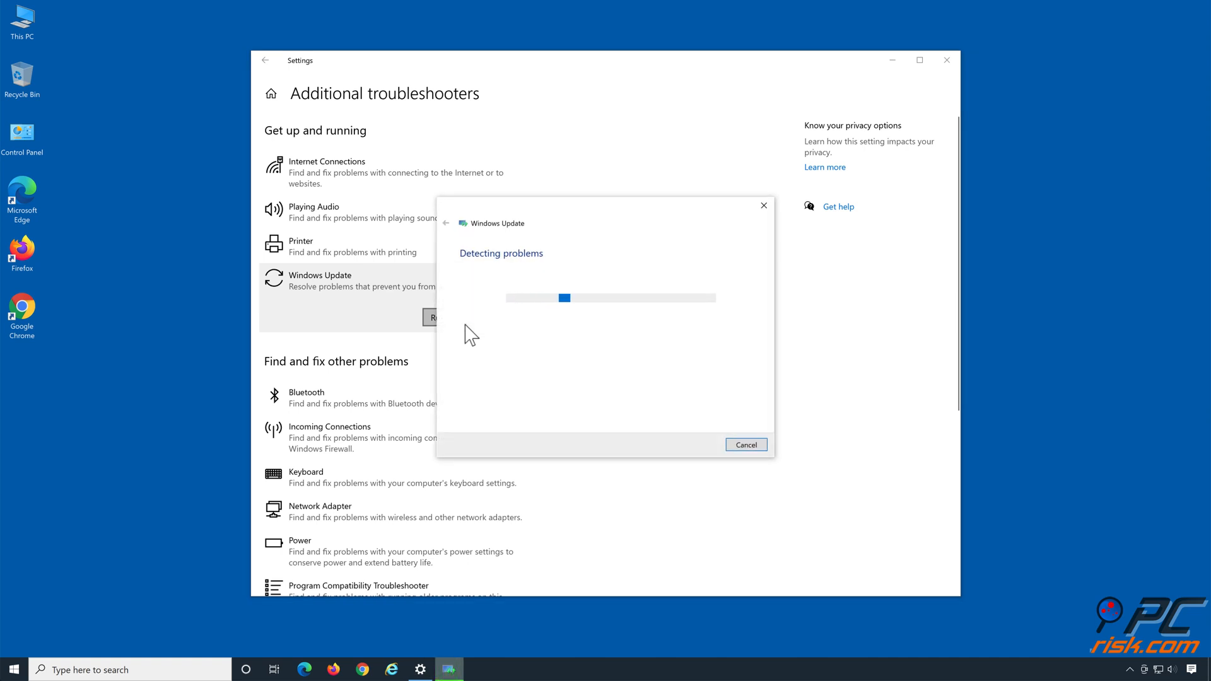
mouse_move(609, 561)
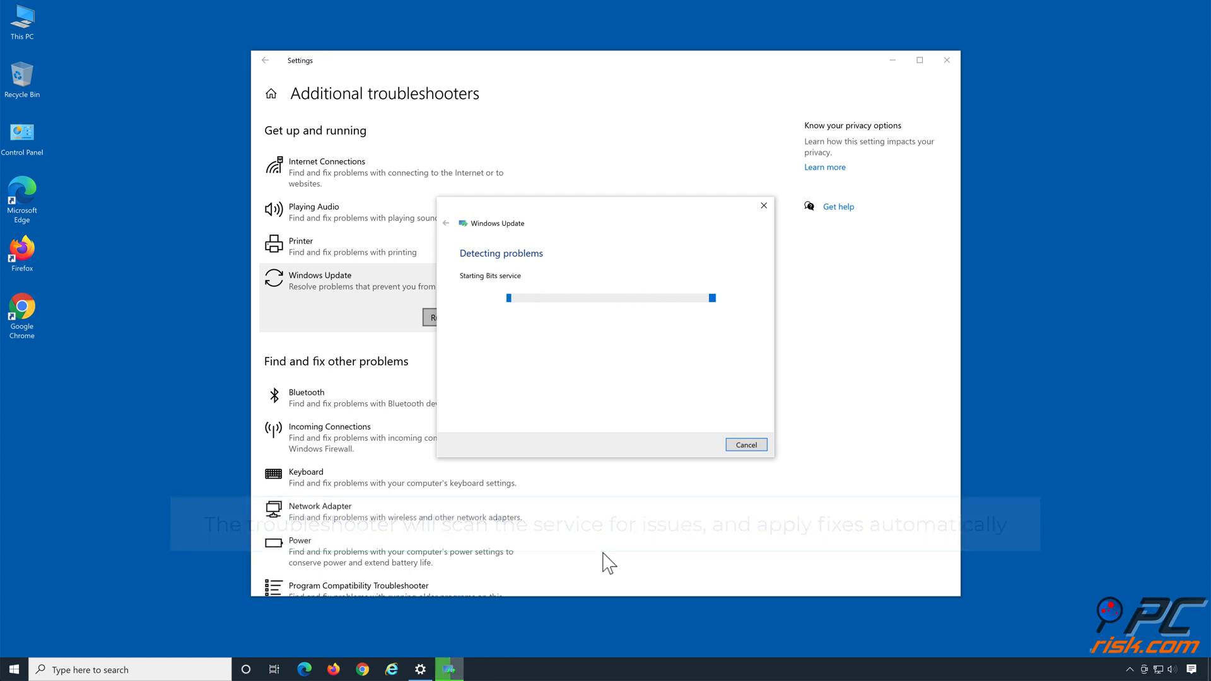
left_click(744, 444)
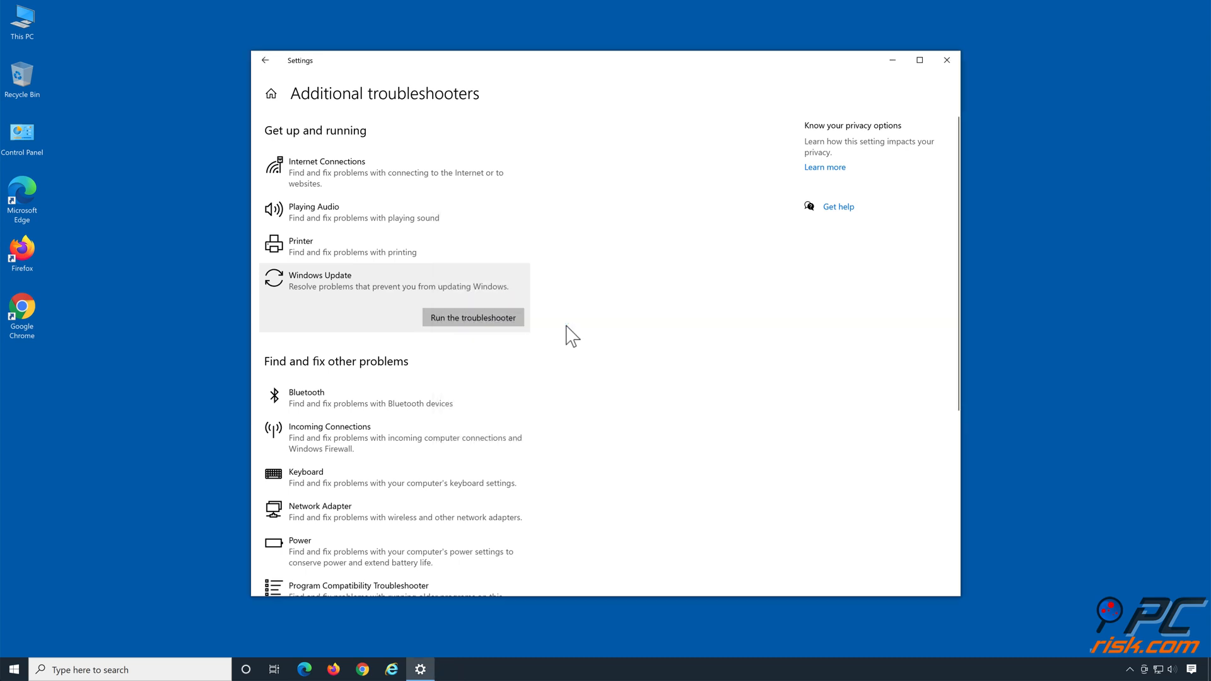
mouse_move(918, 94)
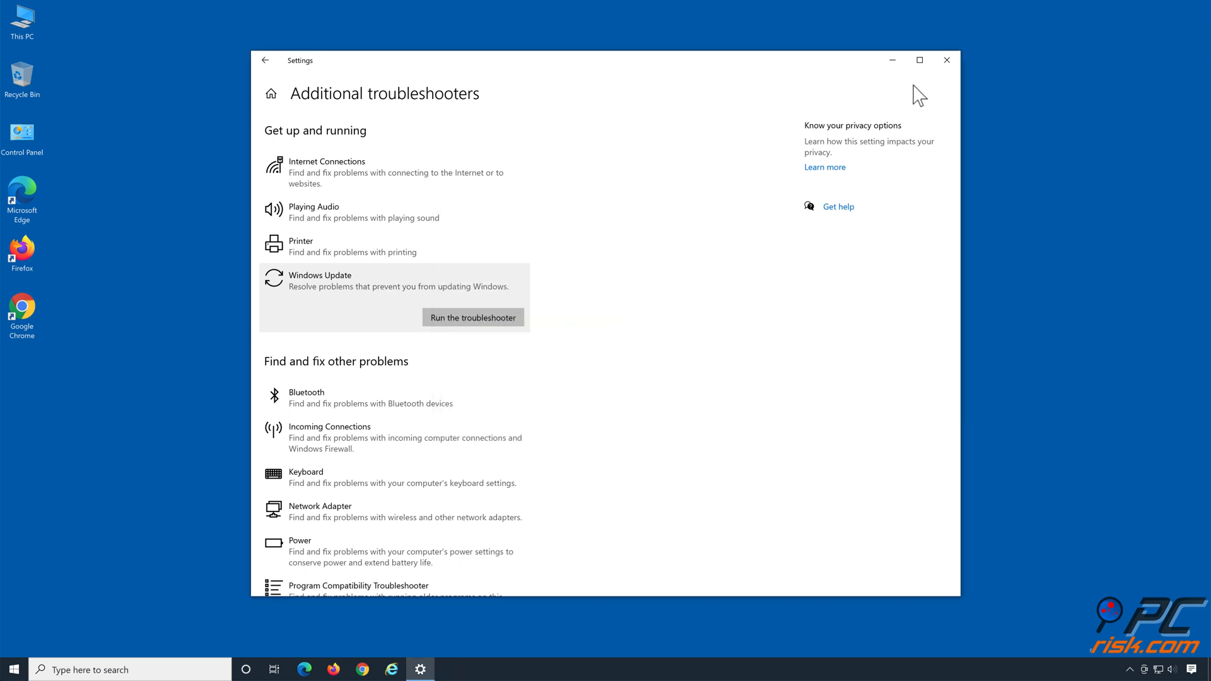
left_click(472, 317)
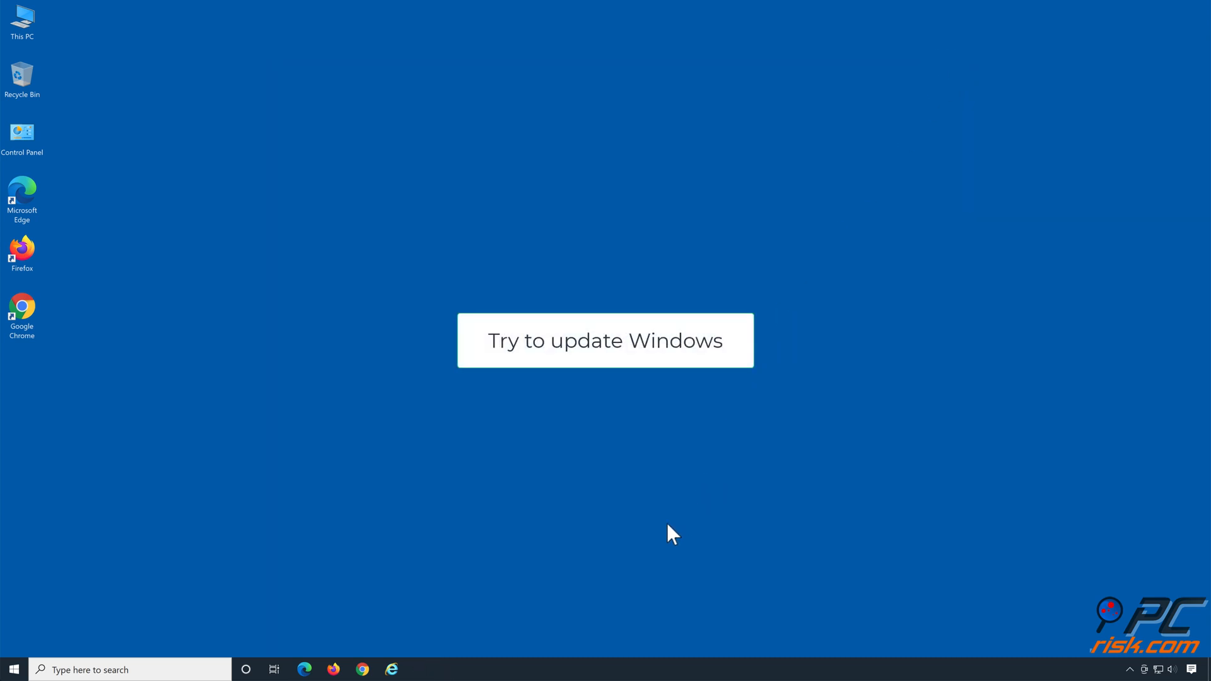
- Open the Run dialog and enter 'cleanmgr' in the Open field
left_click(605, 340)
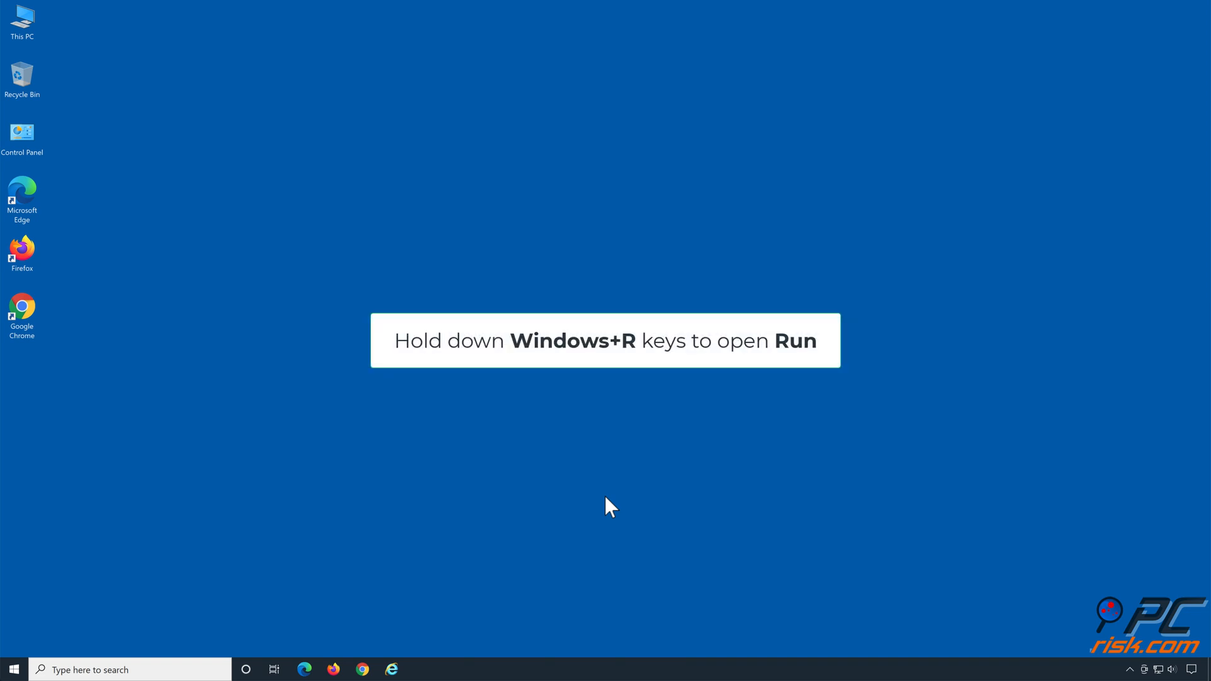
key("win+r")
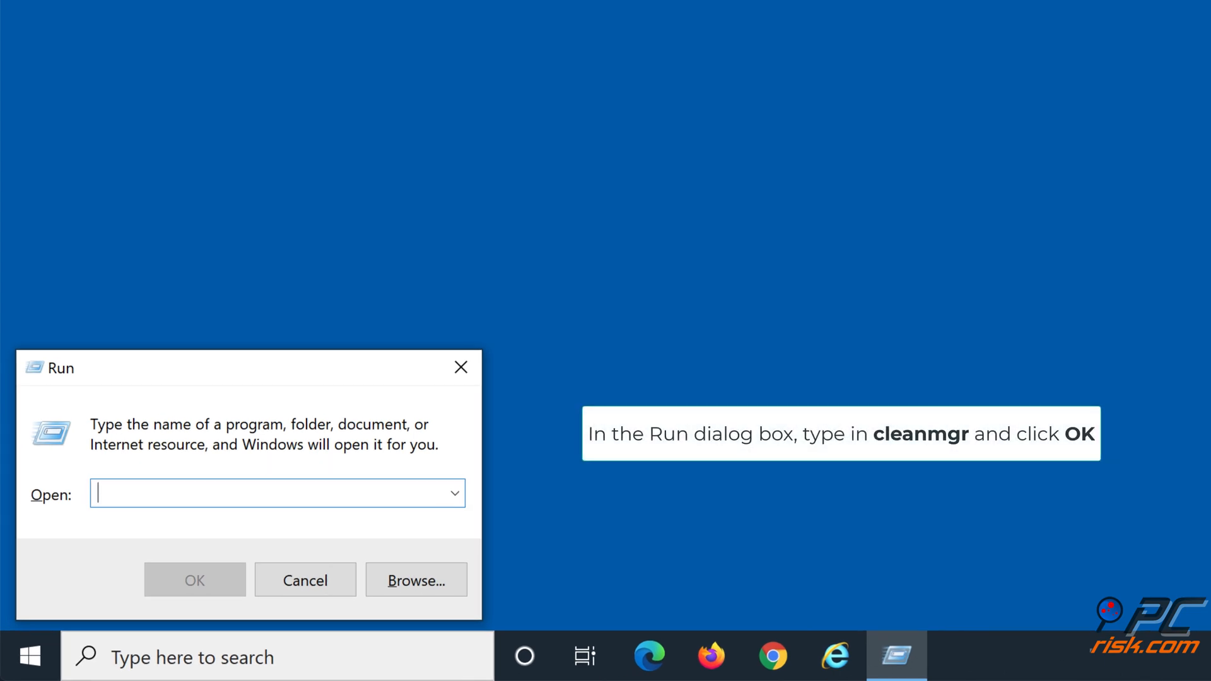
type("clean")
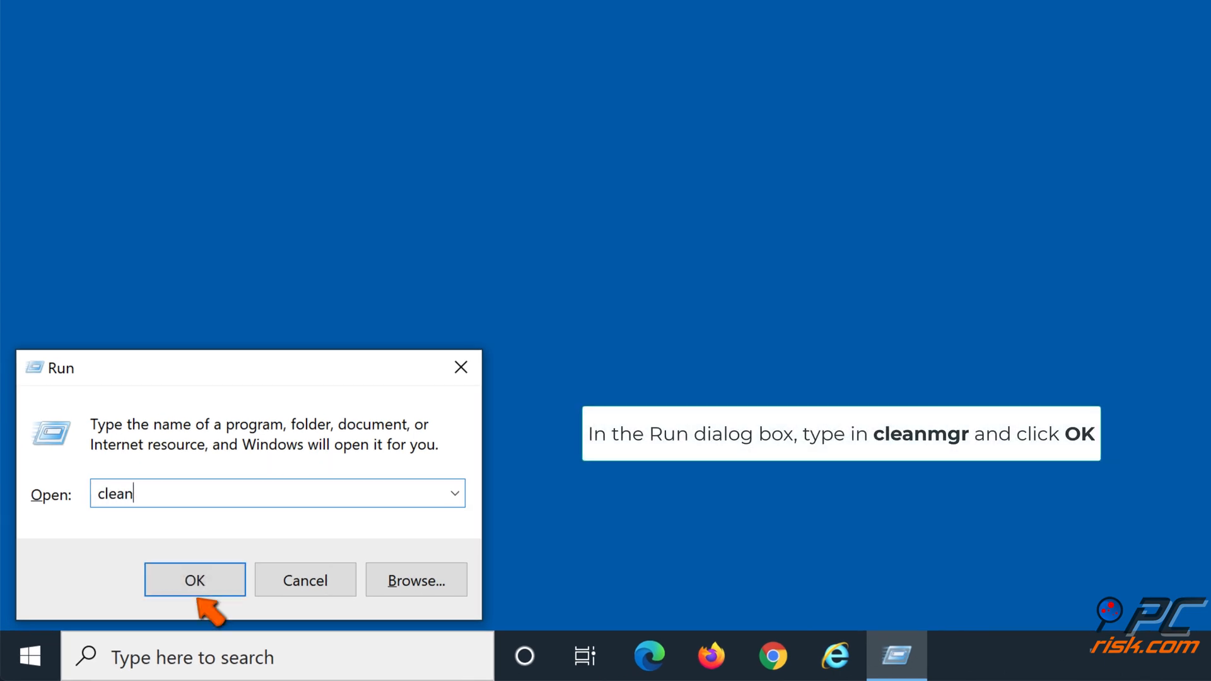
type("mgr")
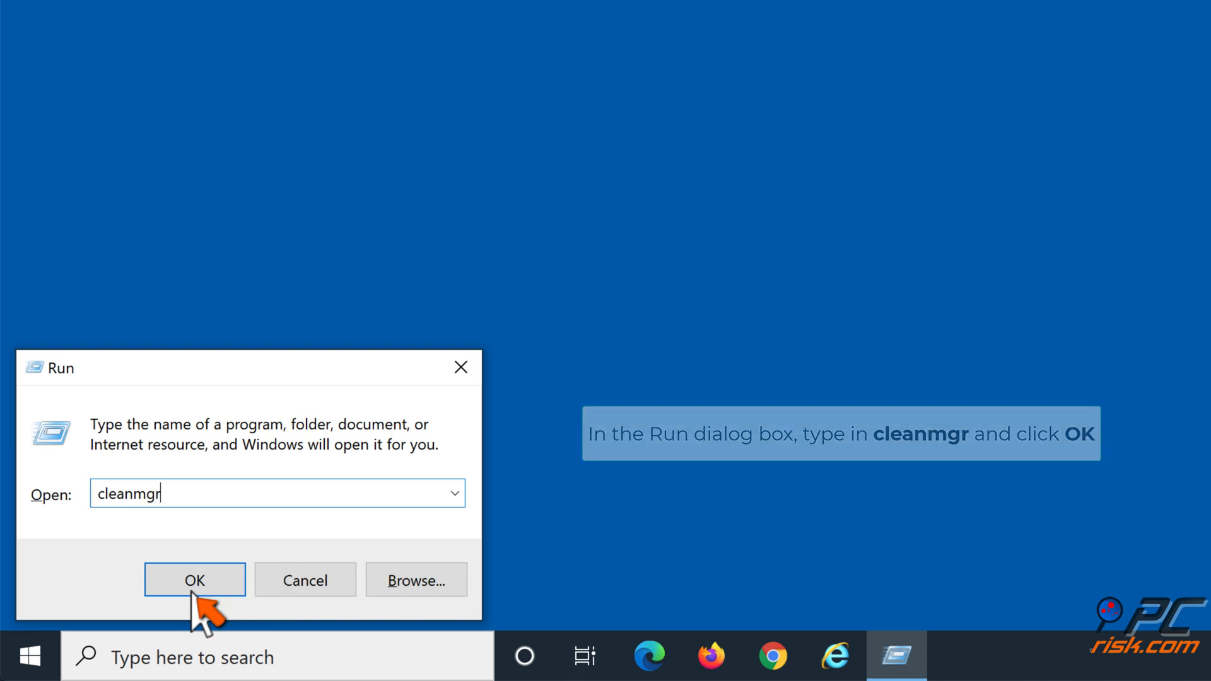
- Clean up system files, ticking Windows Update Cleanup, Defender, Language Resources and Recycle Bin, then delete
left_click(194, 579)
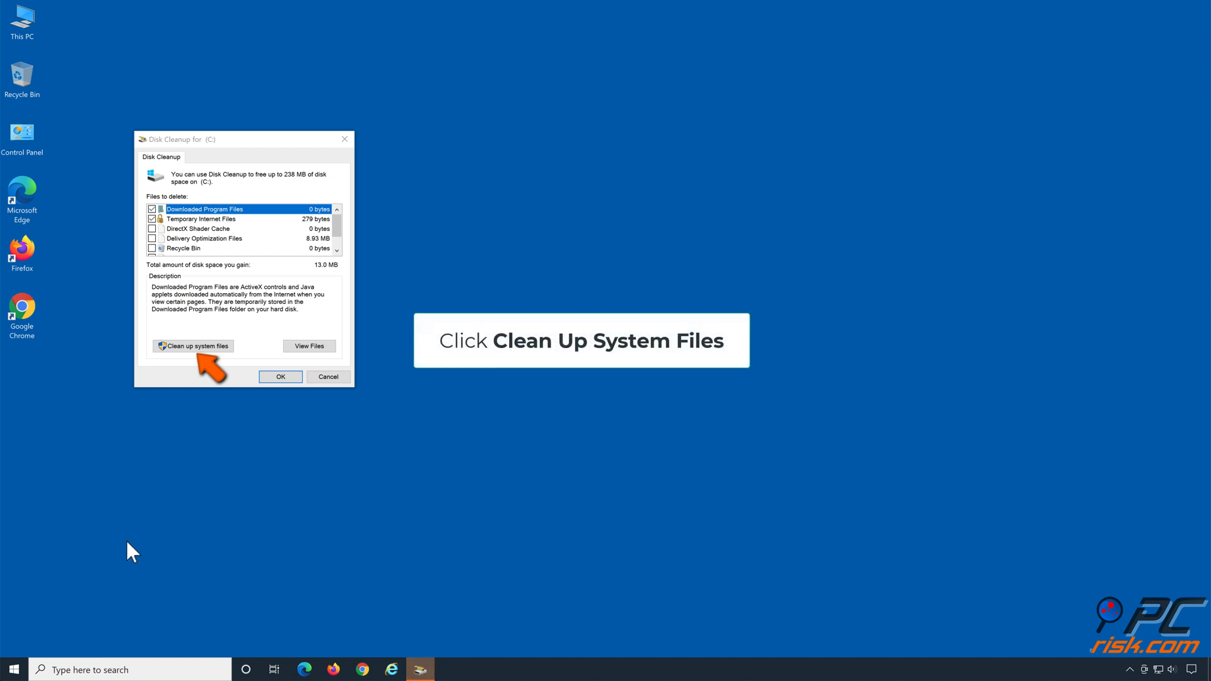
mouse_move(199, 363)
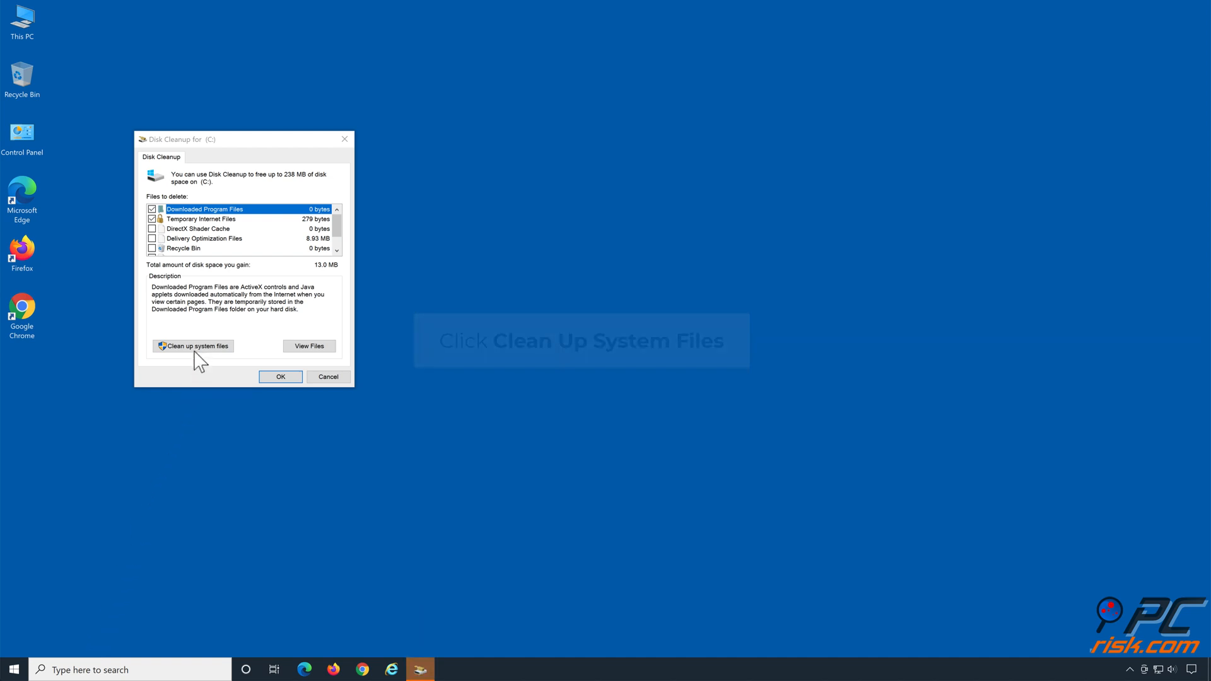
left_click(192, 346)
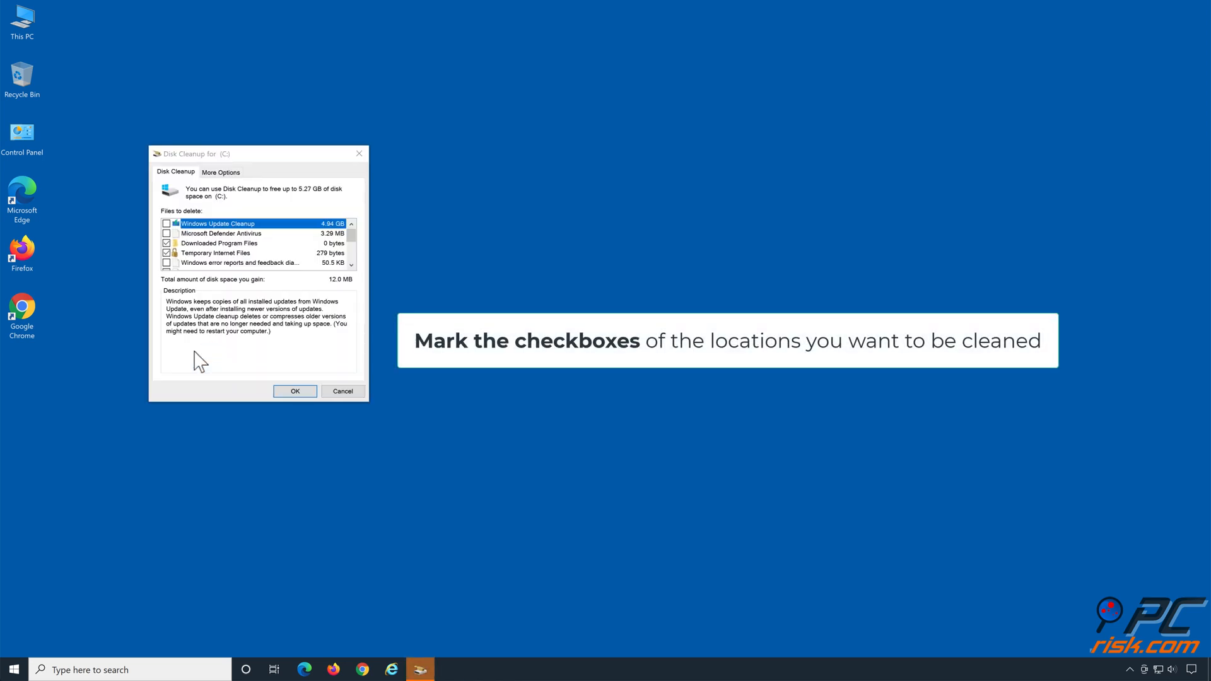
mouse_move(172, 275)
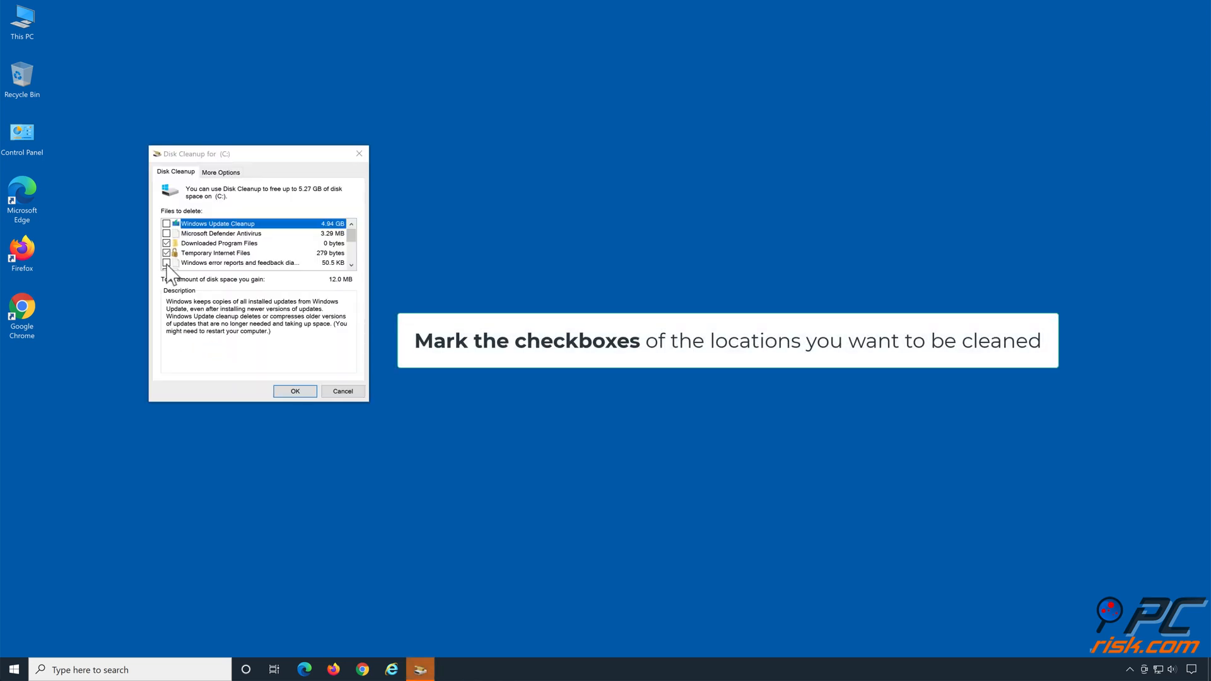
left_click(167, 224)
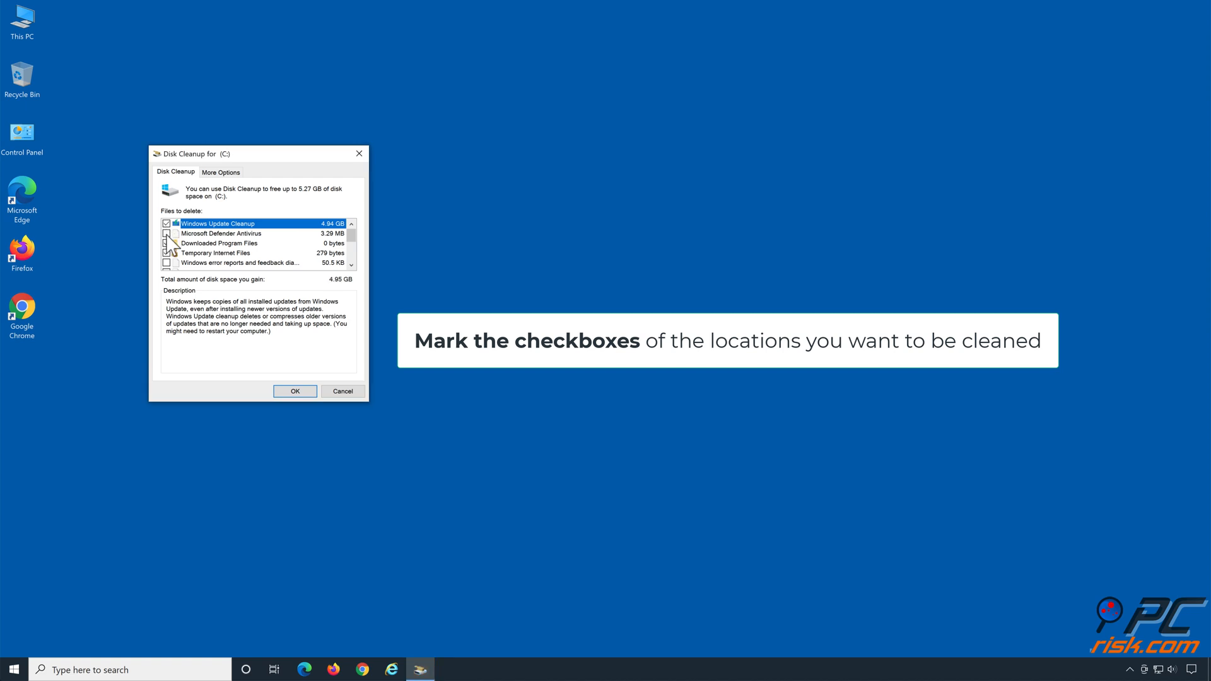
left_click(167, 262)
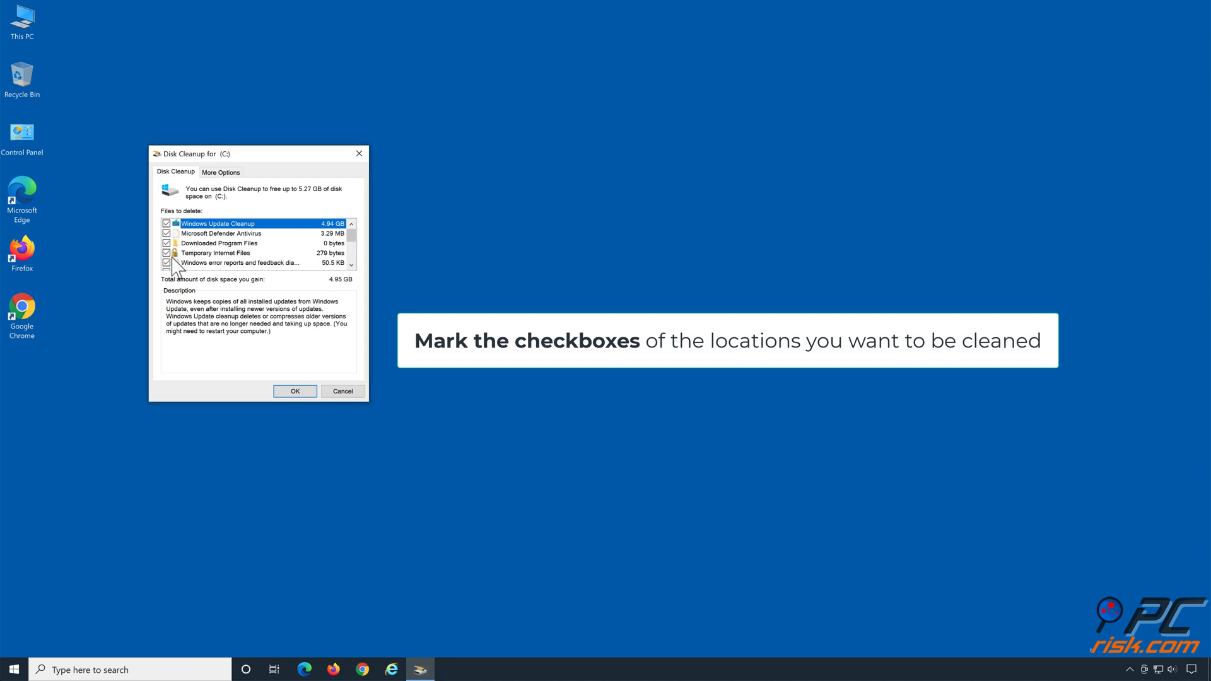
scroll("down", 3)
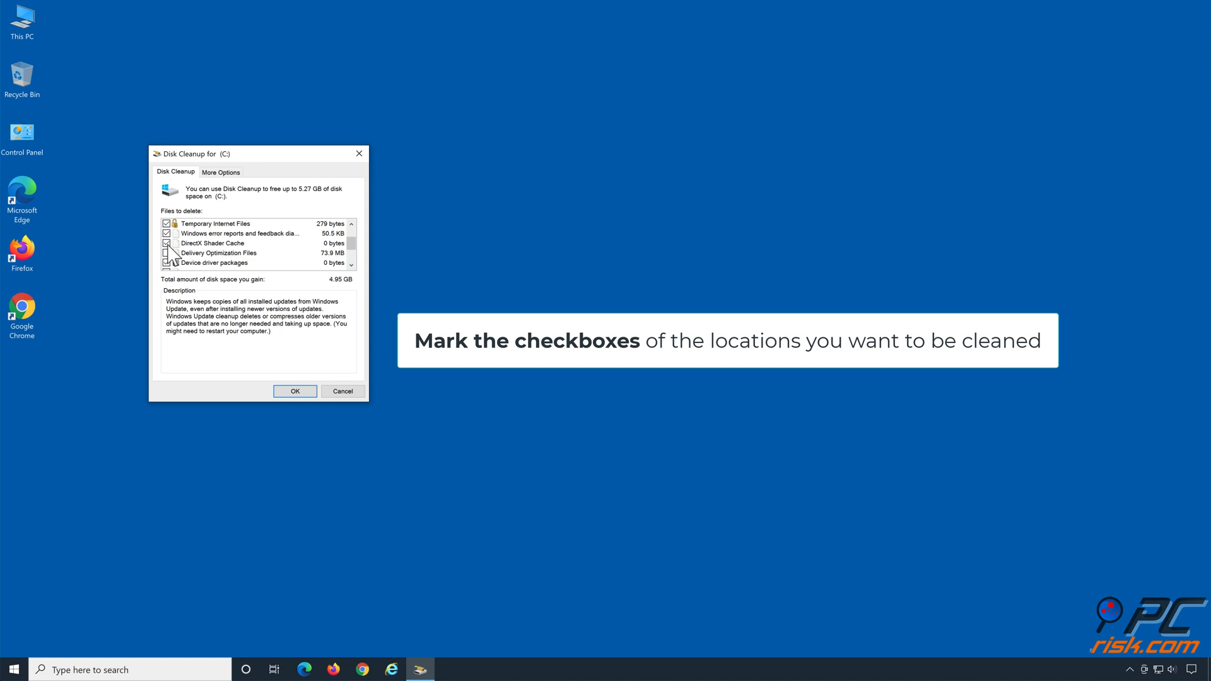
scroll("down", 3)
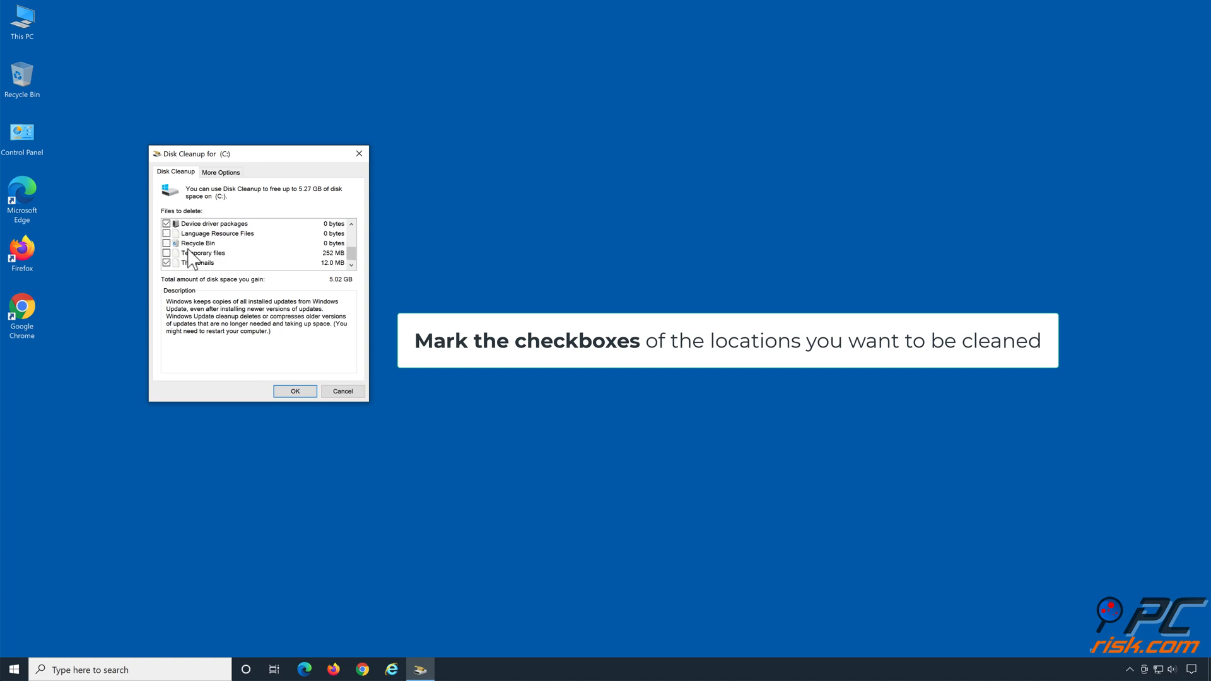
left_click(167, 233)
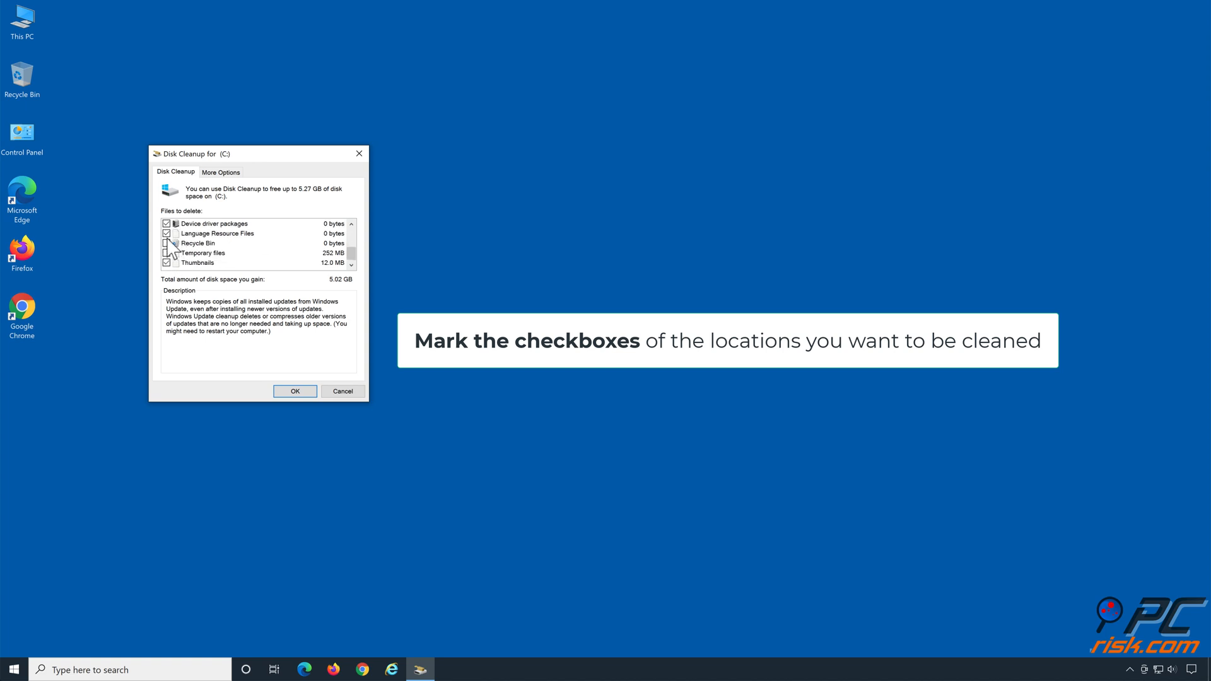
left_click(165, 243)
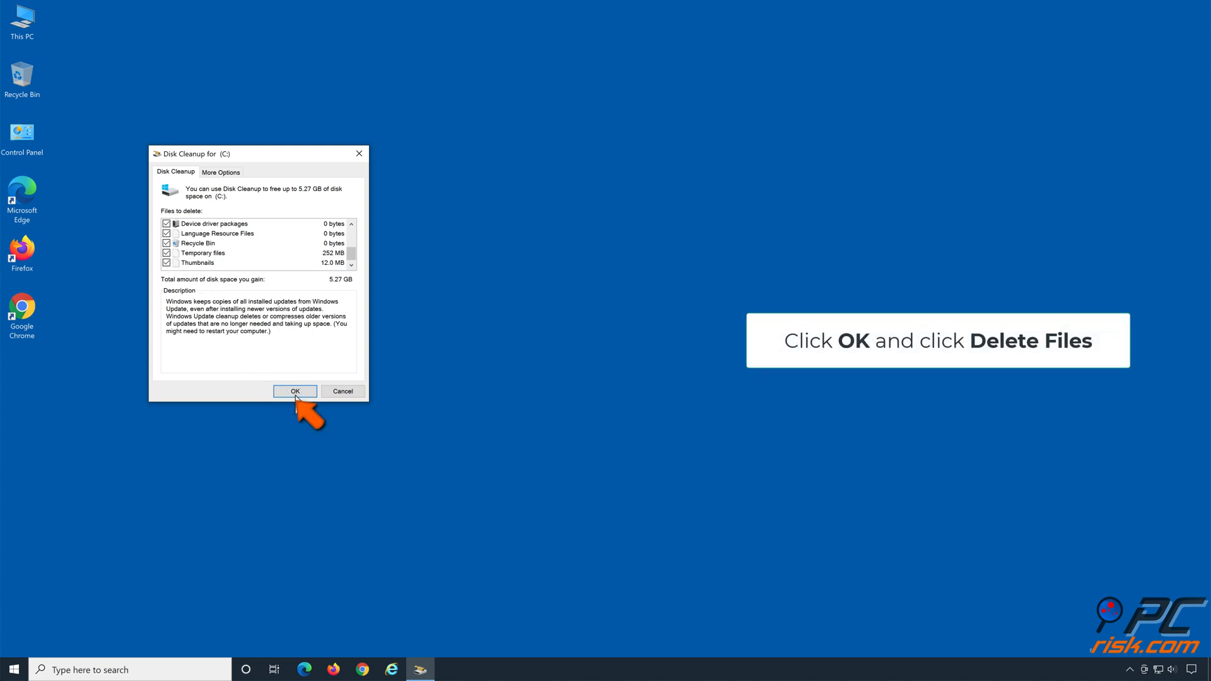
left_click(295, 391)
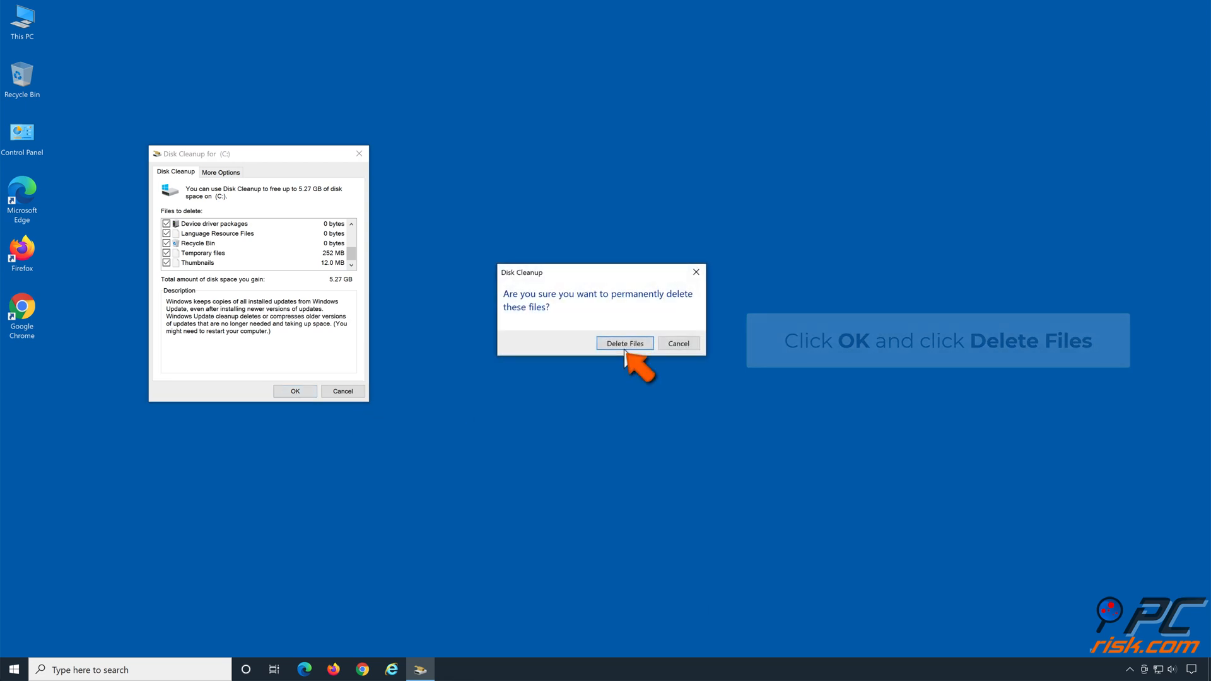
left_click(624, 343)
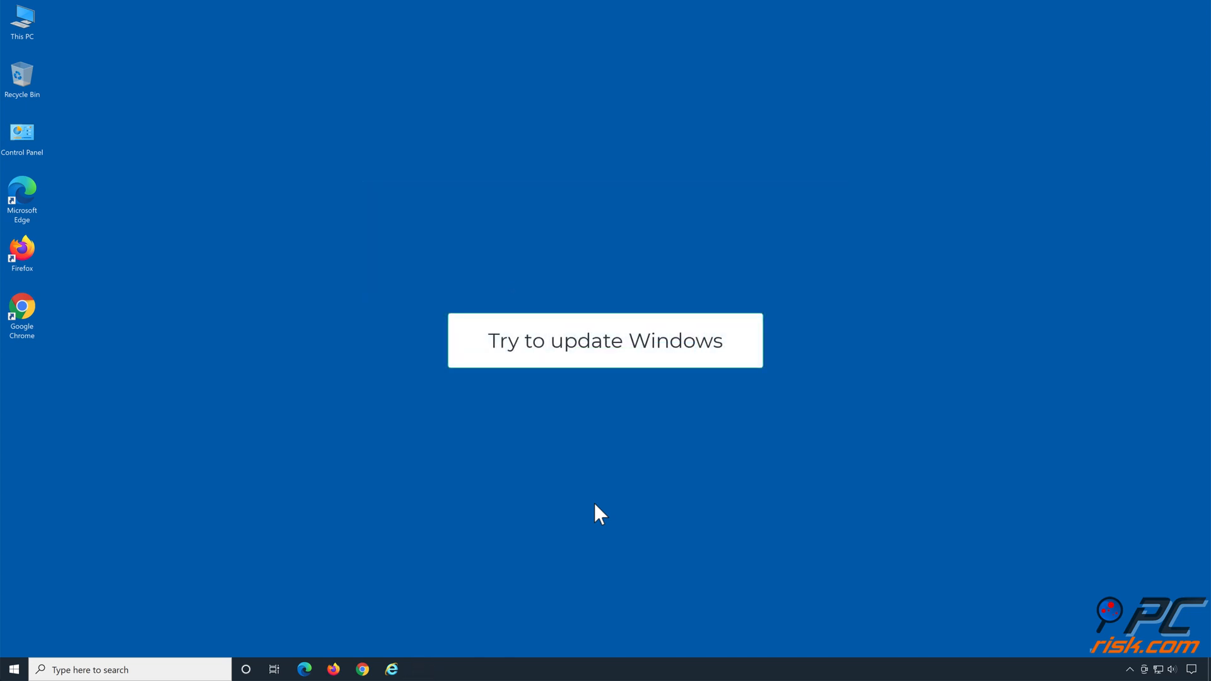
- Open the Run dialog and enter 'cmd' to launch an elevated Command Prompt
left_click(605, 340)
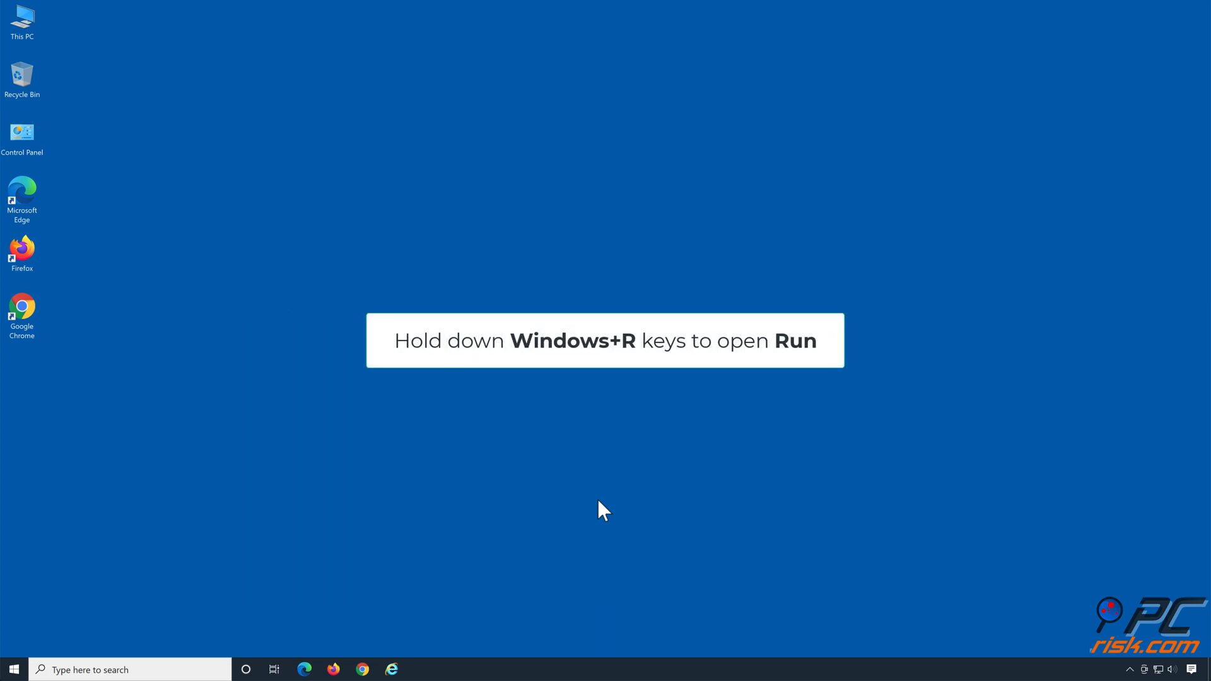
key("win+r")
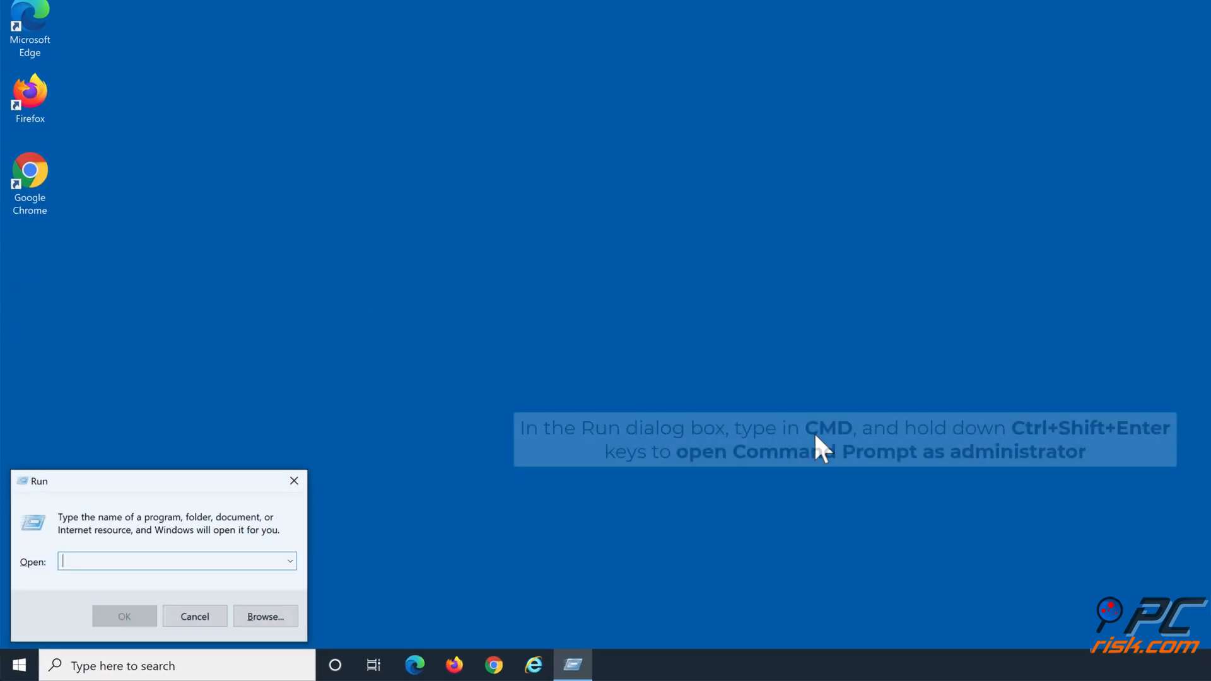
type("c")
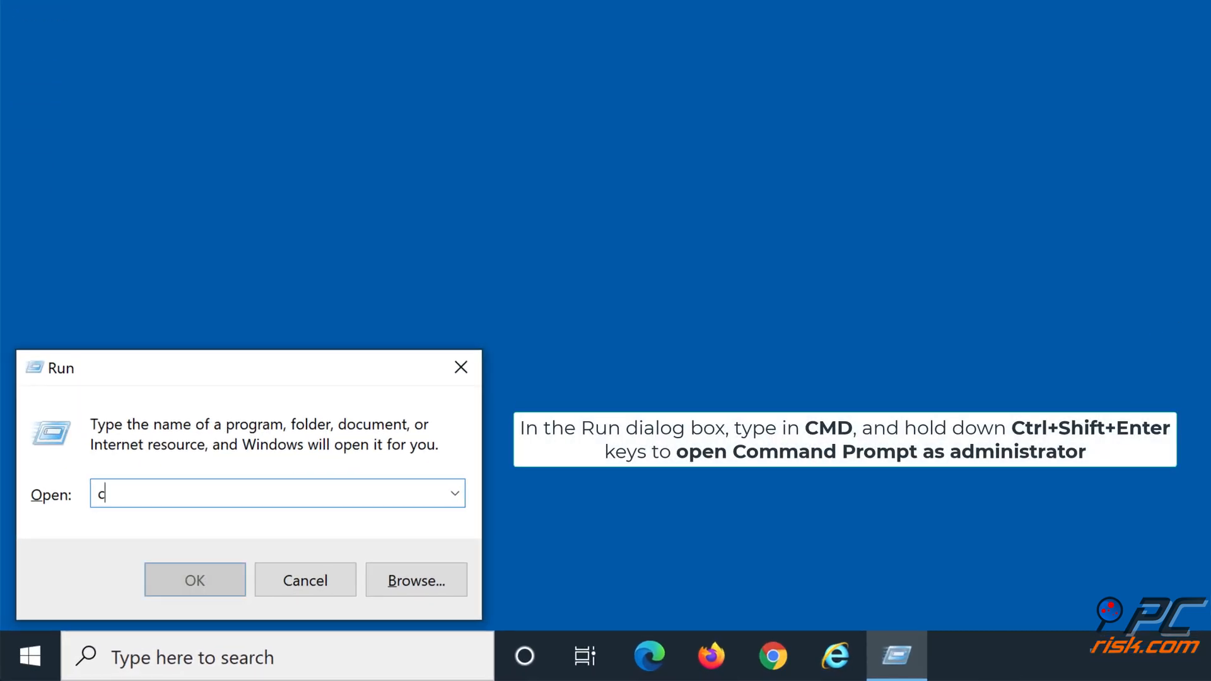
type("md")
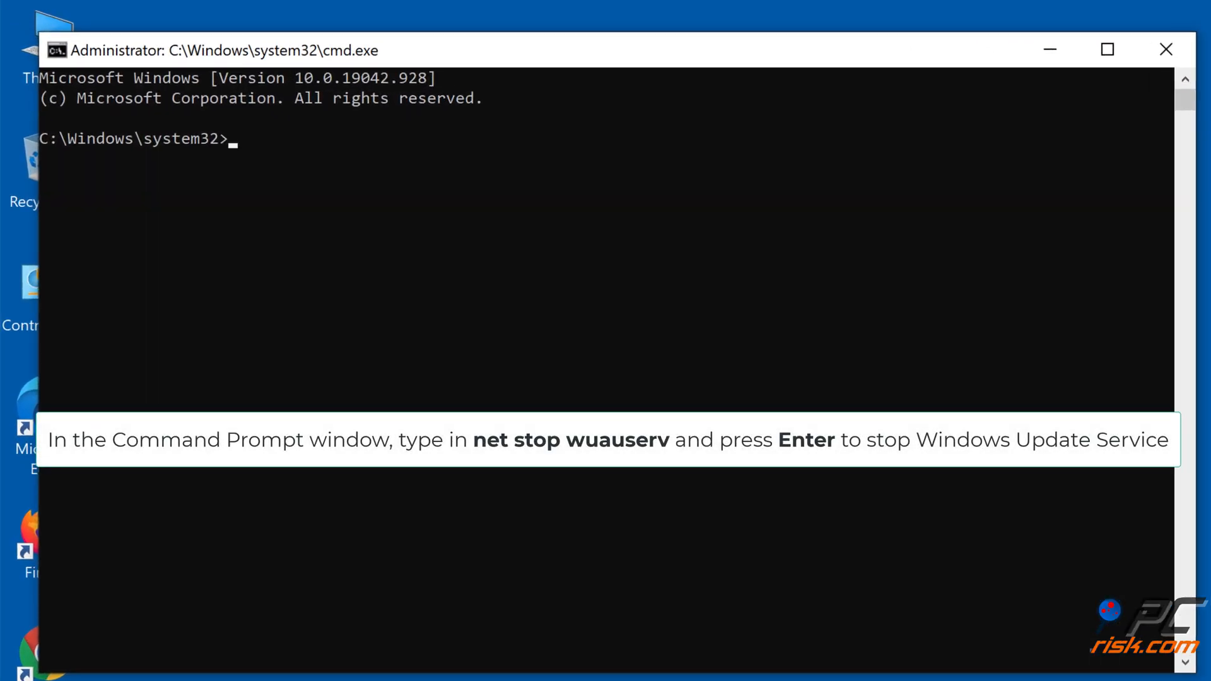
- Run 'net stop wuauserv', delete %systemroot%\softwaredistribution, run 'net start wuauserv', then close
type("net stop")
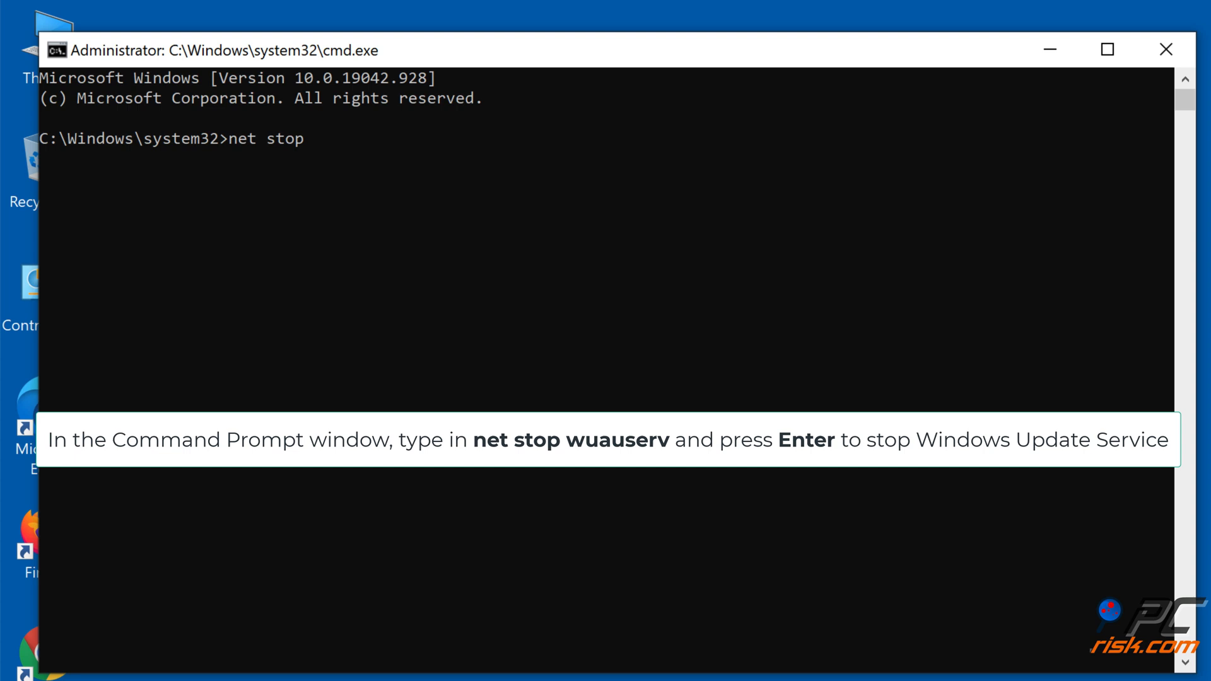
type("wuauserv")
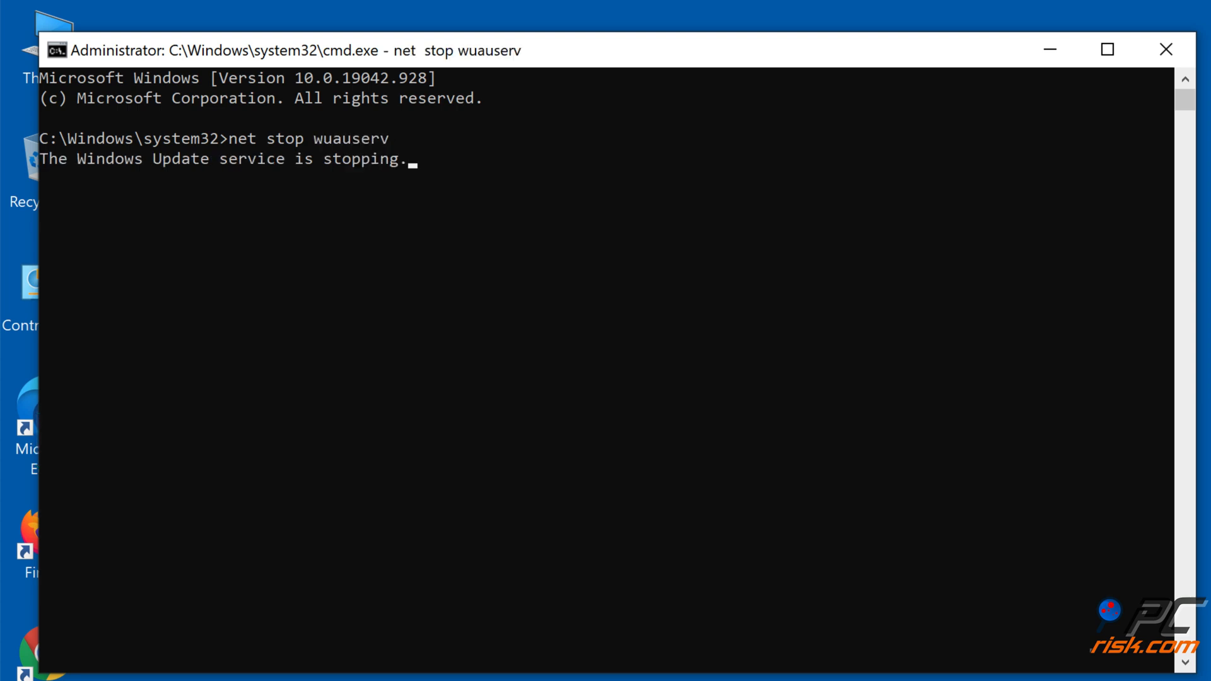
type("rd /s")
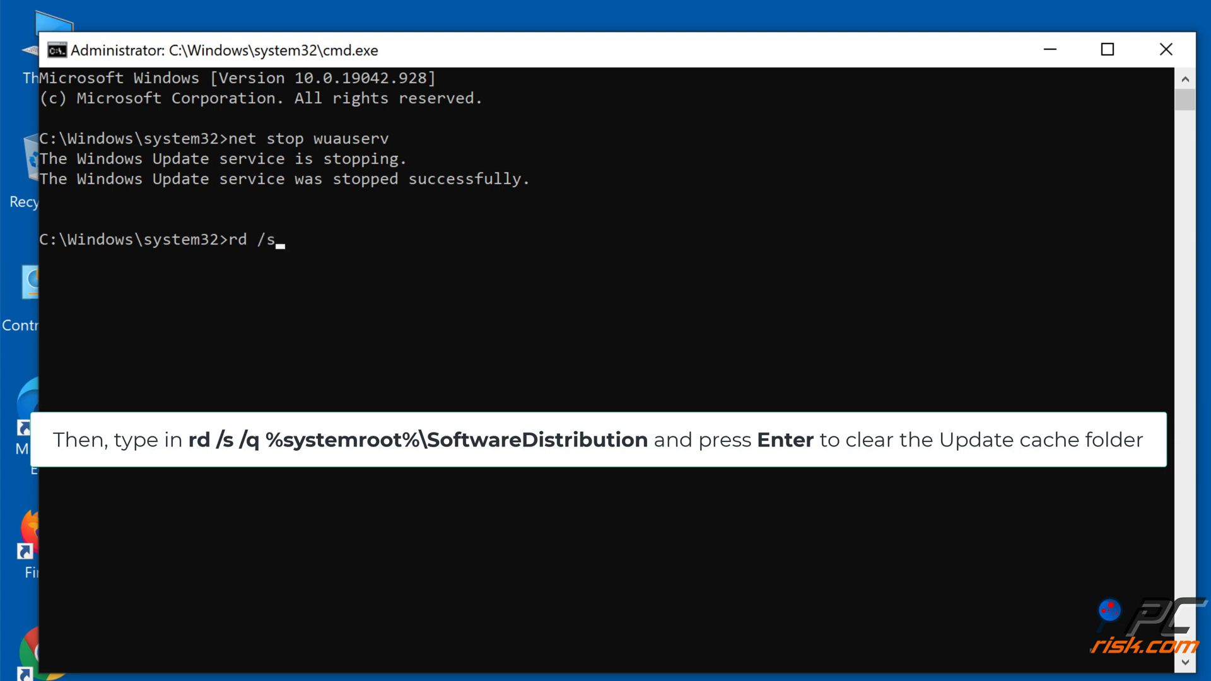
type("/q %sy")
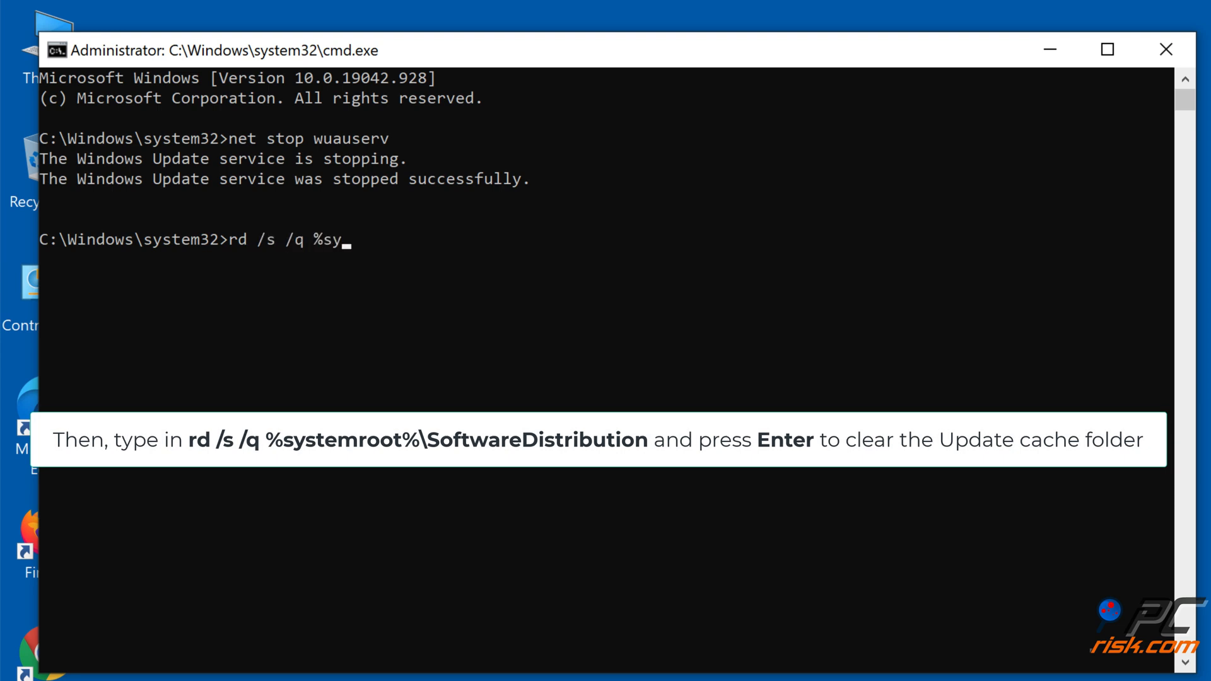
type("stemroot%")
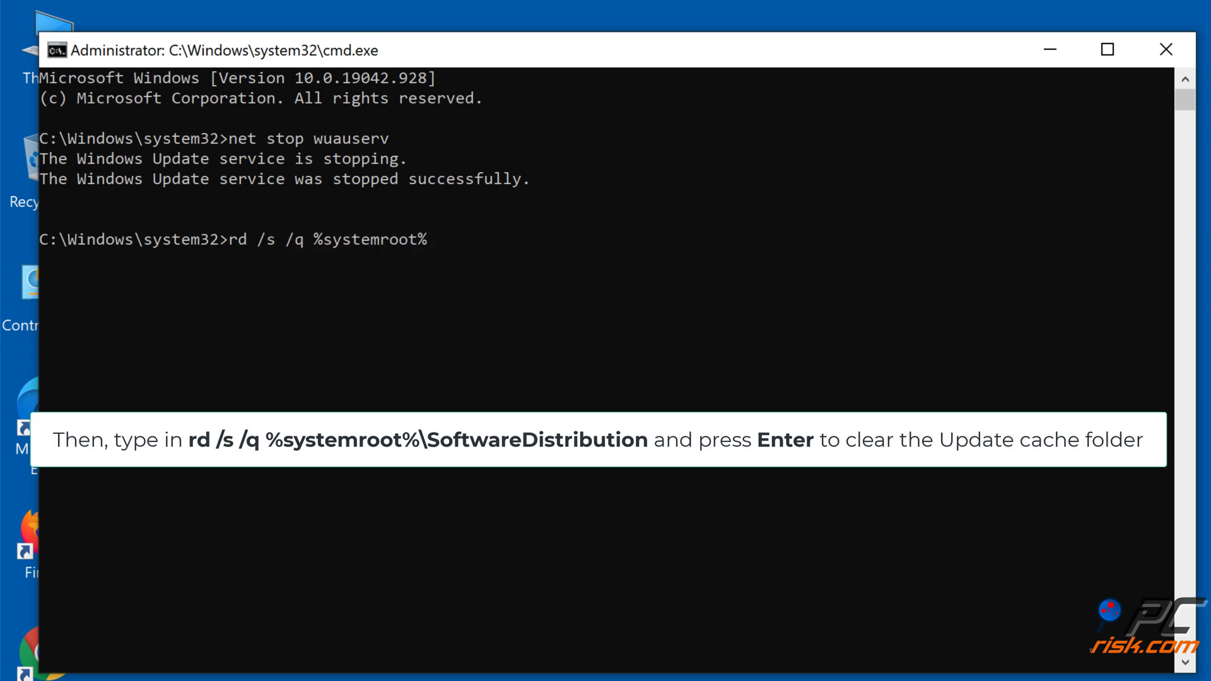
type("\\softwaredistributio")
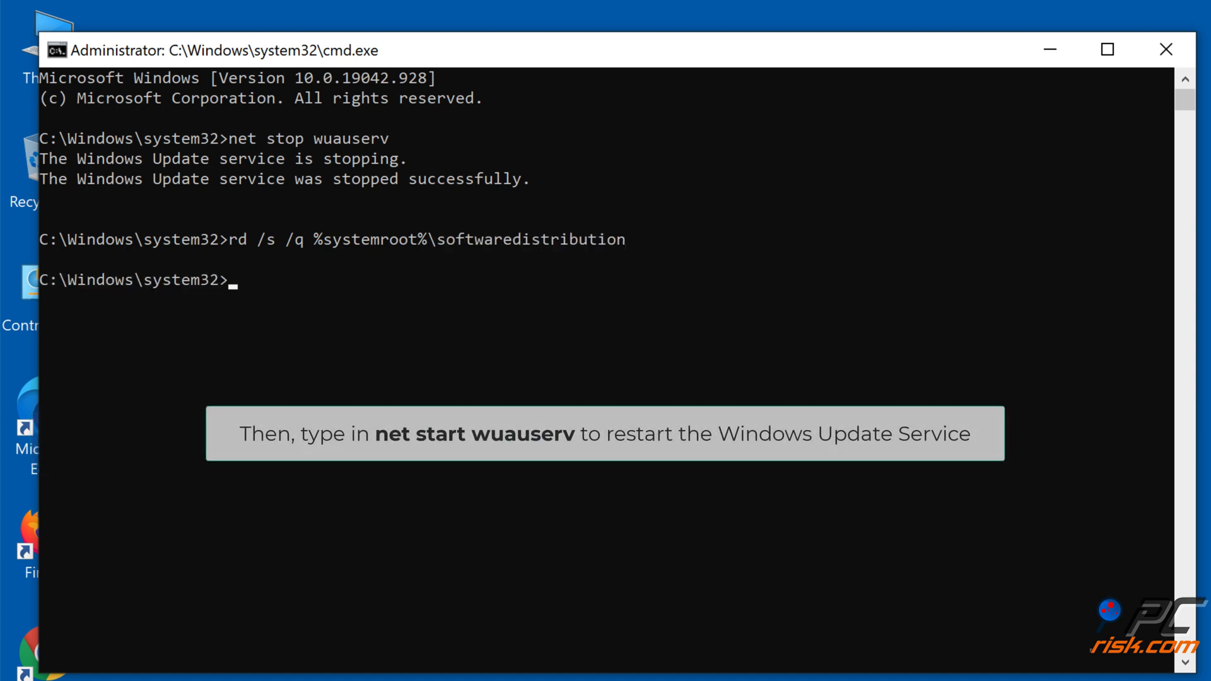
type("net start")
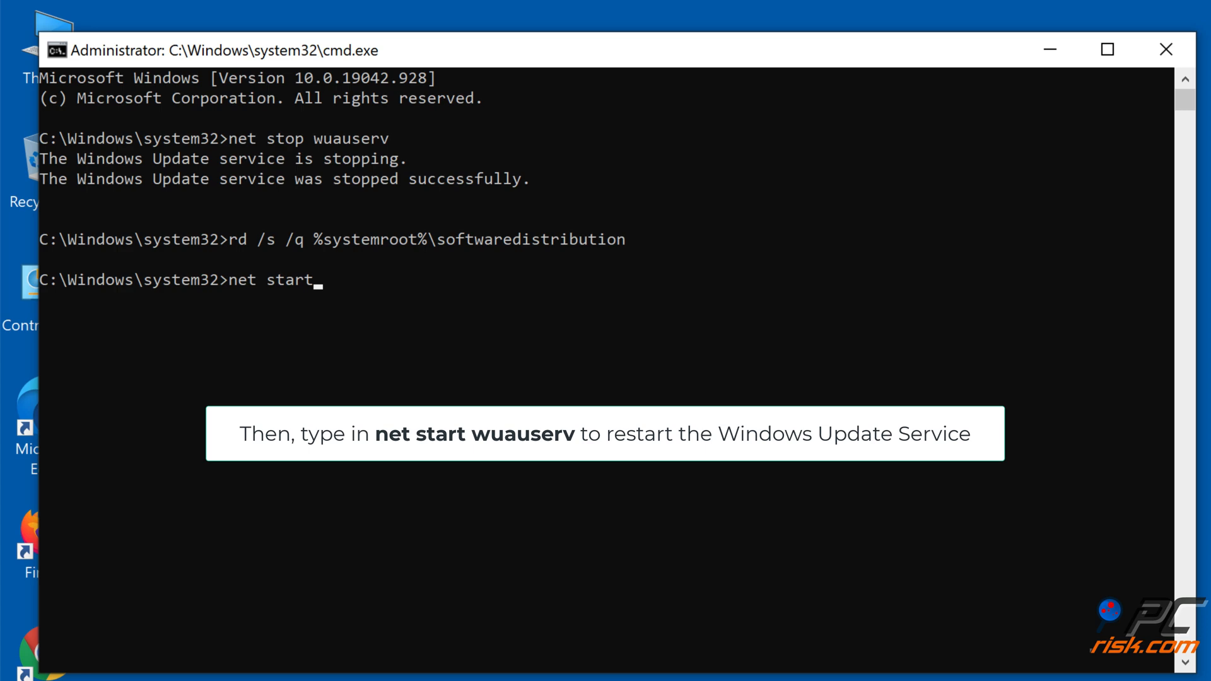
type("wuauserv")
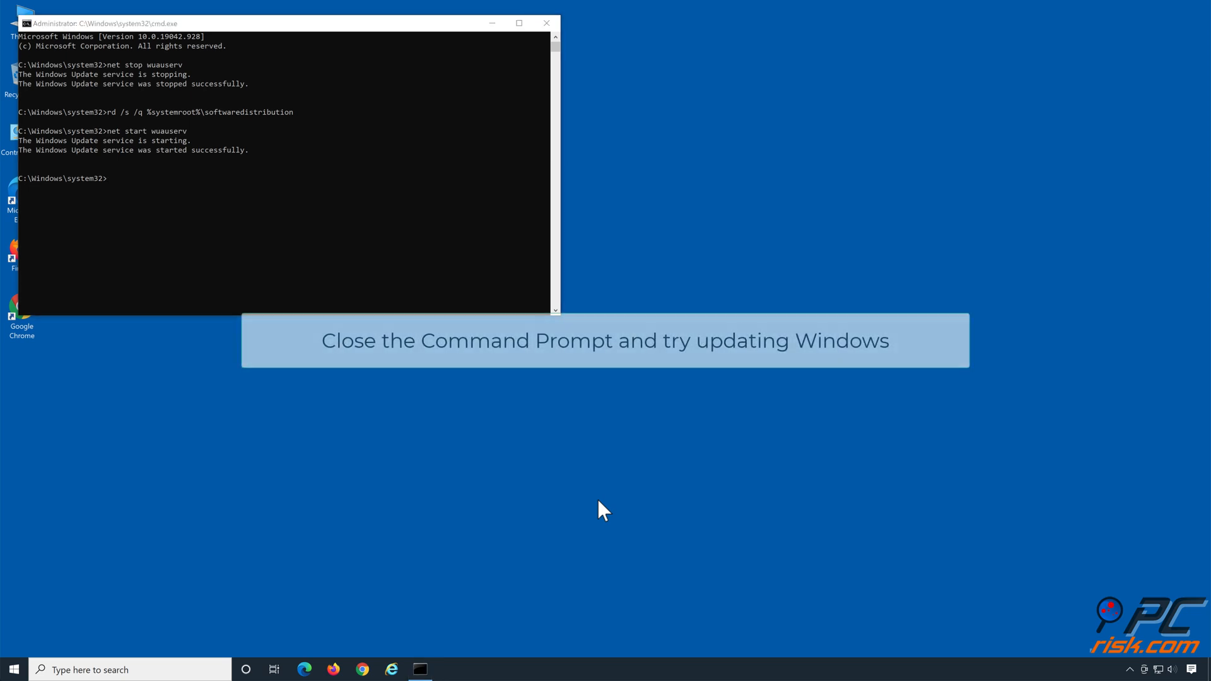
left_click(547, 23)
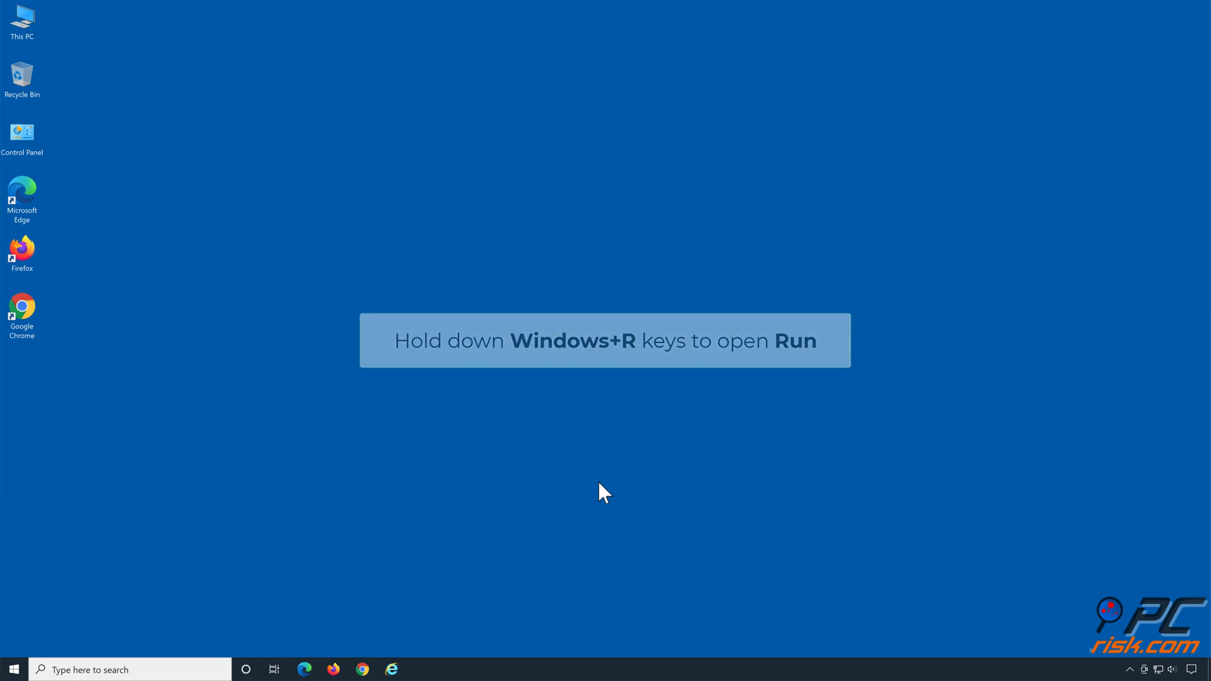
- Run 'msconfig' from the Run dialog to open System Configuration
key("Win+r")
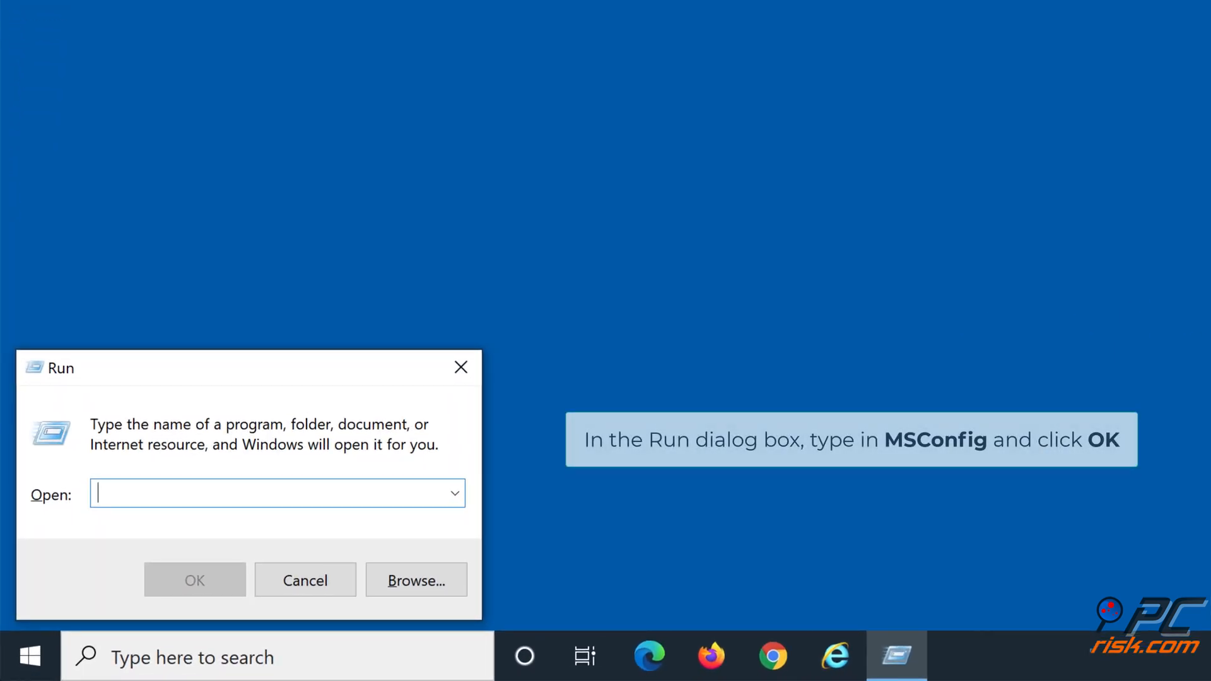
type("msconfi")
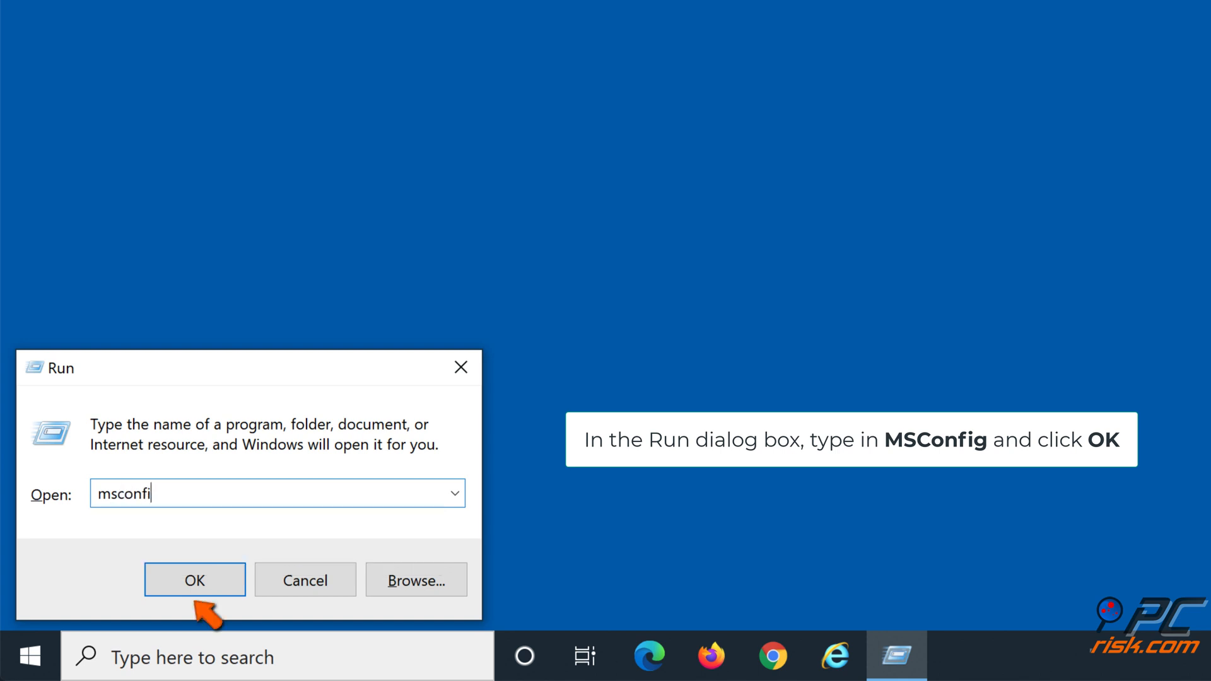
type("g")
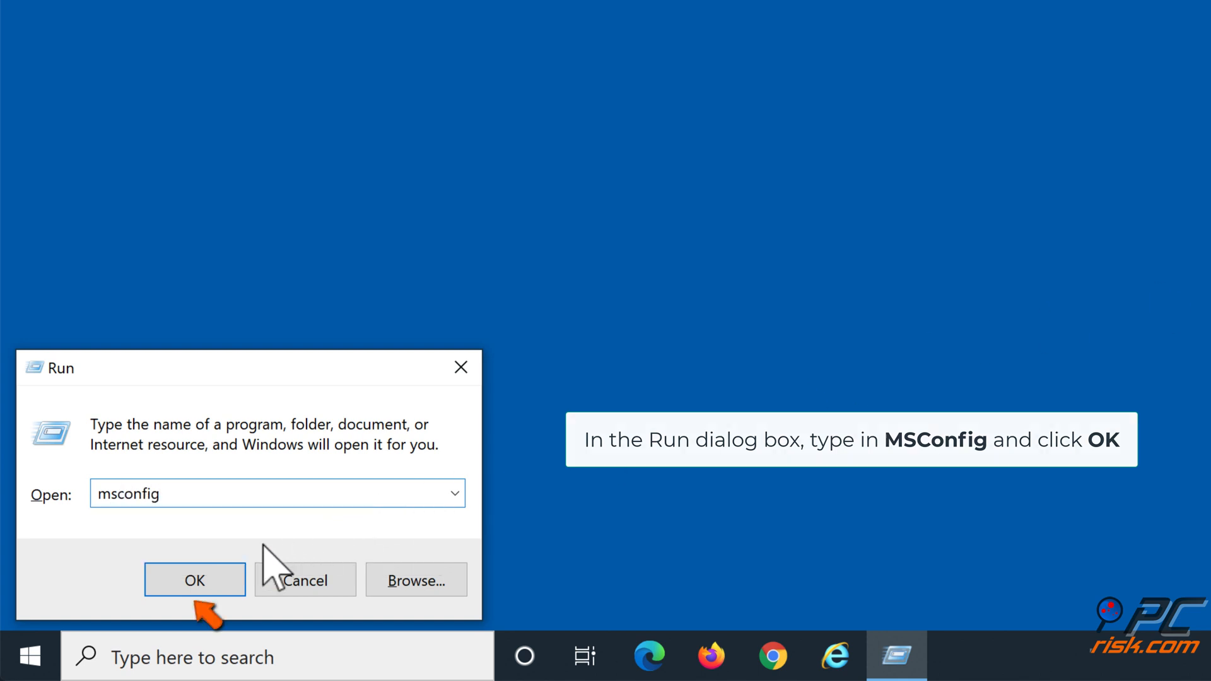
left_click(194, 579)
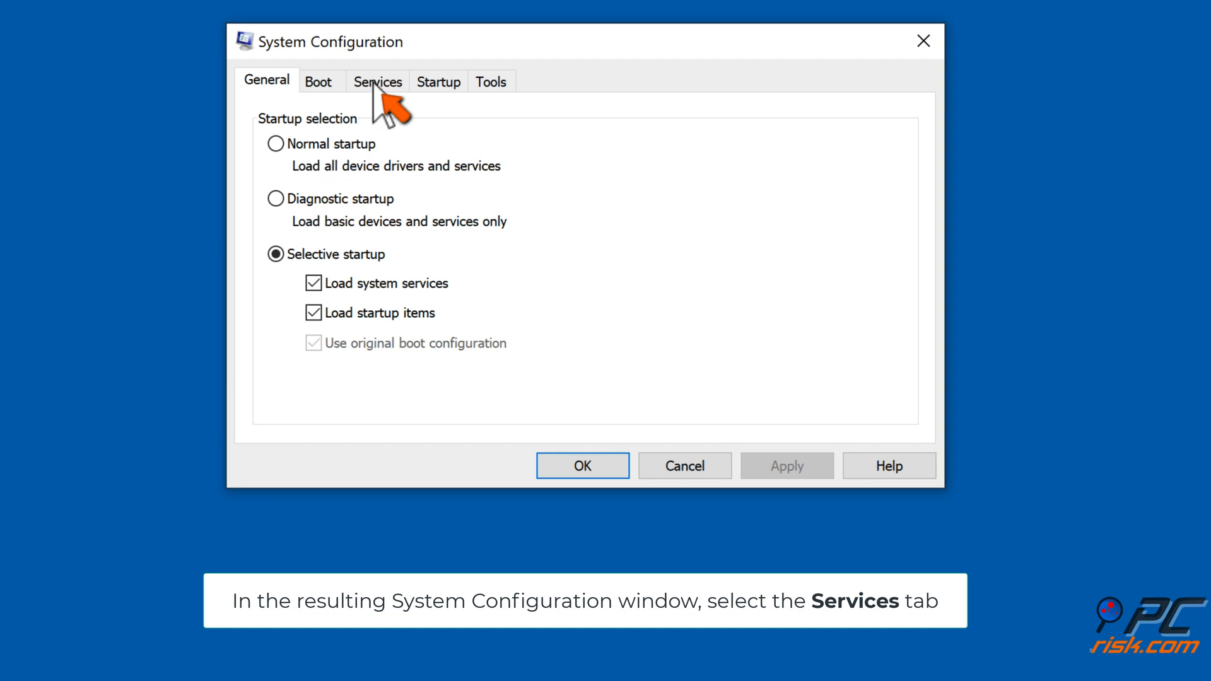
- On the Services tab, hide Microsoft services, disable all others, then go to Startup
left_click(378, 82)
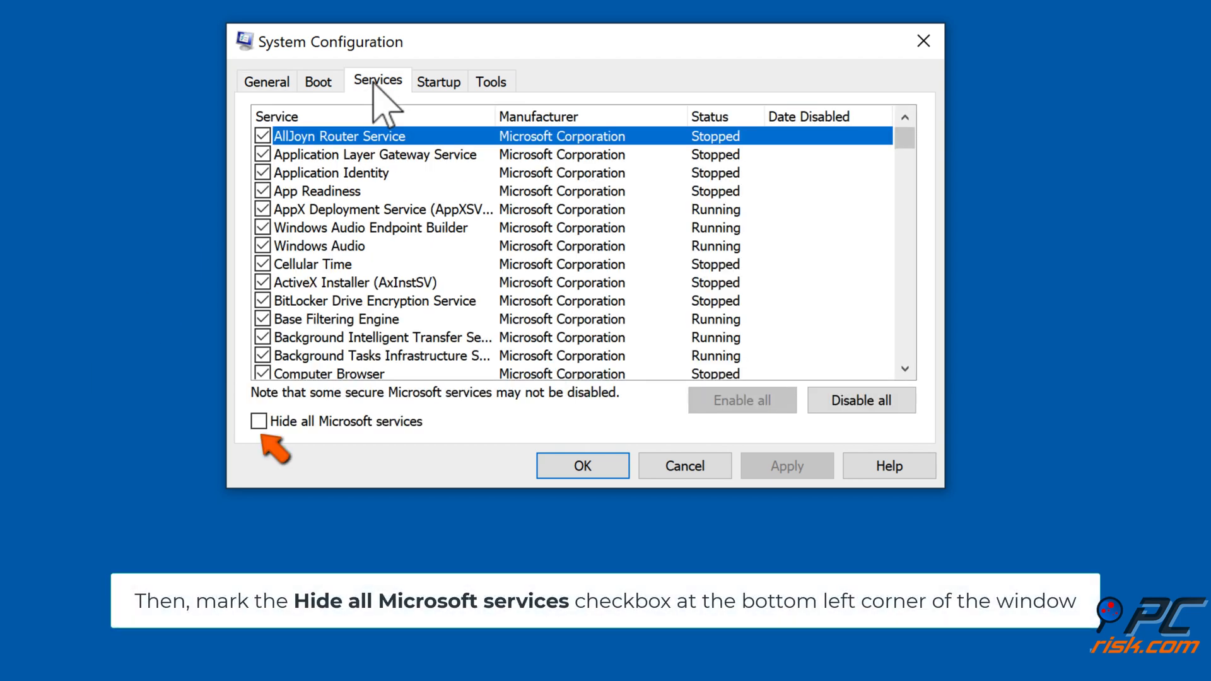
mouse_move(275, 454)
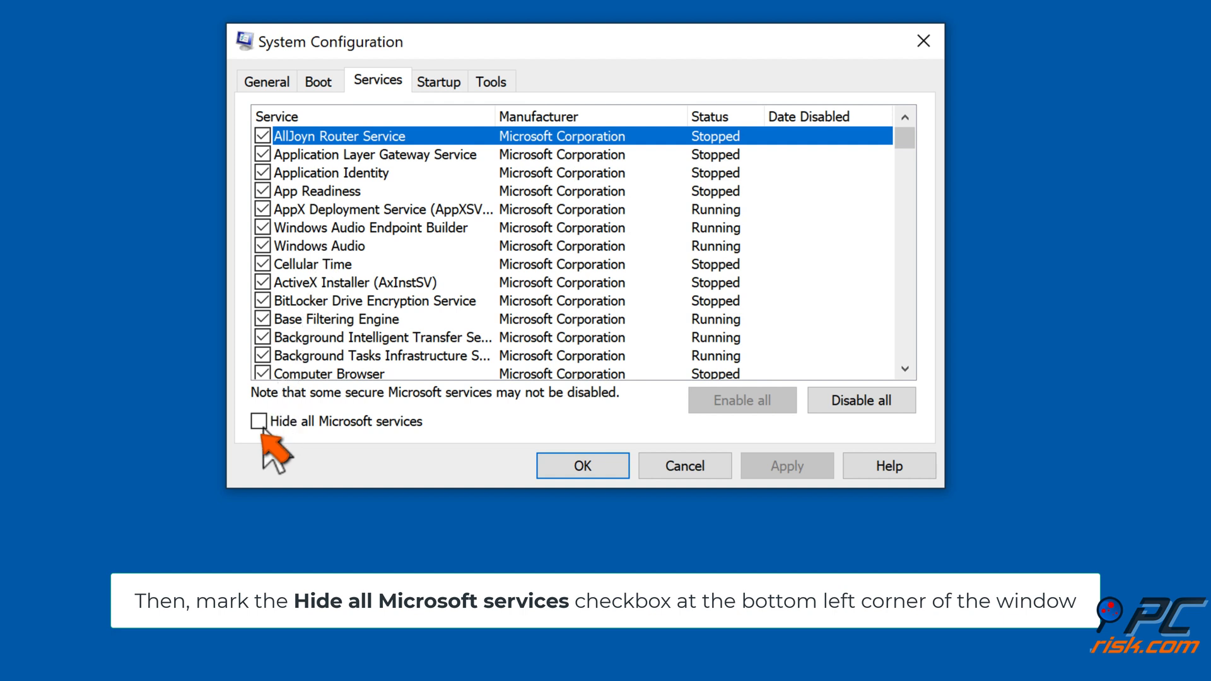
left_click(260, 420)
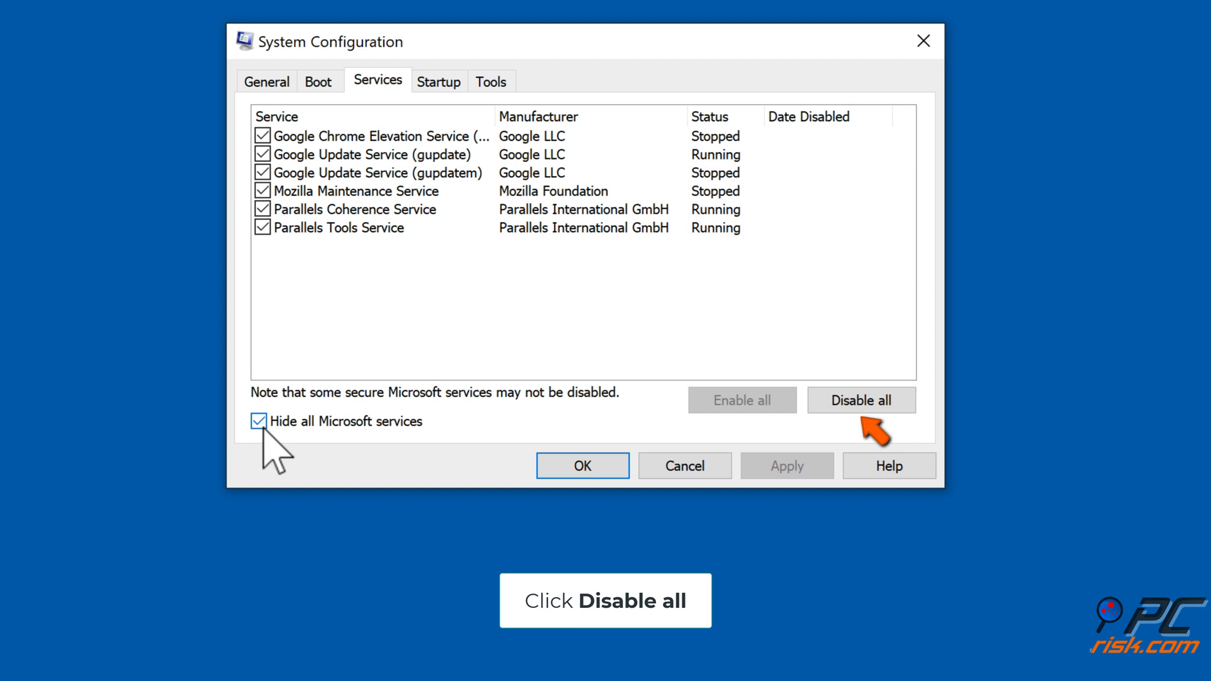
mouse_move(865, 429)
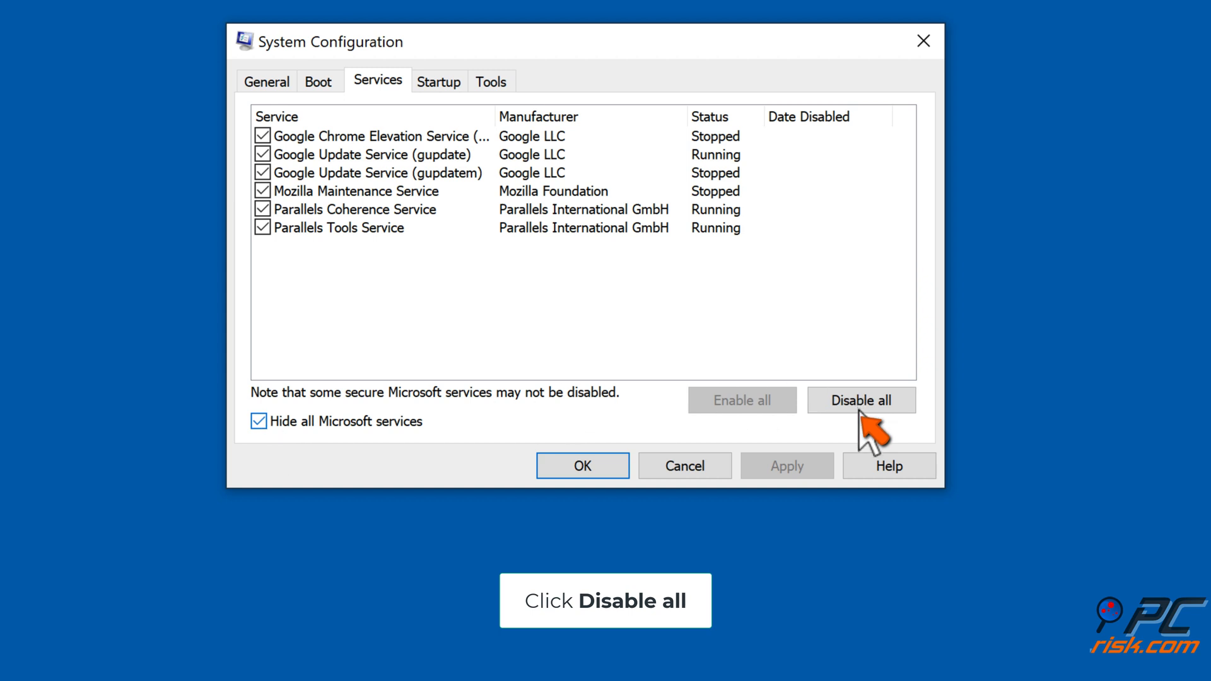
left_click(861, 400)
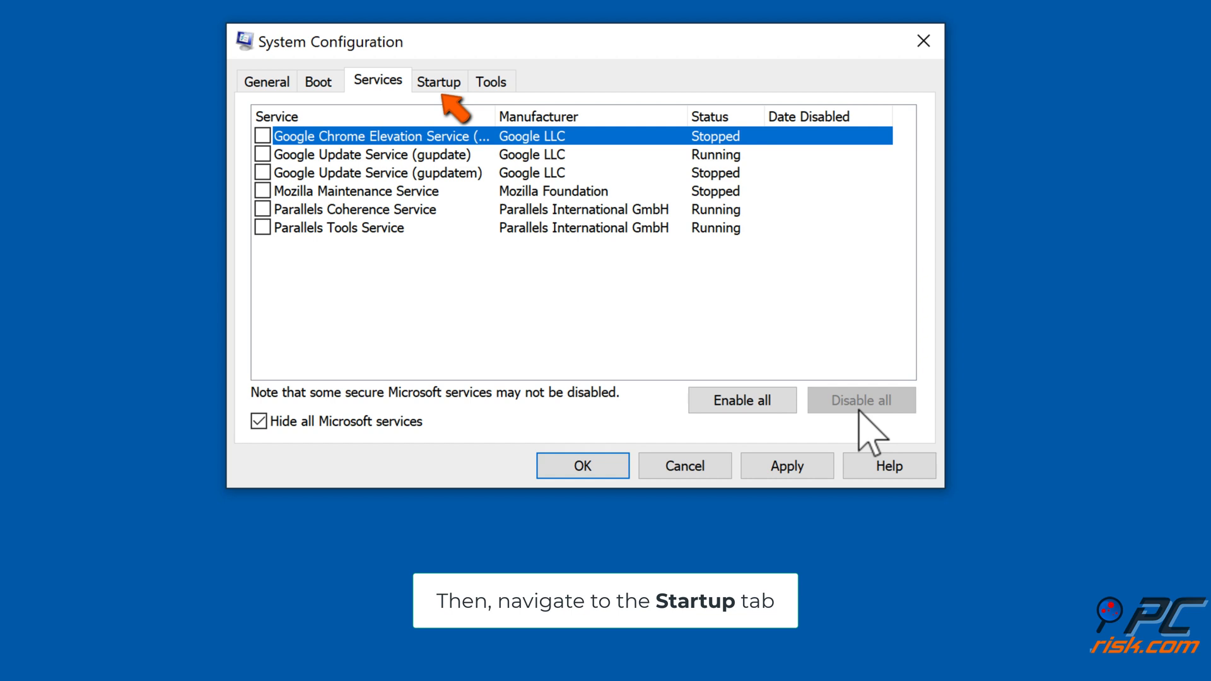
mouse_move(460, 104)
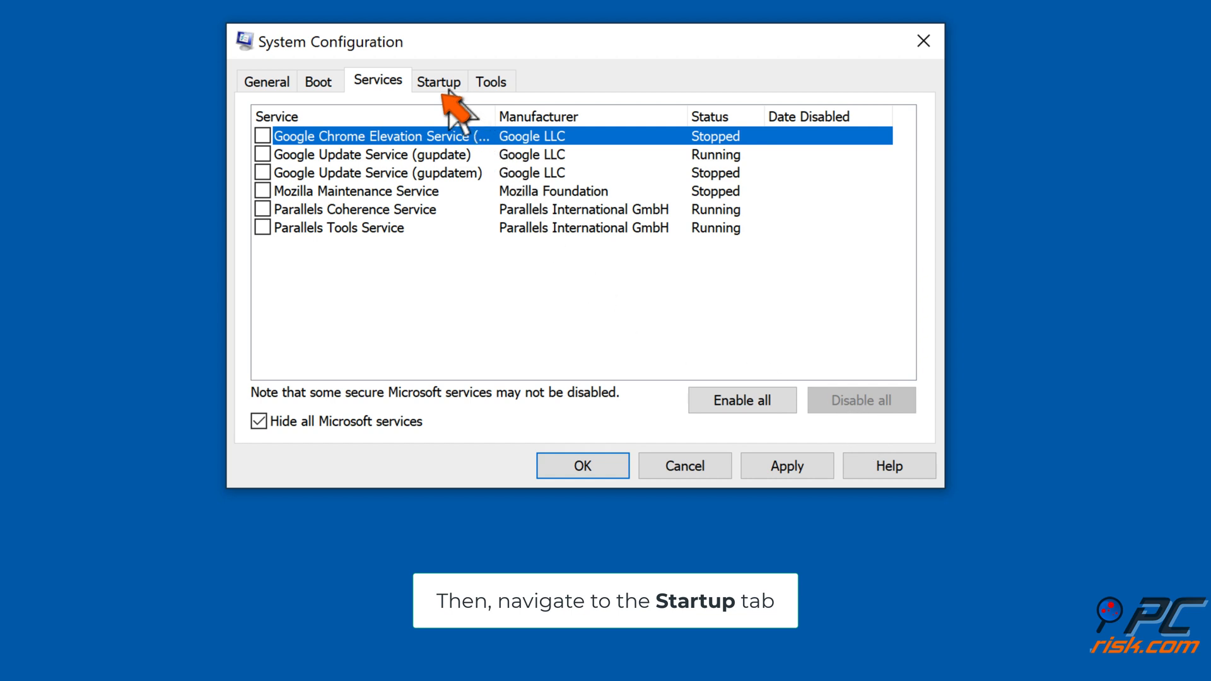
left_click(439, 81)
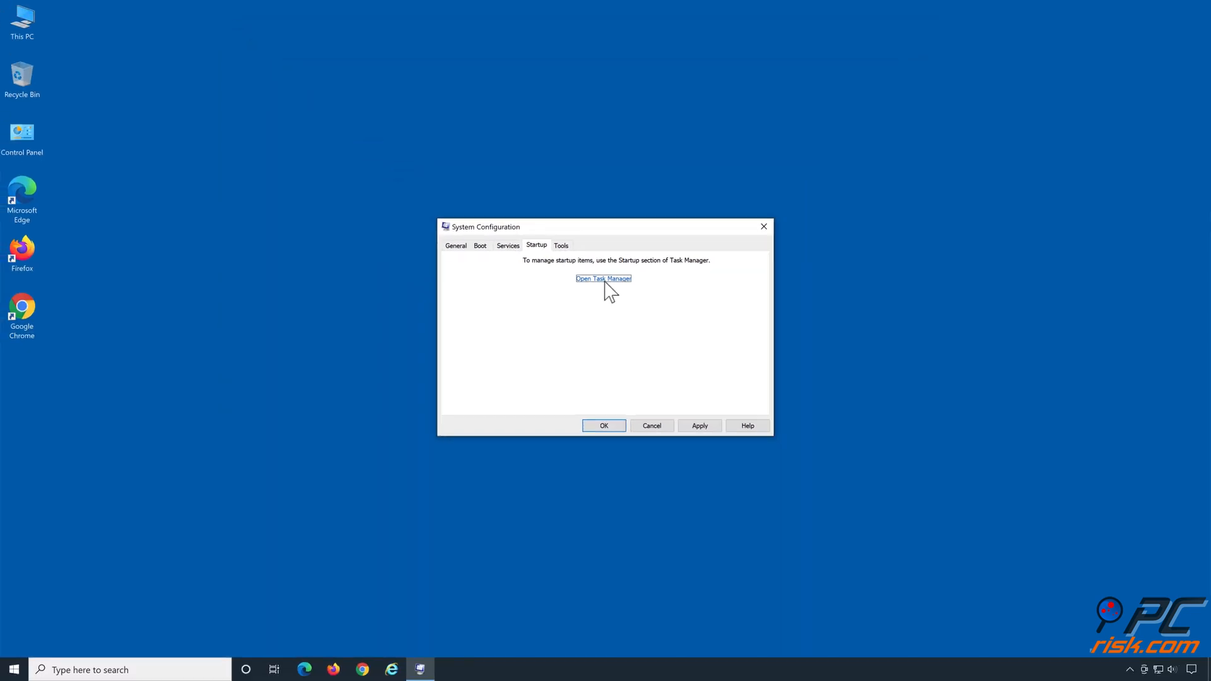
- Disable the remaining enabled Microsoft startup app in Task Manager and close it
left_click(603, 278)
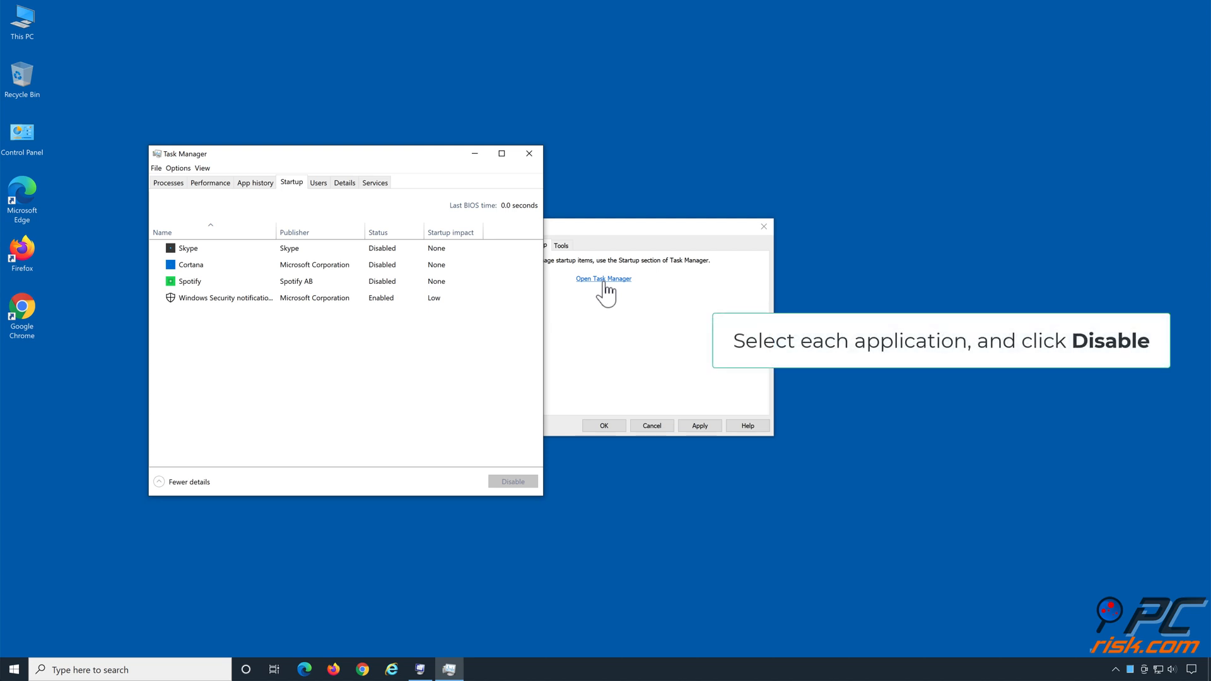
mouse_move(399, 262)
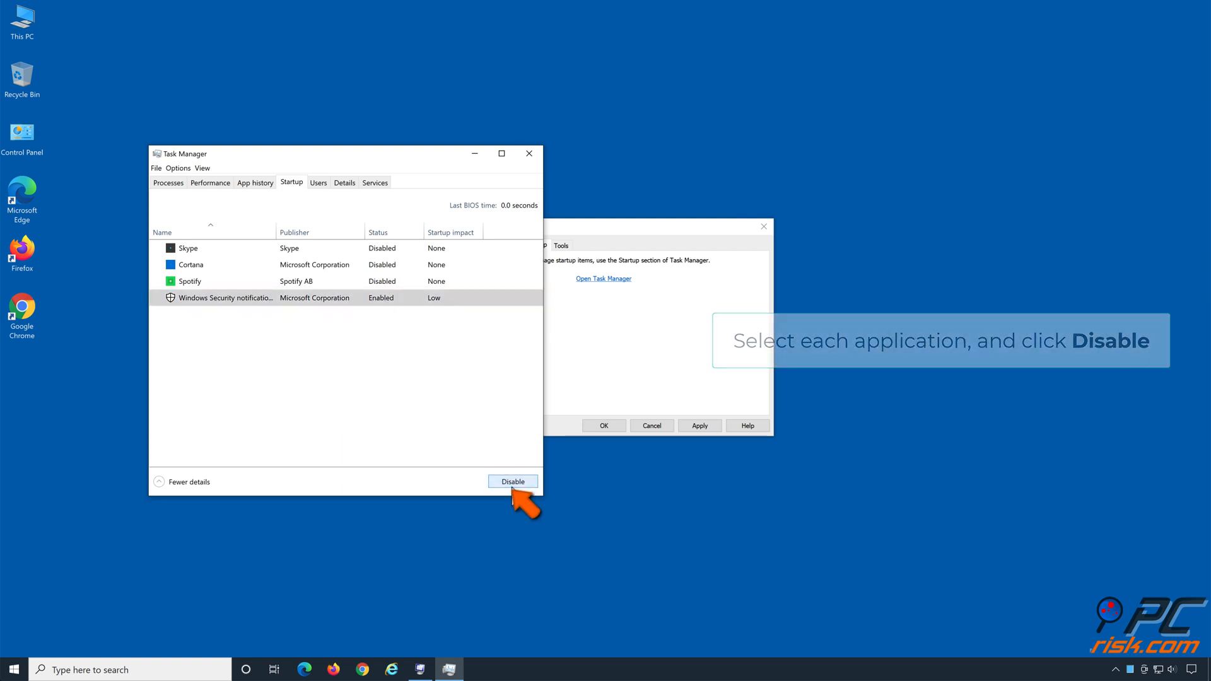
left_click(512, 481)
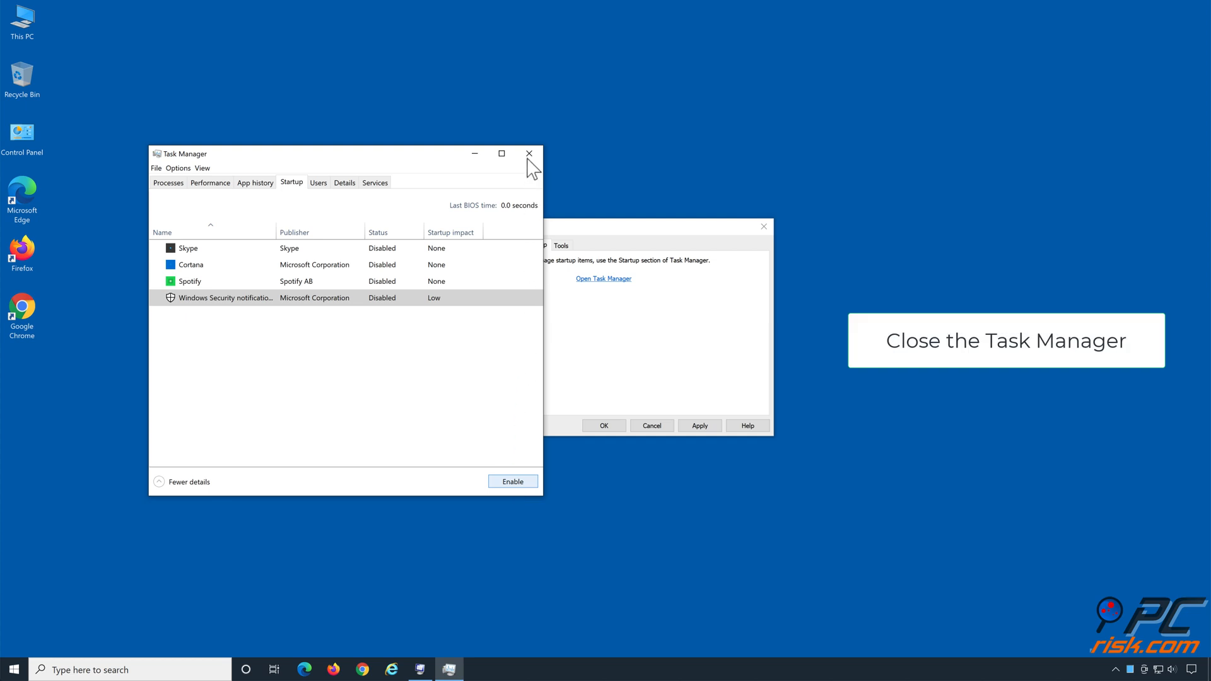
left_click(528, 154)
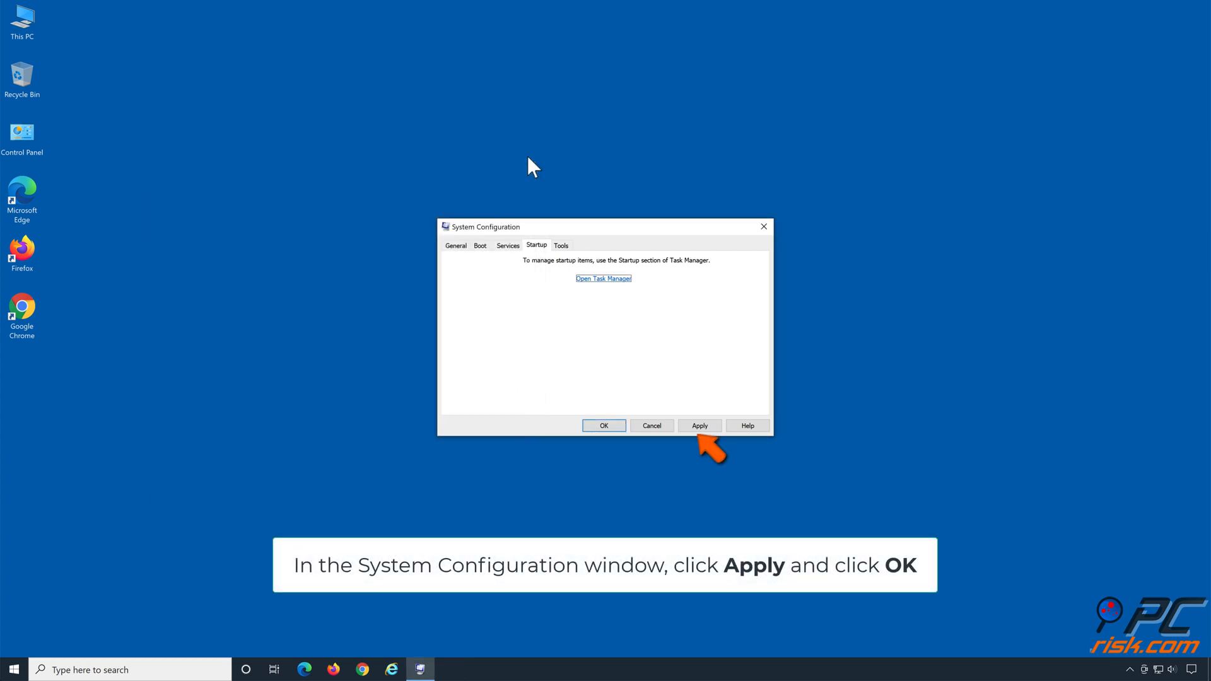
- Apply and confirm the System Configuration changes, then restart the computer
left_click(699, 425)
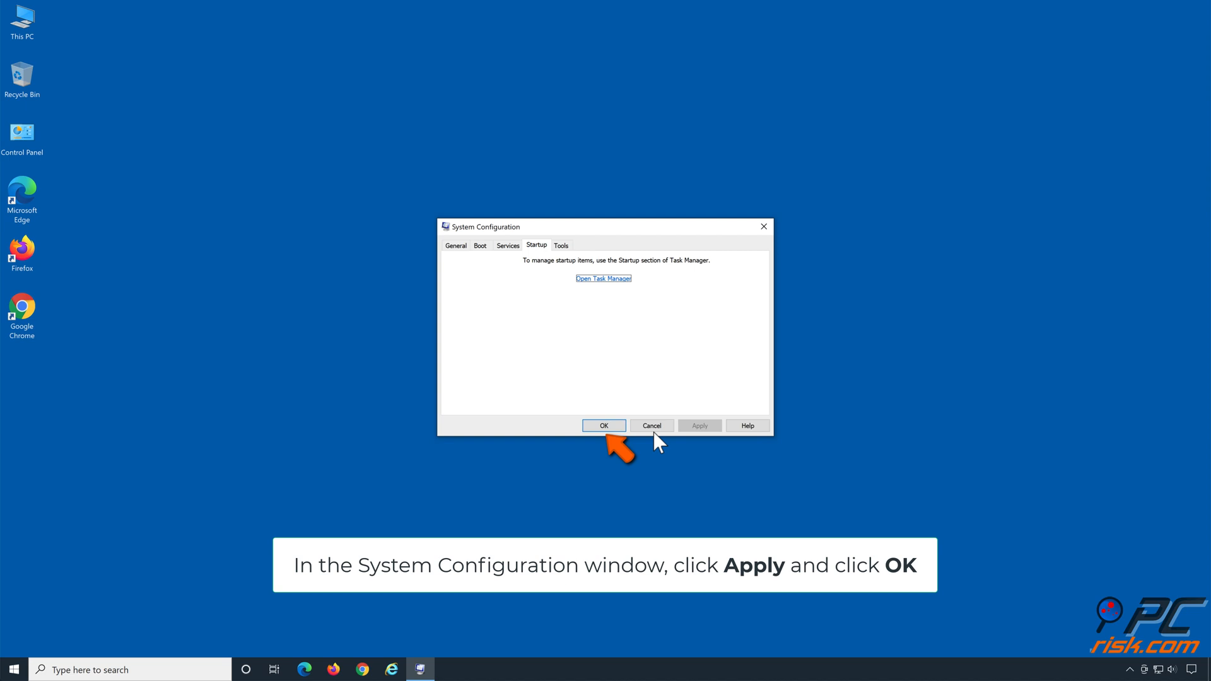
left_click(603, 426)
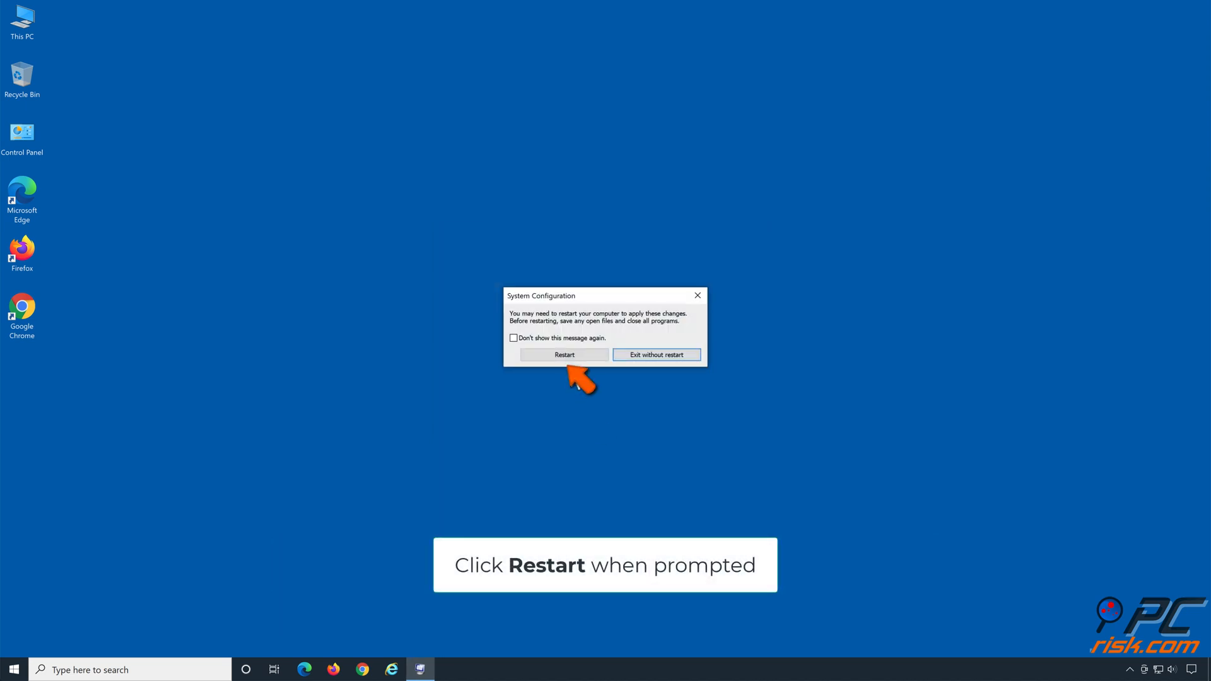
left_click(564, 354)
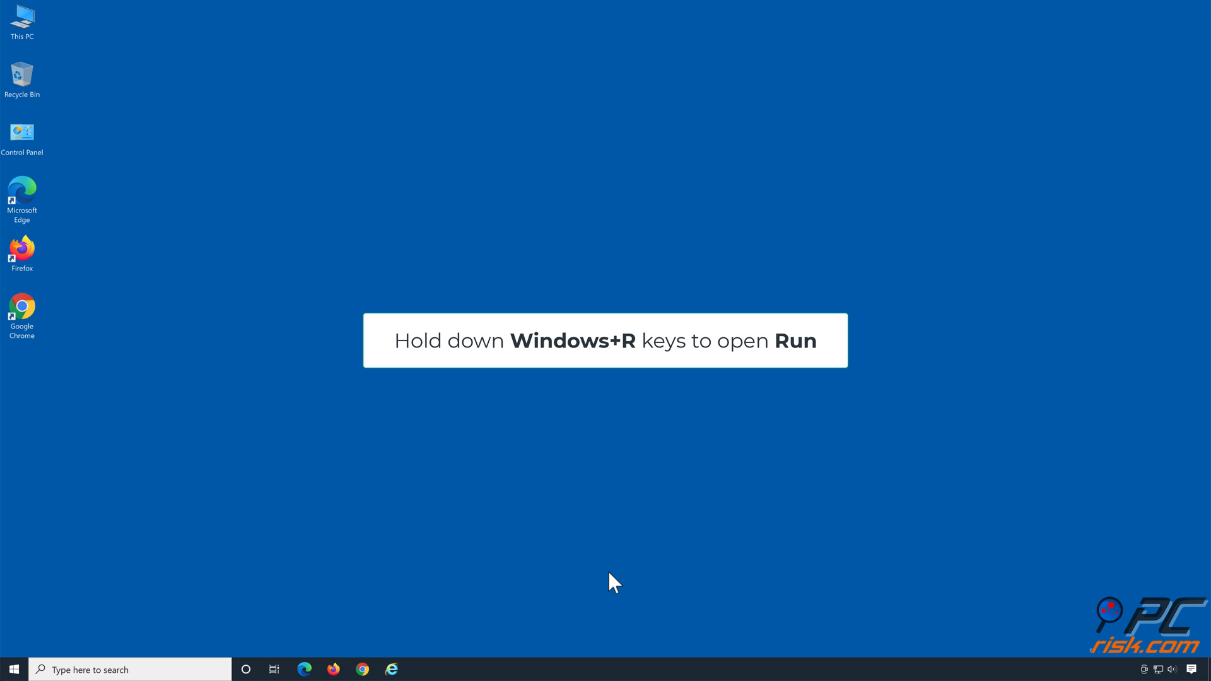
- Relaunch System Configuration by running msconfig from the Run dialog
key("win+r")
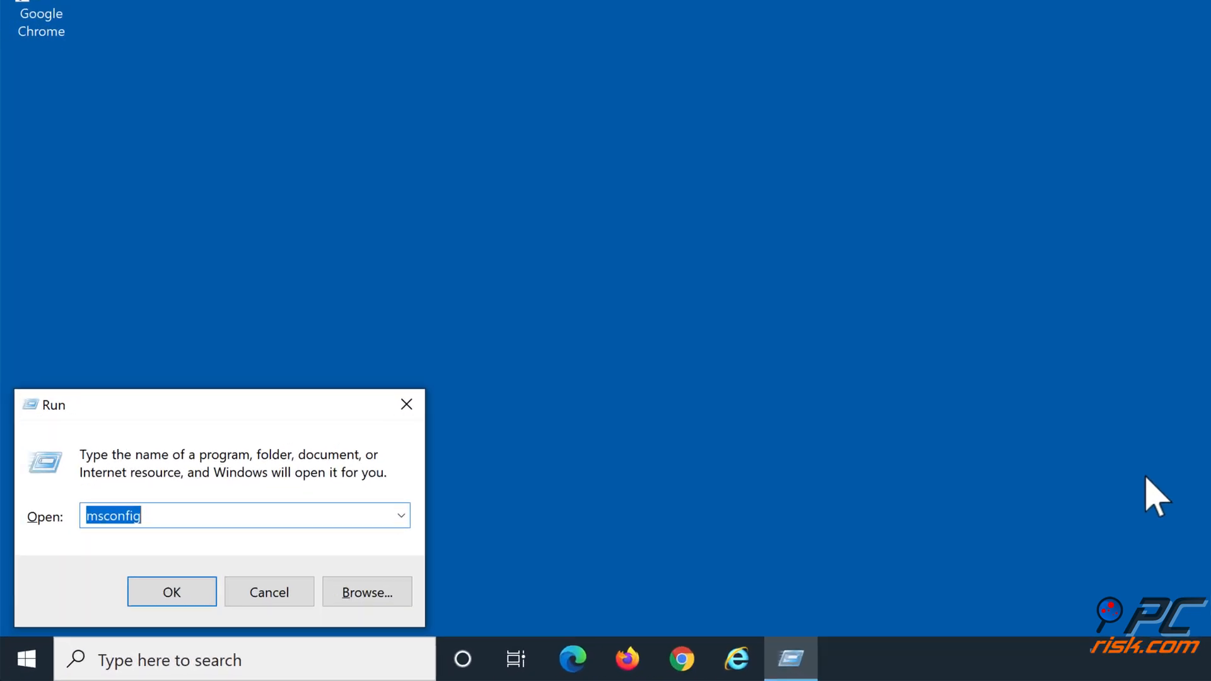
type("m")
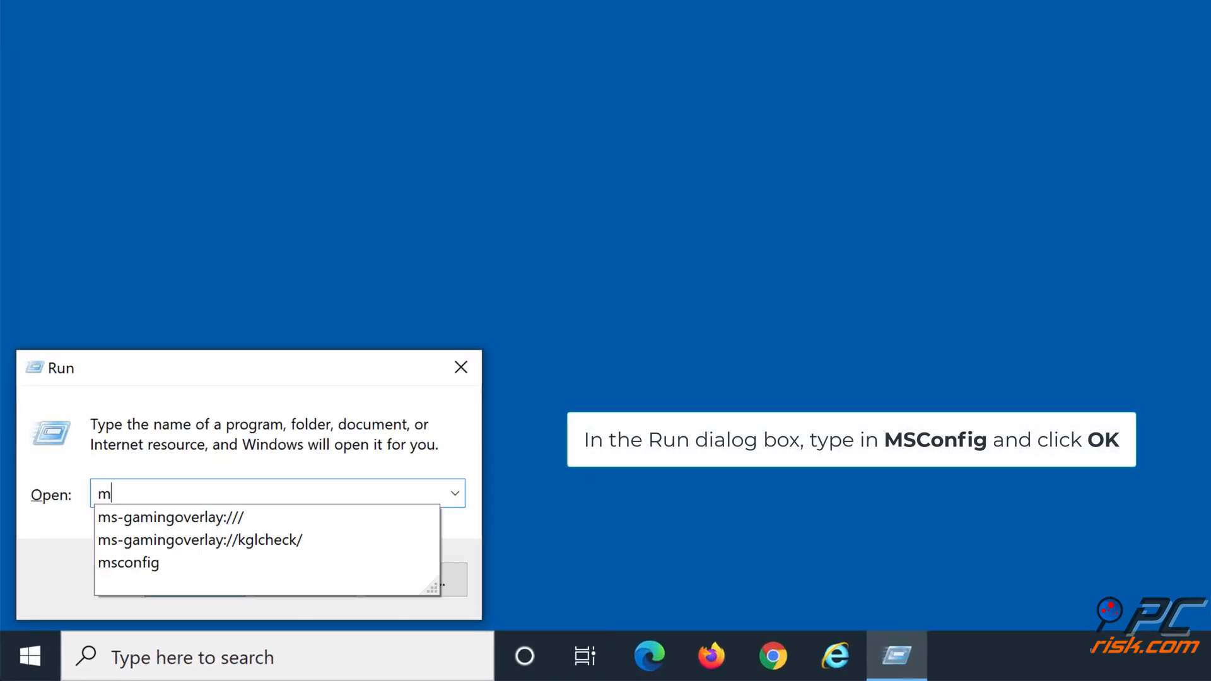
type("sconfig")
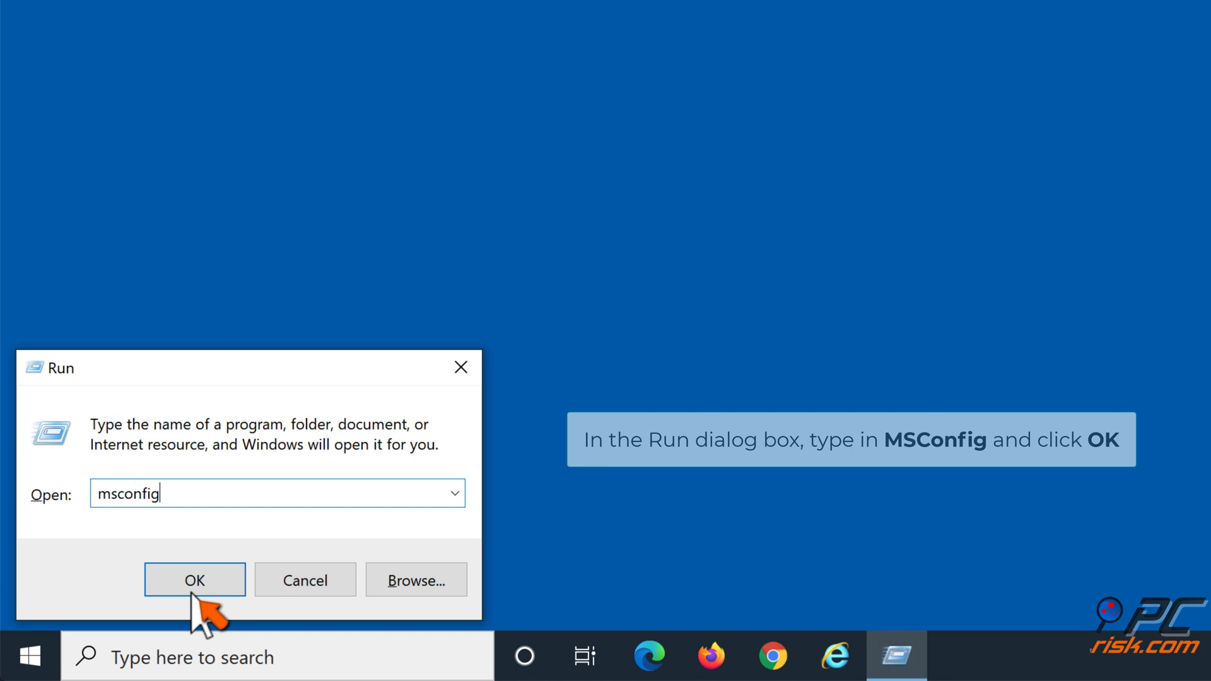
left_click(194, 581)
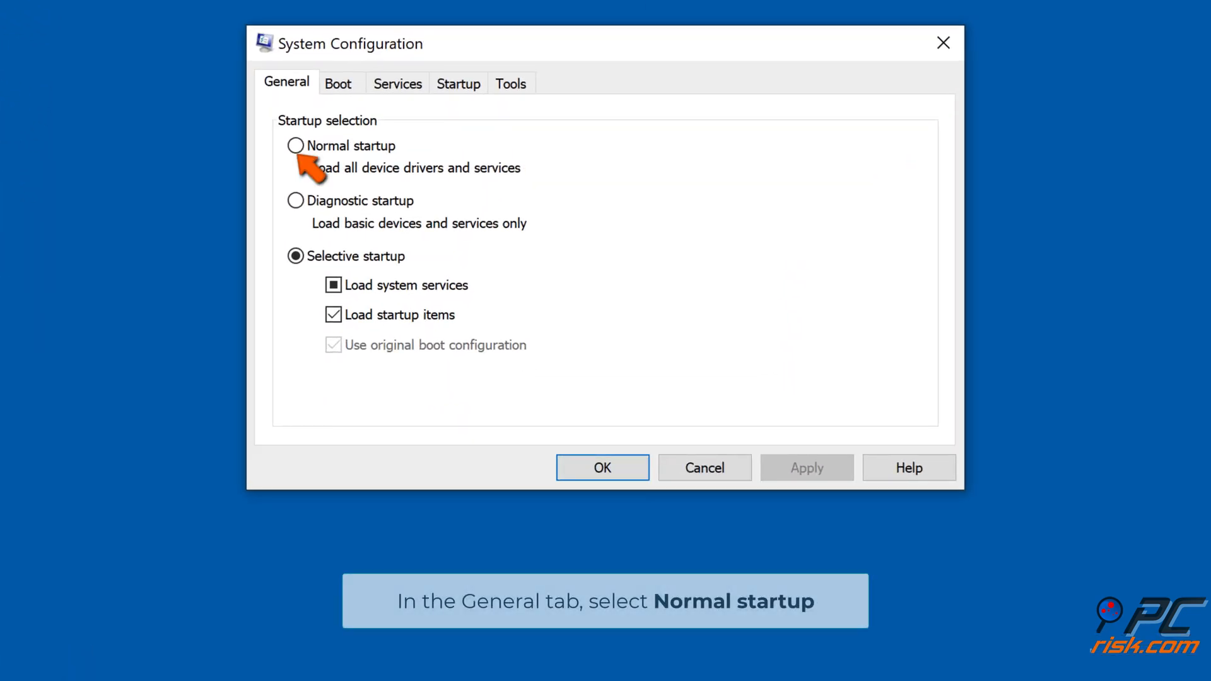
mouse_move(224, 316)
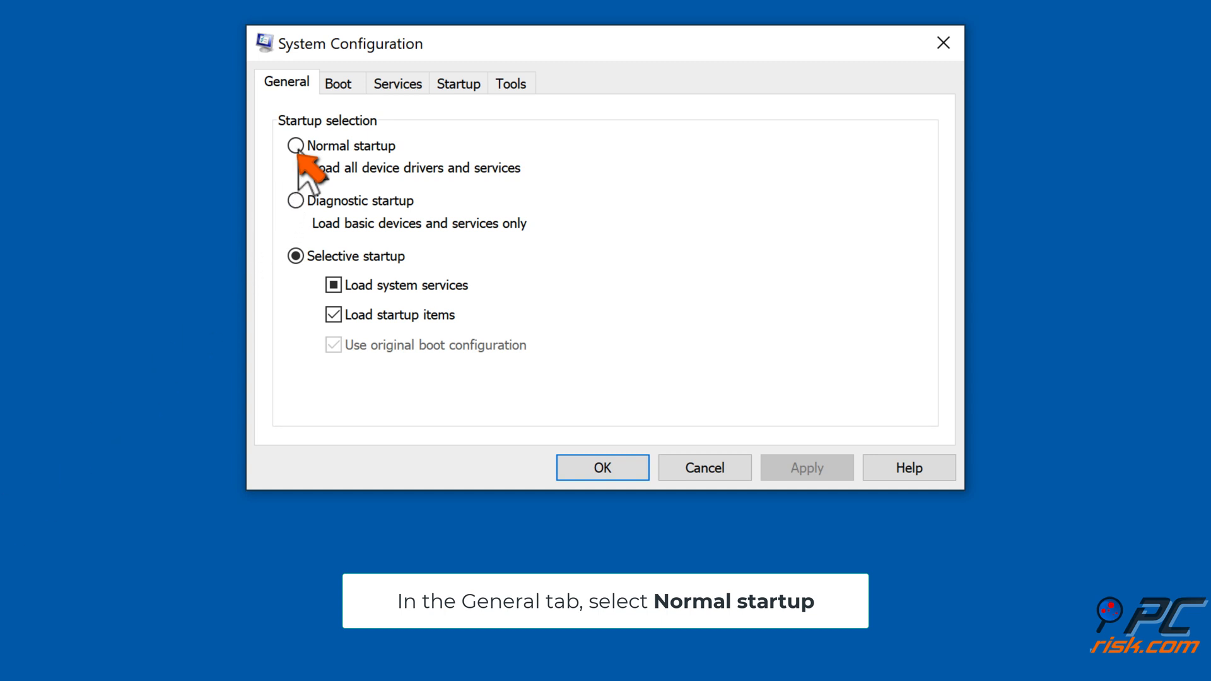
- Switch System Configuration to Normal startup and open Task Manager from the Startup tab
left_click(296, 145)
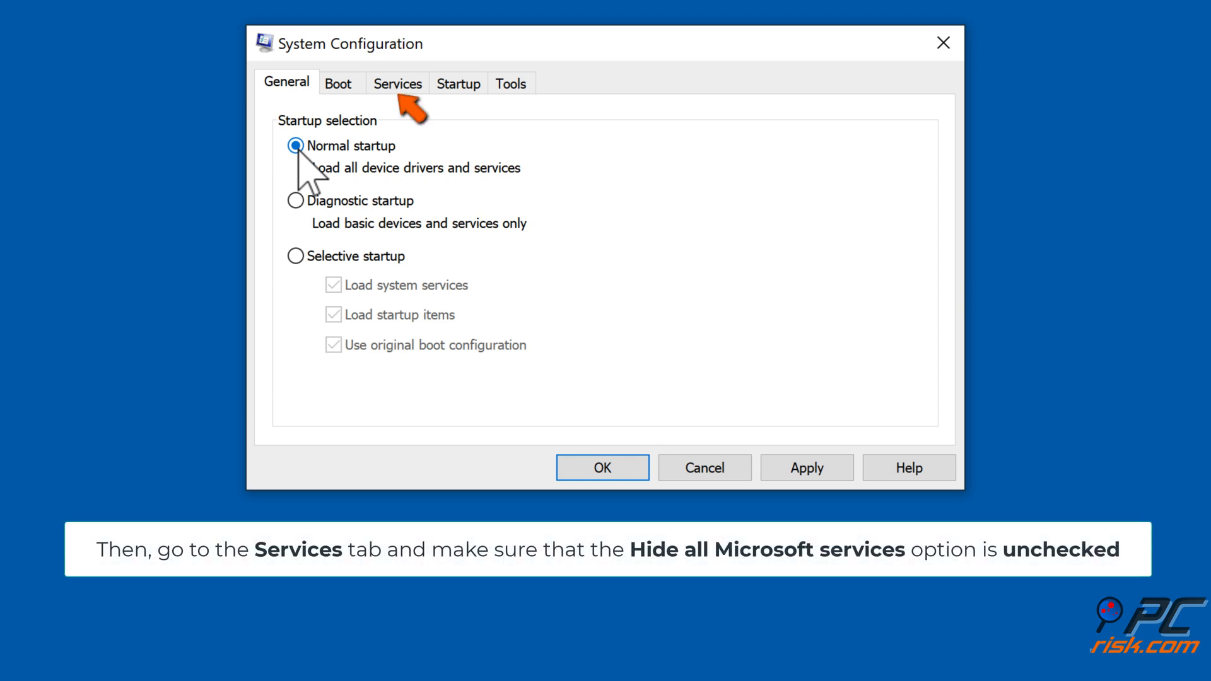
left_click(398, 83)
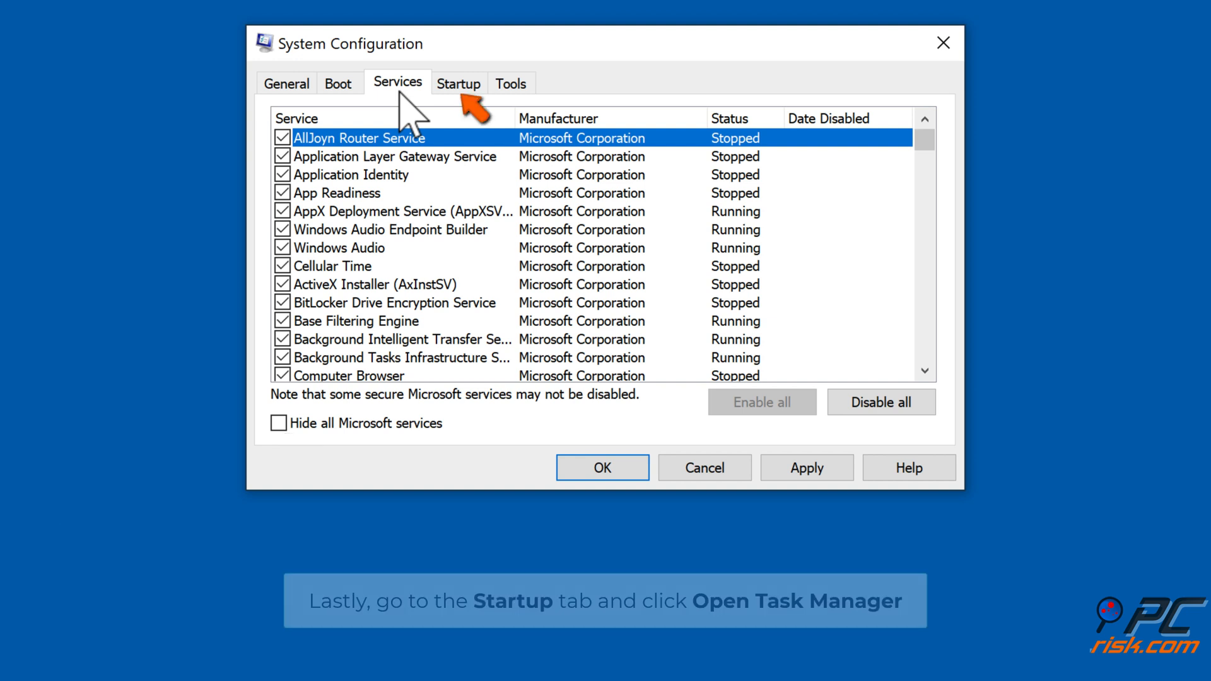
left_click(458, 82)
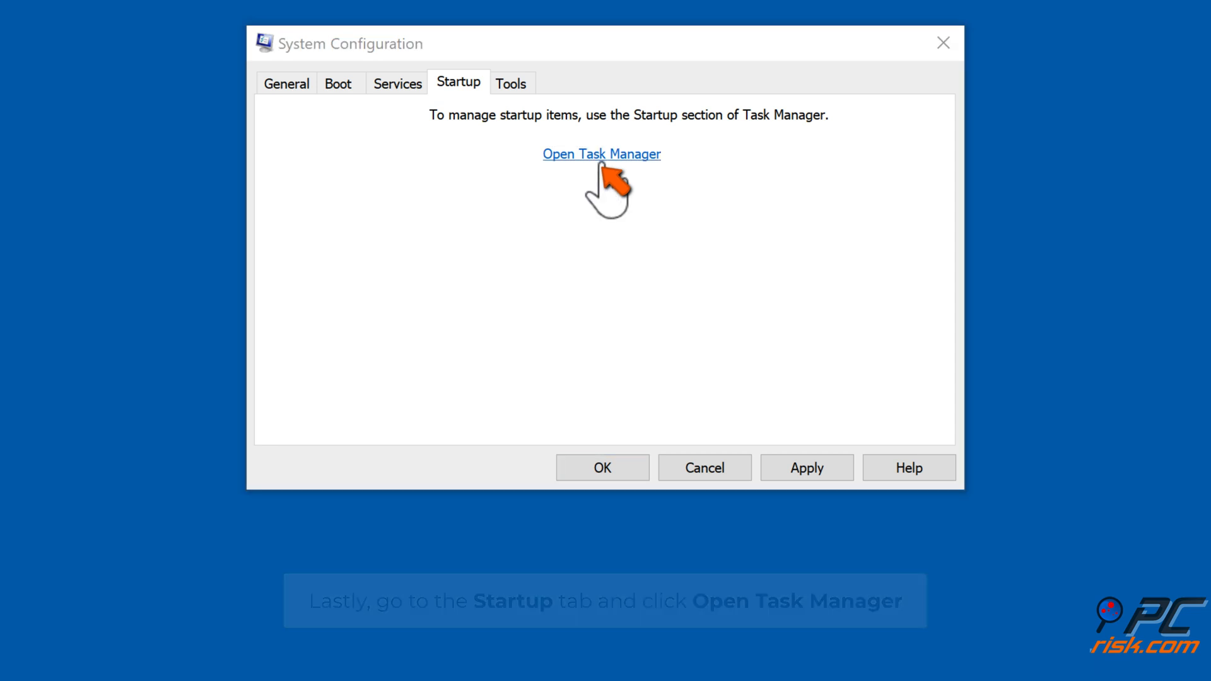
left_click(601, 154)
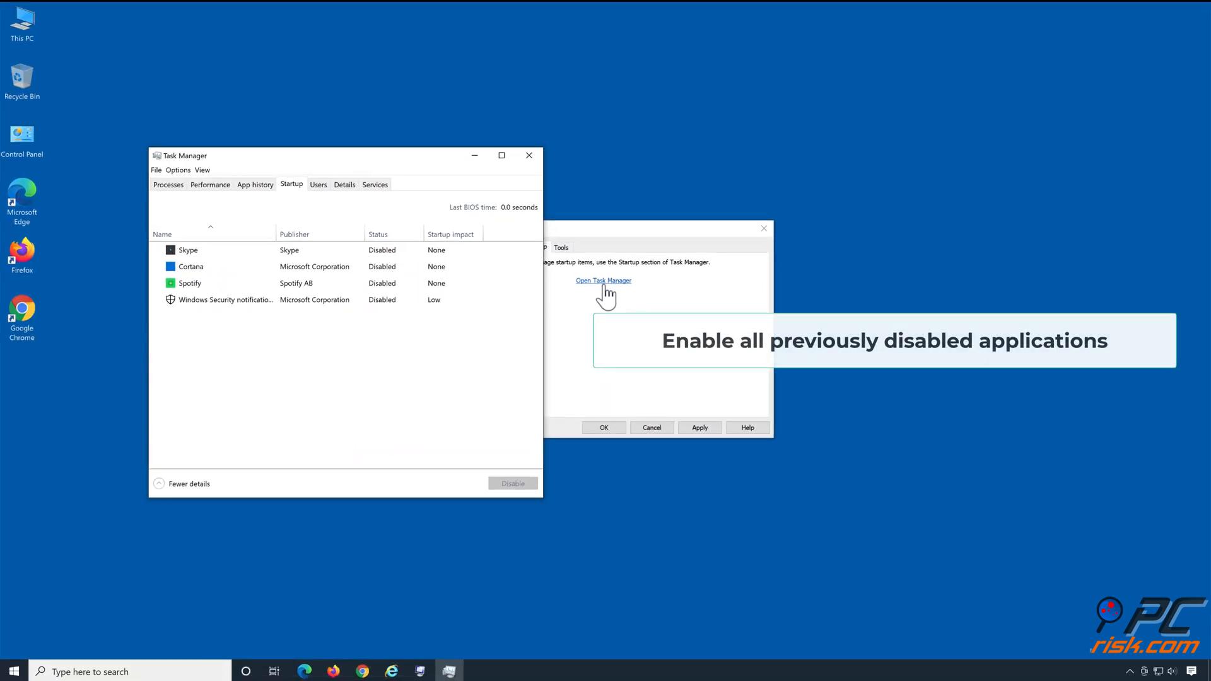
mouse_move(405, 316)
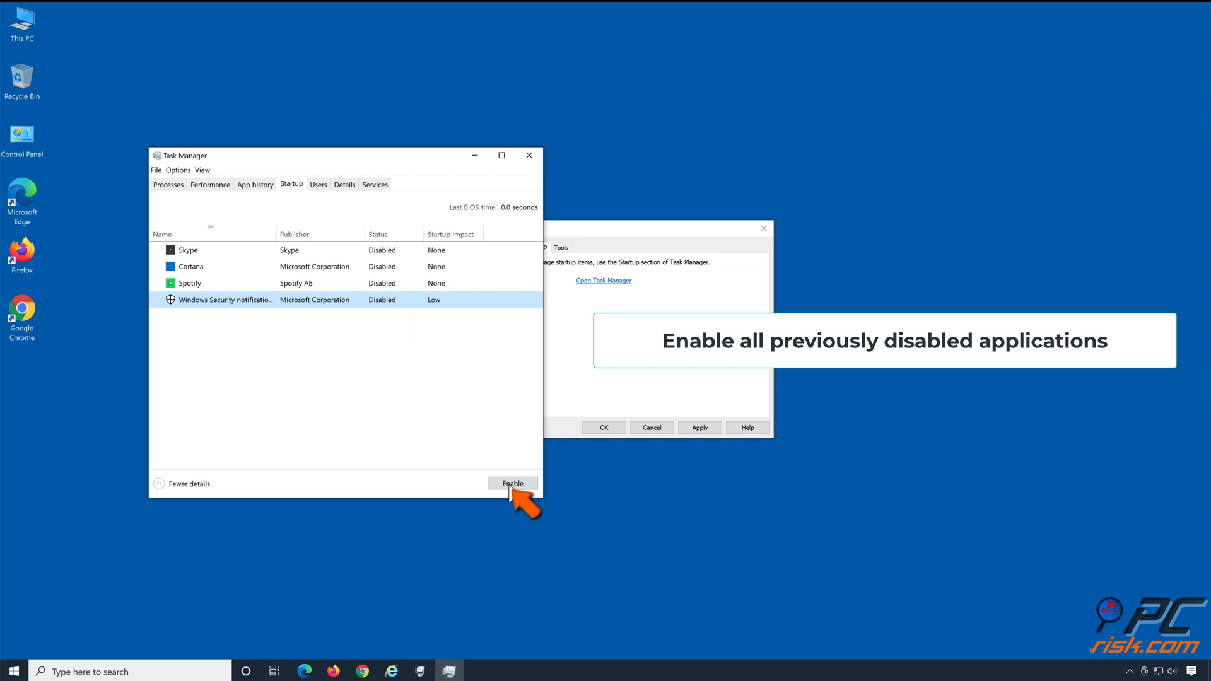
- Enable the Windows Security notification startup item and close Task Manager
left_click(513, 484)
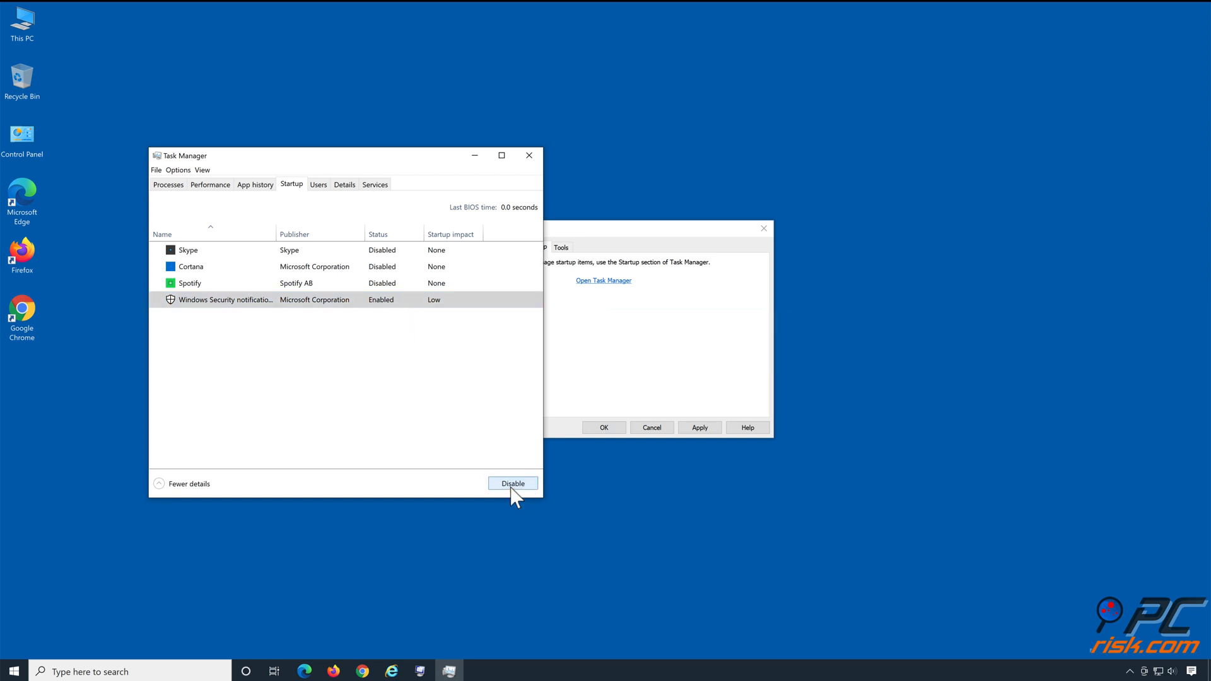
left_click(529, 155)
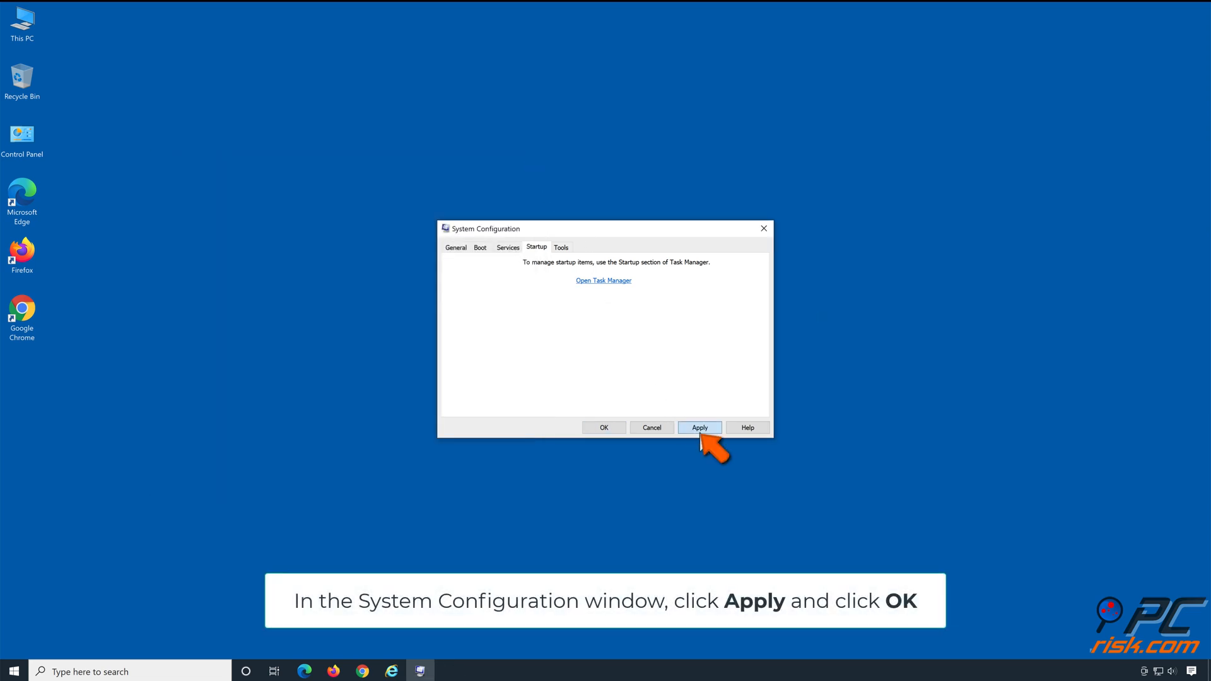
- Apply and confirm the Normal startup configuration, then restart the computer
left_click(699, 427)
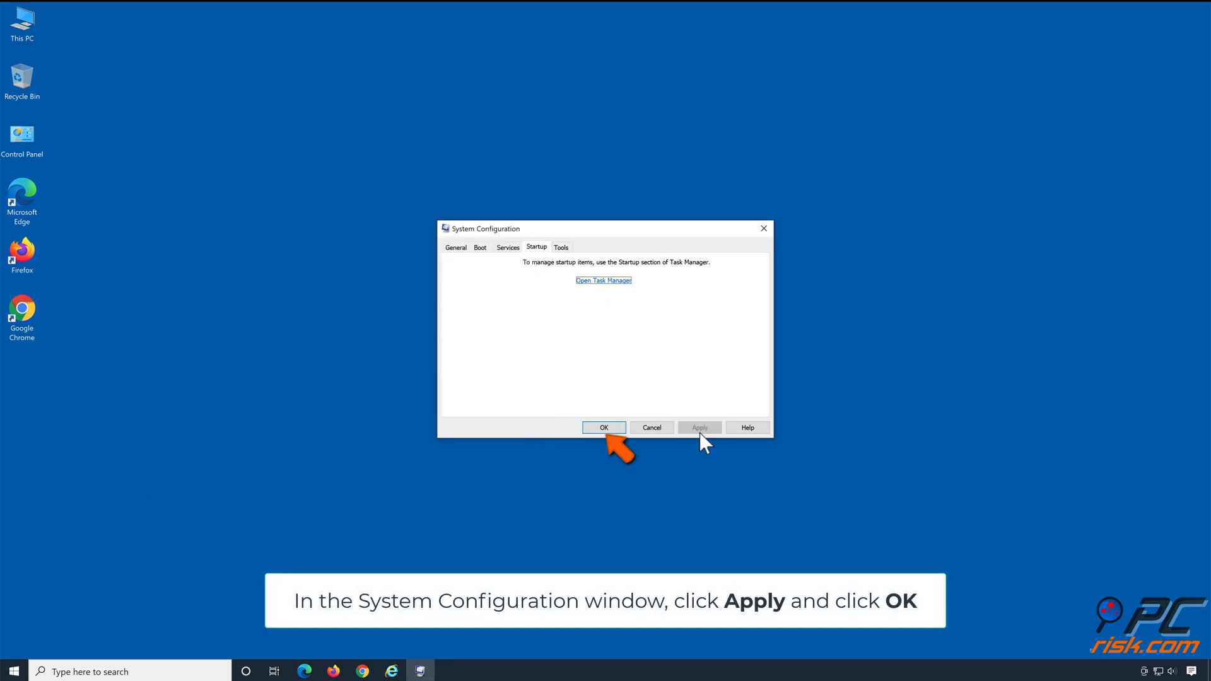
left_click(603, 427)
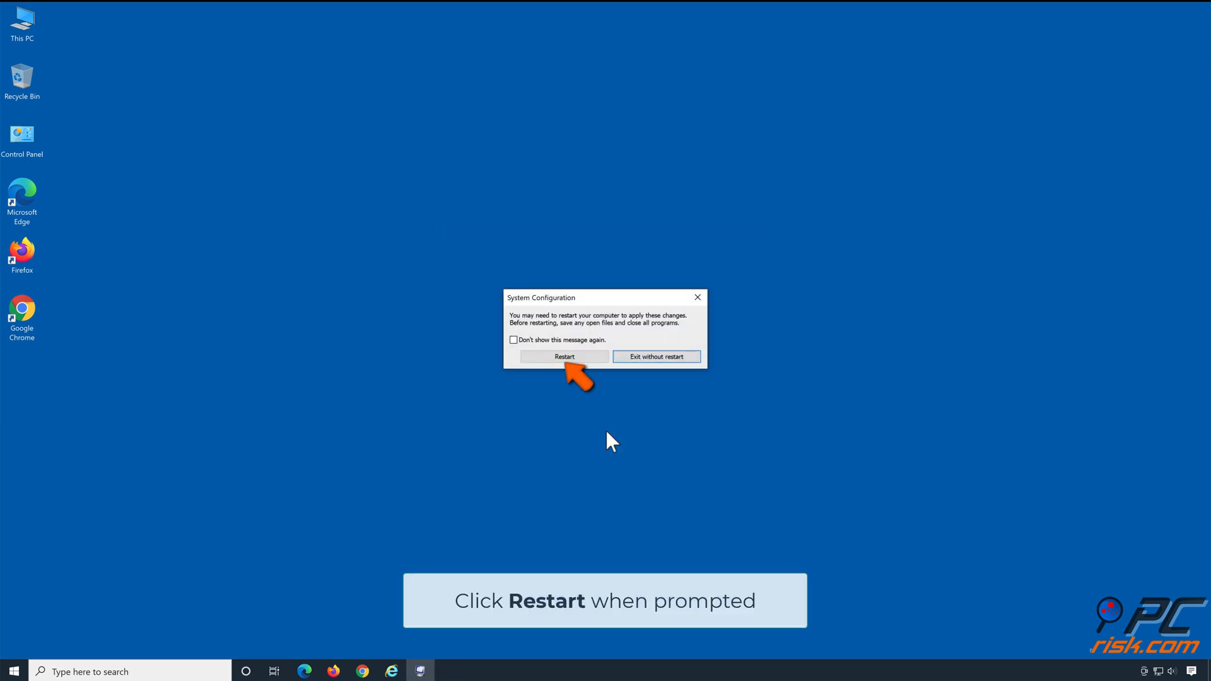
left_click(563, 356)
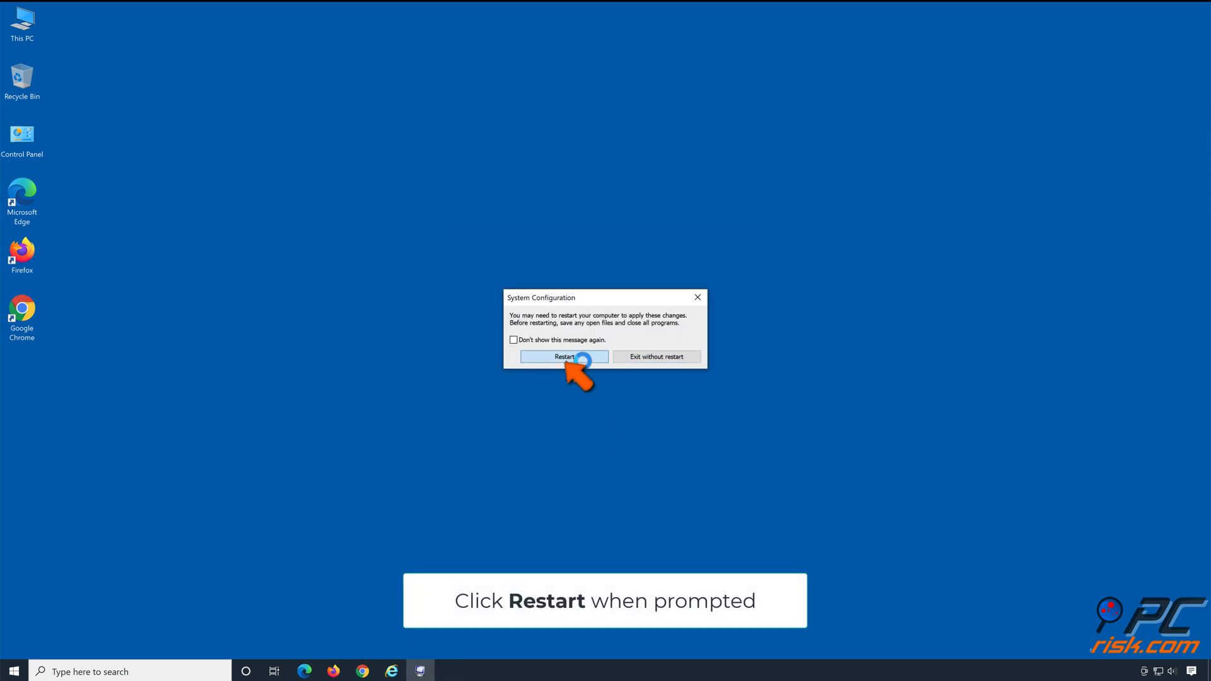
left_click(564, 355)
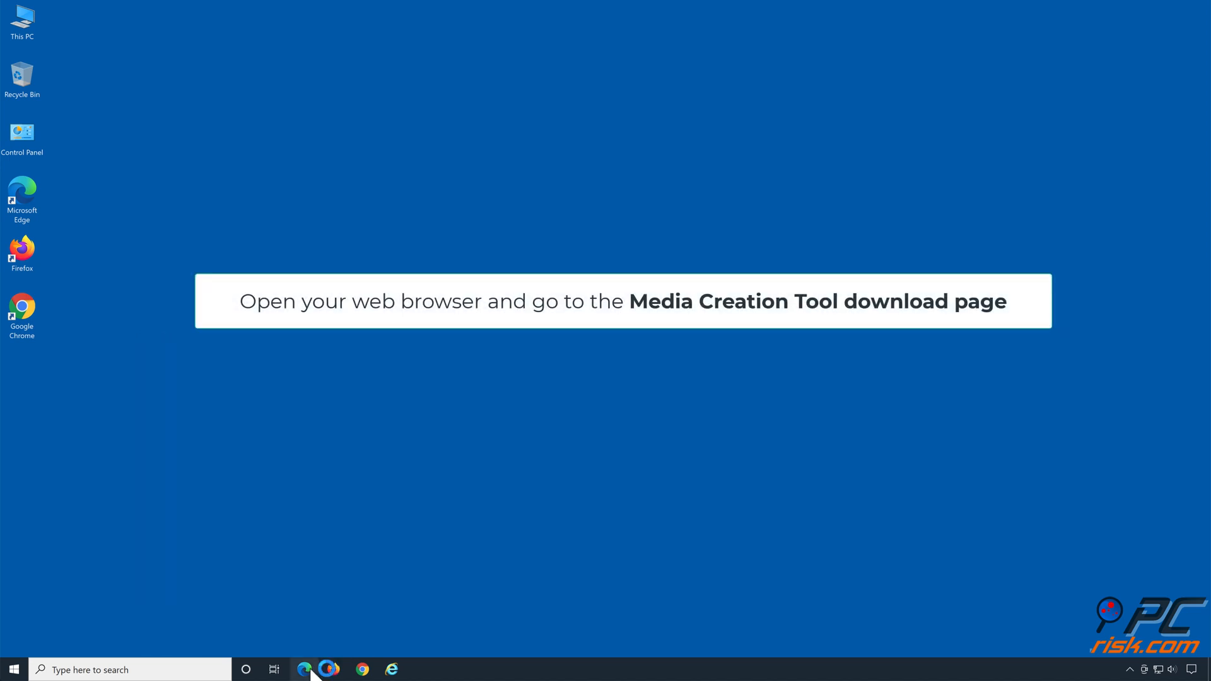
- Download MediaCreationTool21H1.exe in Edge from microsoft.com/en-us/software-download/windows10
left_click(304, 668)
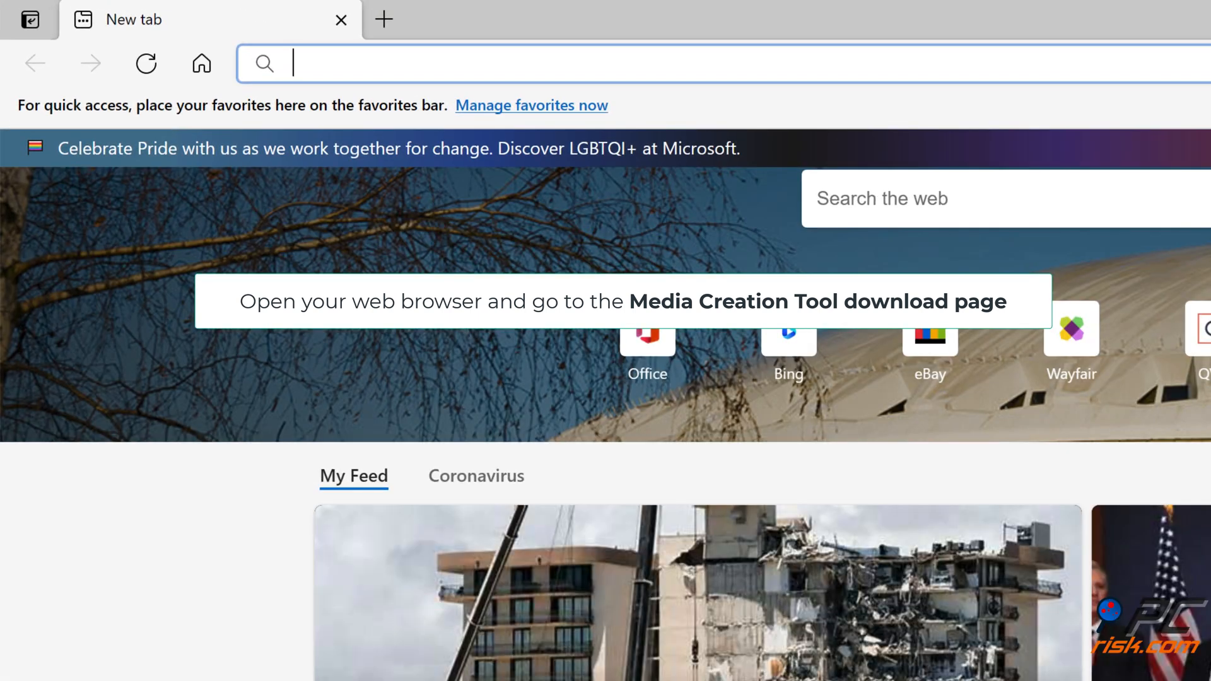
type("https://www.microsoft.com/en-us/software-download/windows10")
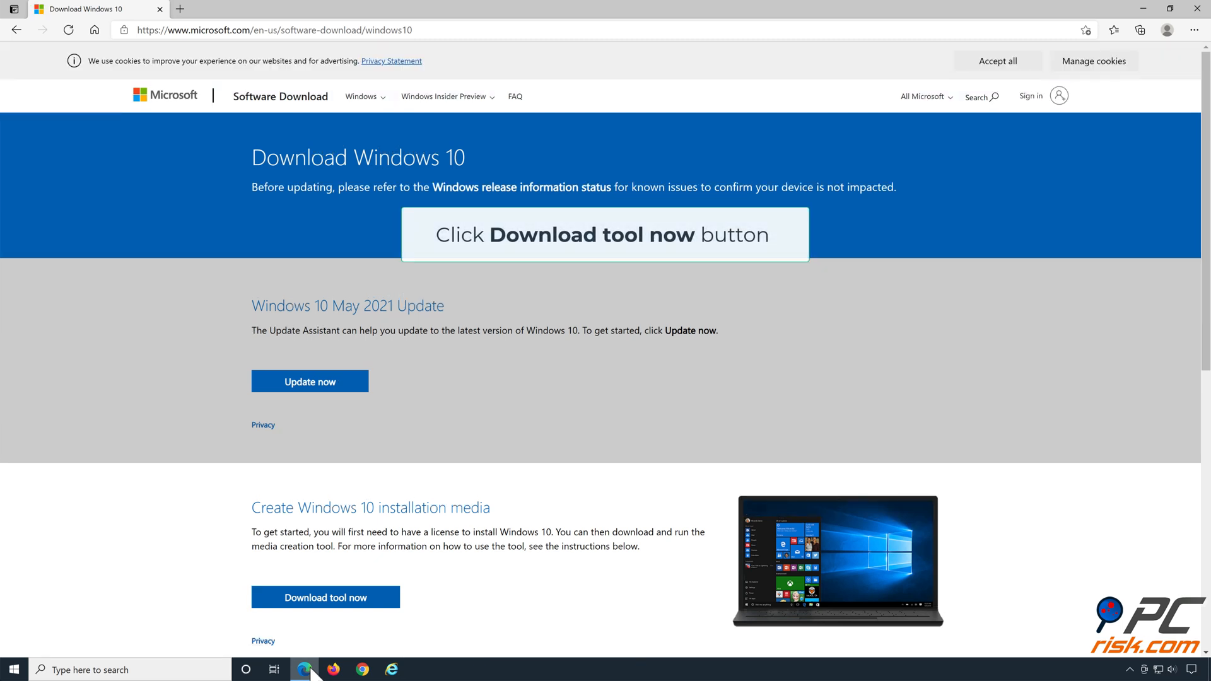
scroll("down", 3)
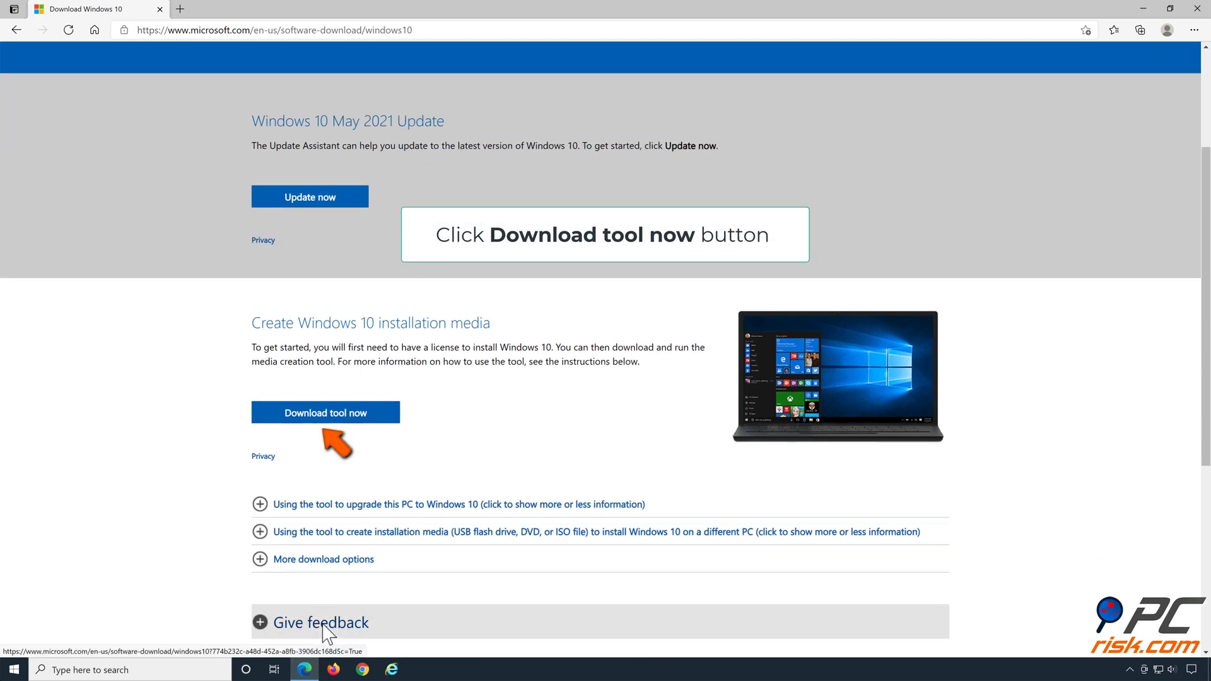
left_click(326, 413)
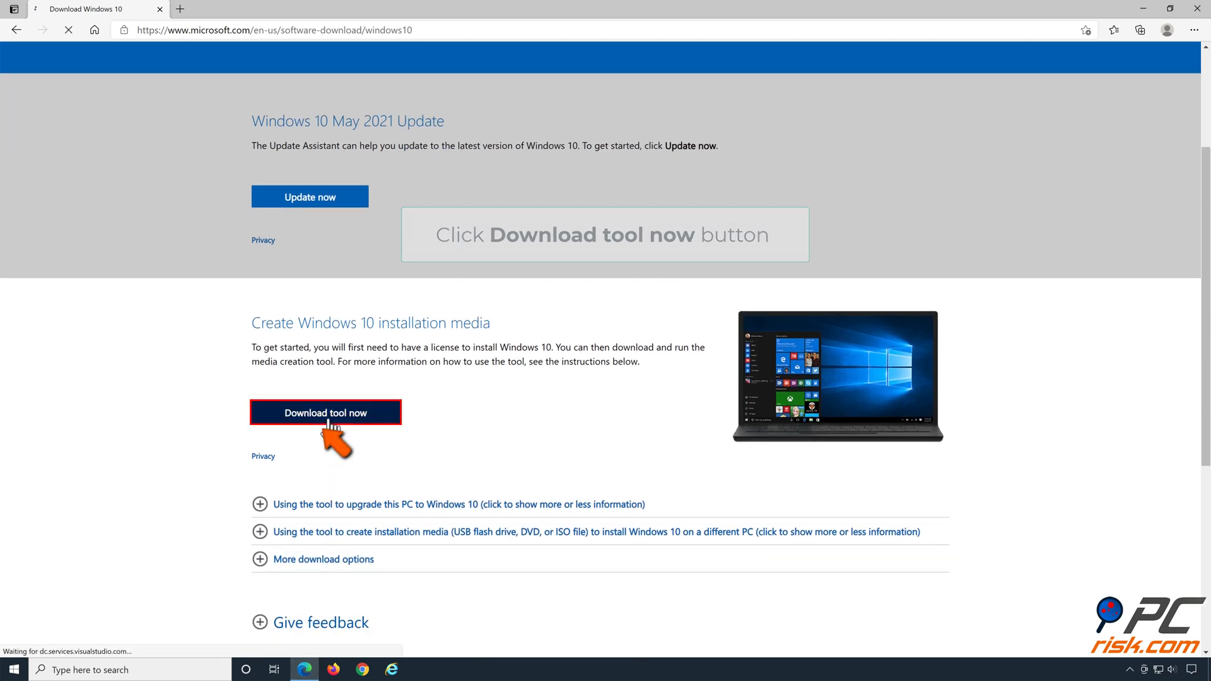
left_click(326, 413)
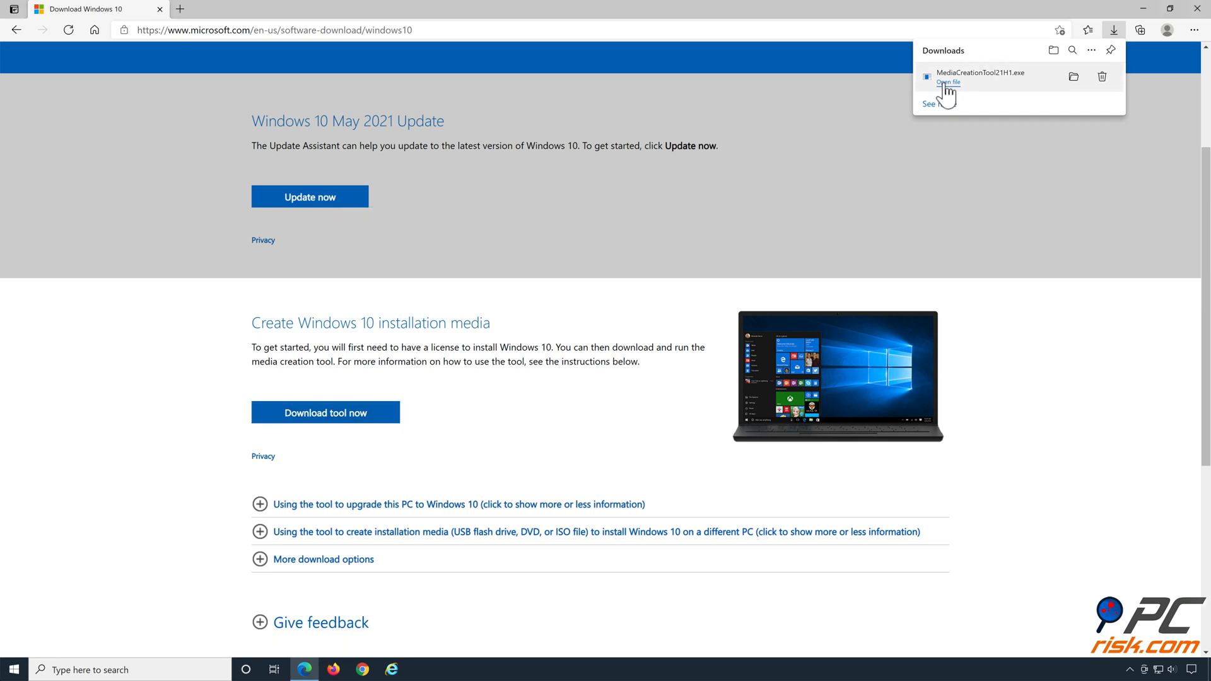
- Run the Media Creation Tool, accept both license terms, and choose Upgrade this PC now
left_click(947, 83)
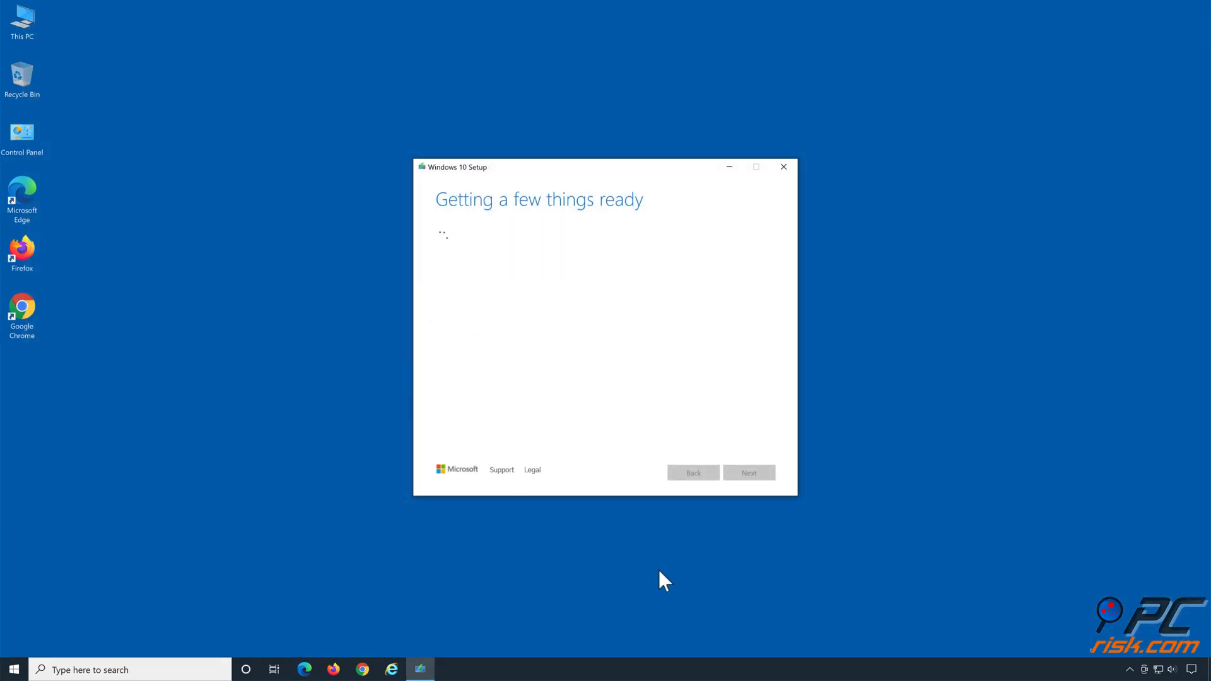
mouse_move(626, 615)
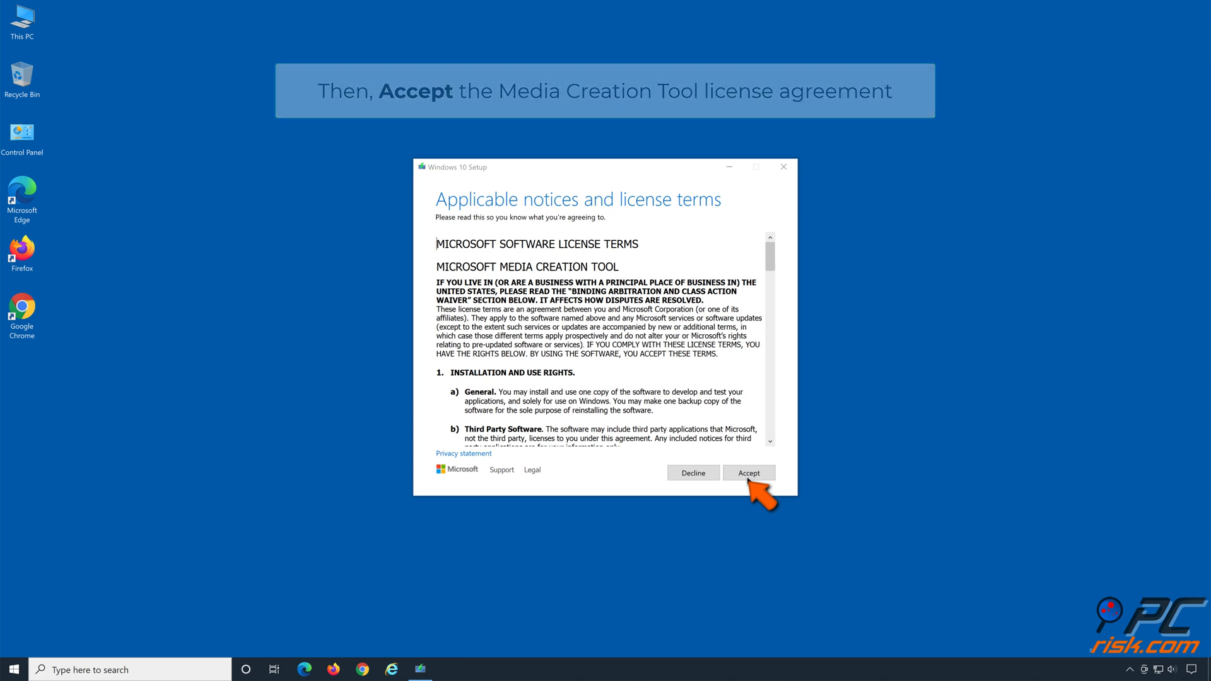
left_click(748, 471)
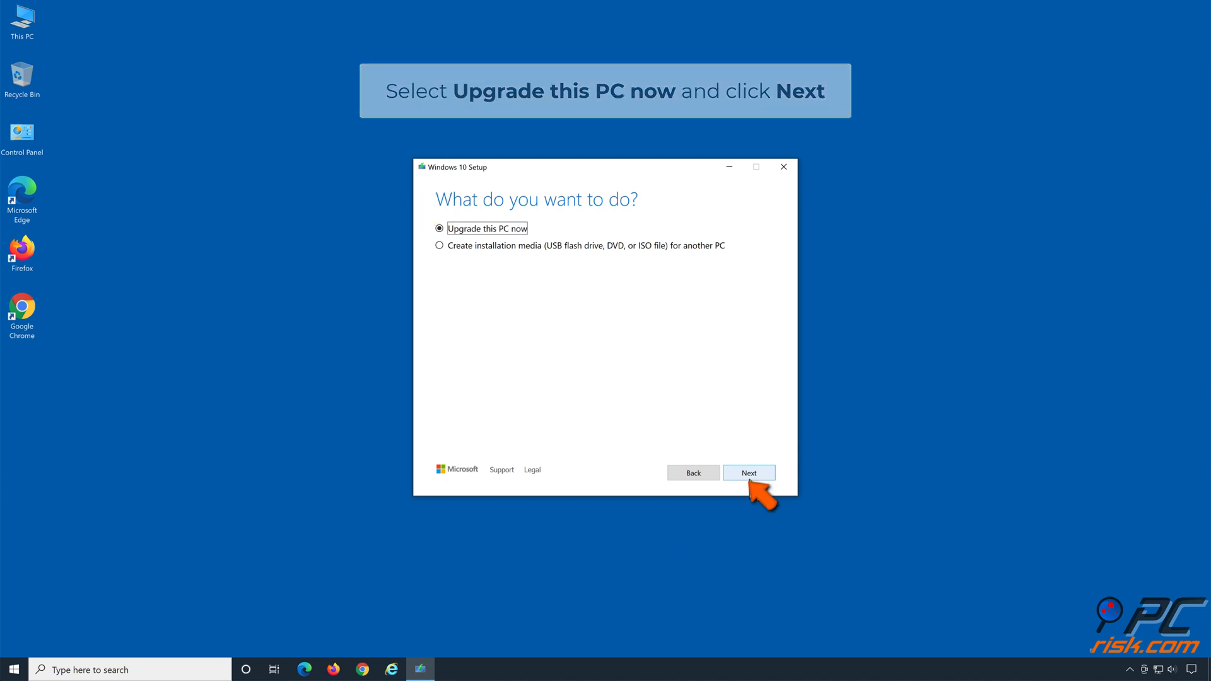
left_click(747, 471)
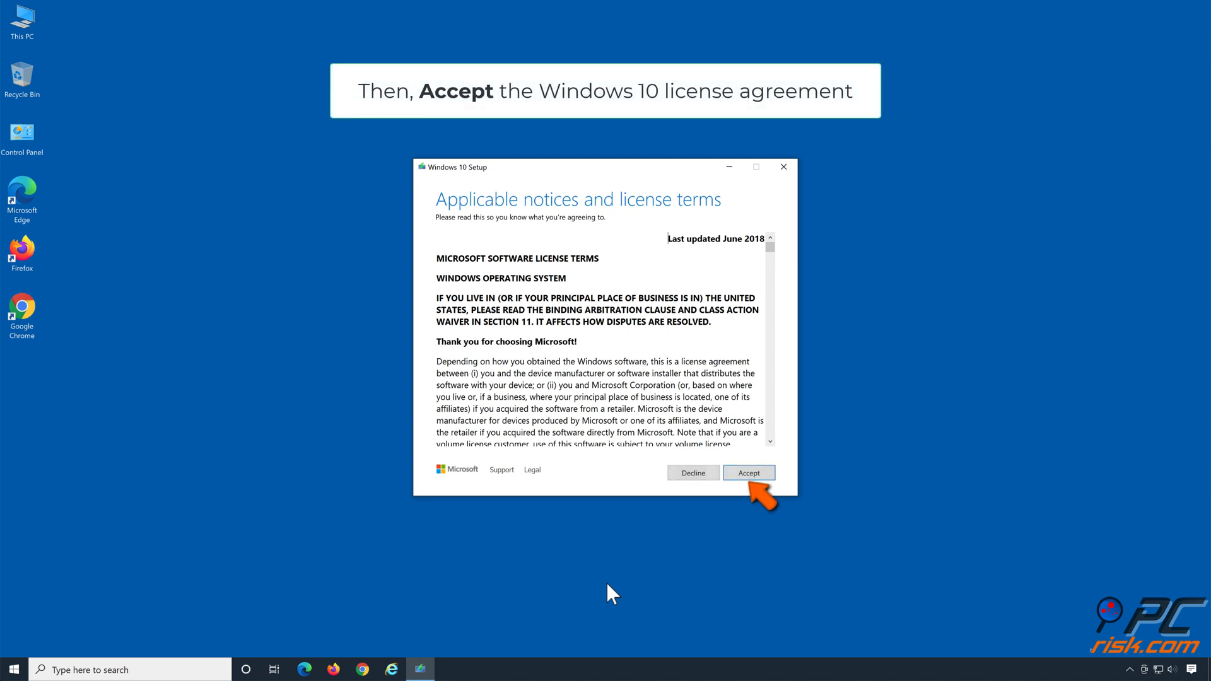
mouse_move(726, 516)
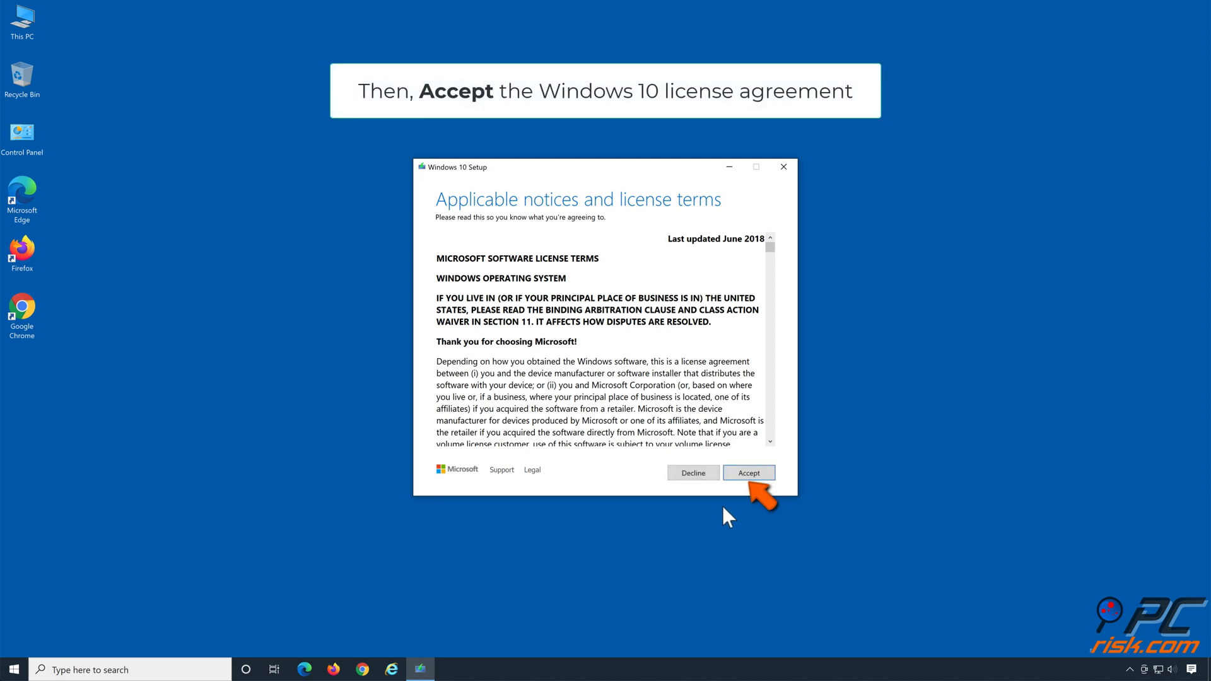
left_click(747, 472)
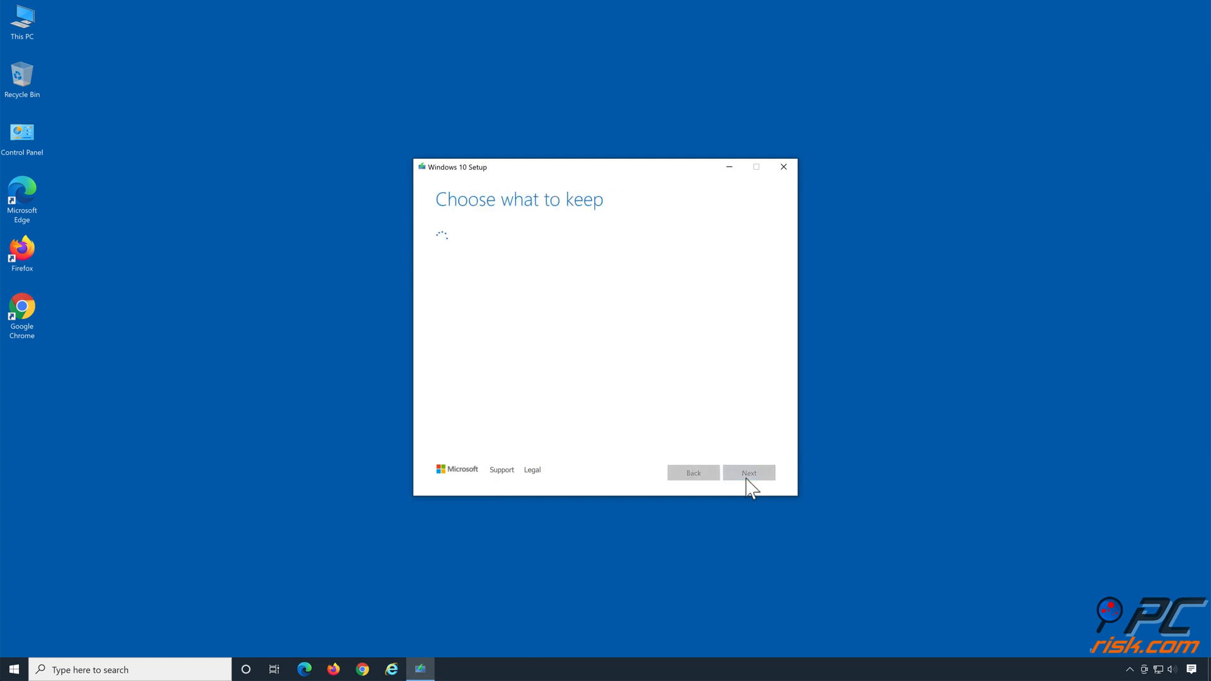
- Choose Keep personal files and apps and start the Windows 10 upgrade install
left_click(746, 472)
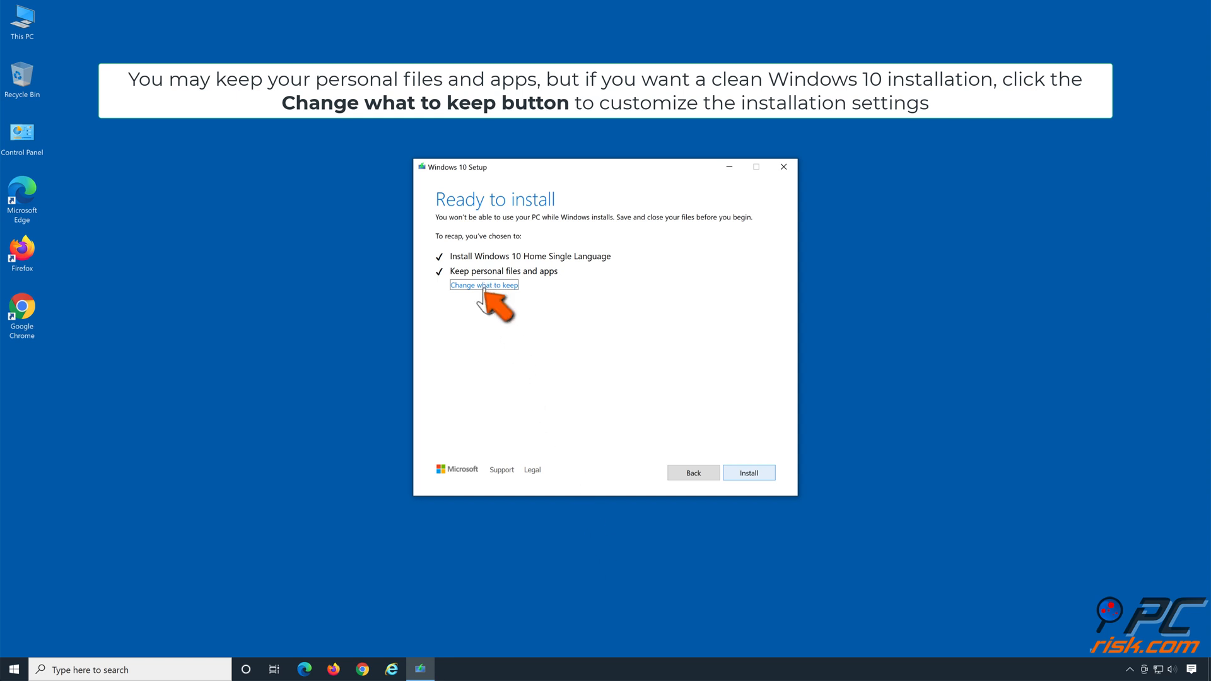
left_click(484, 285)
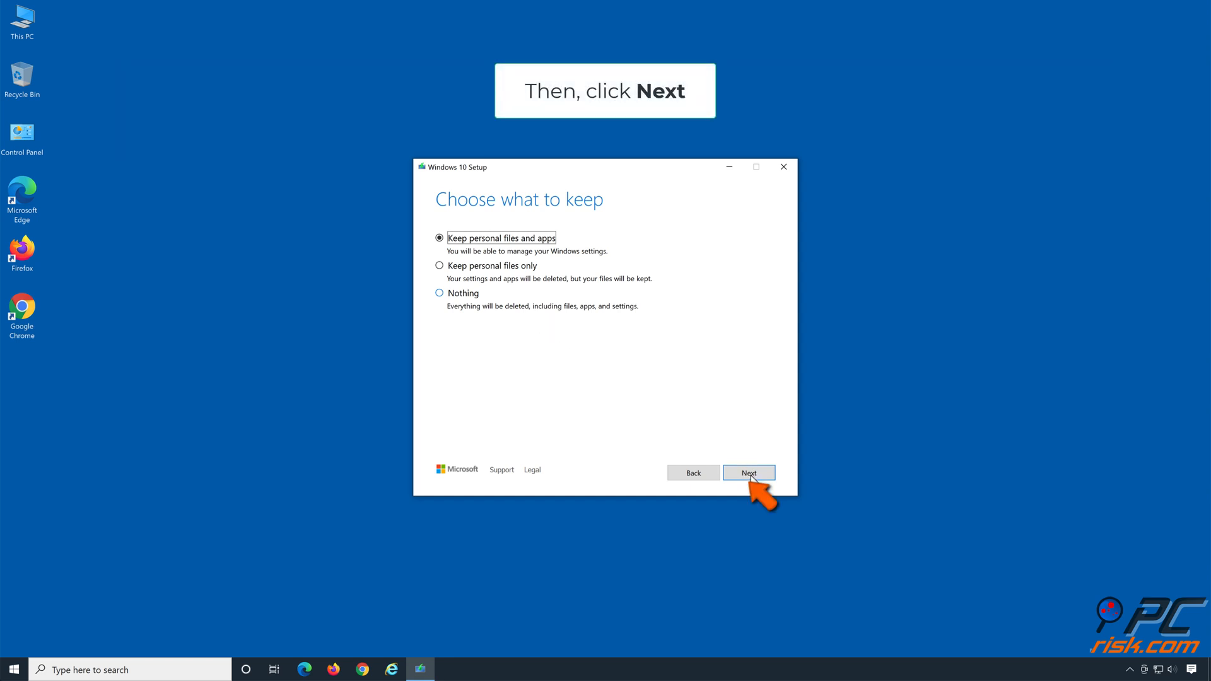
left_click(747, 472)
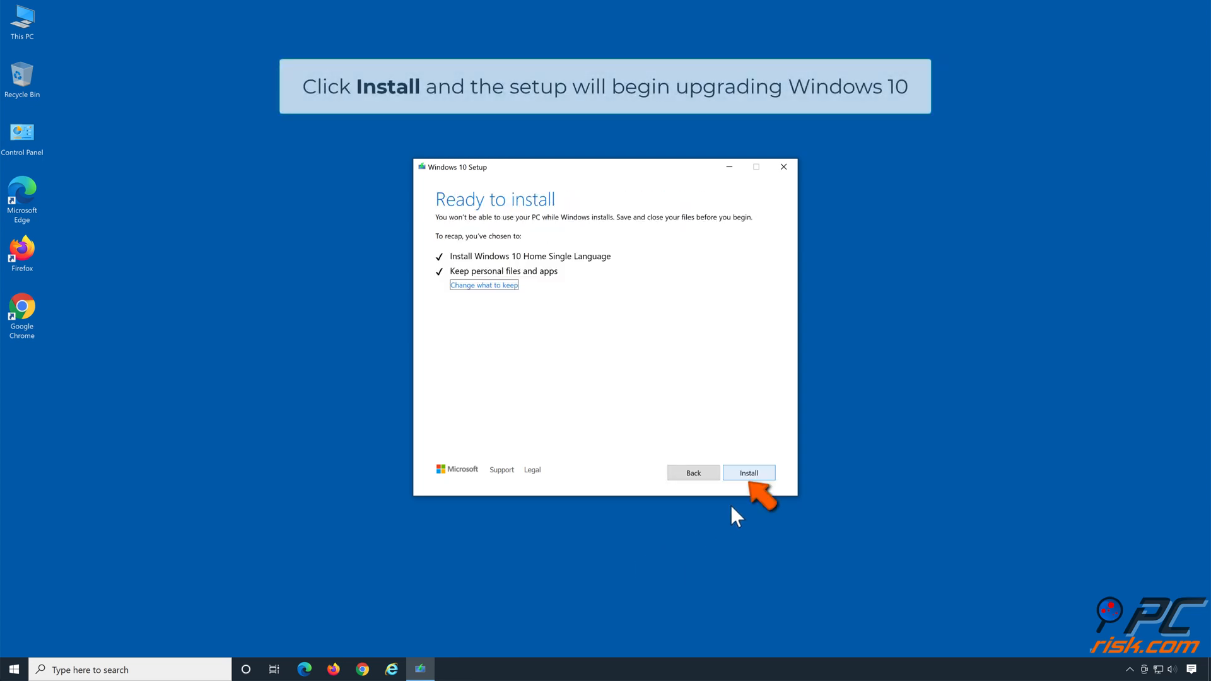
mouse_move(751, 482)
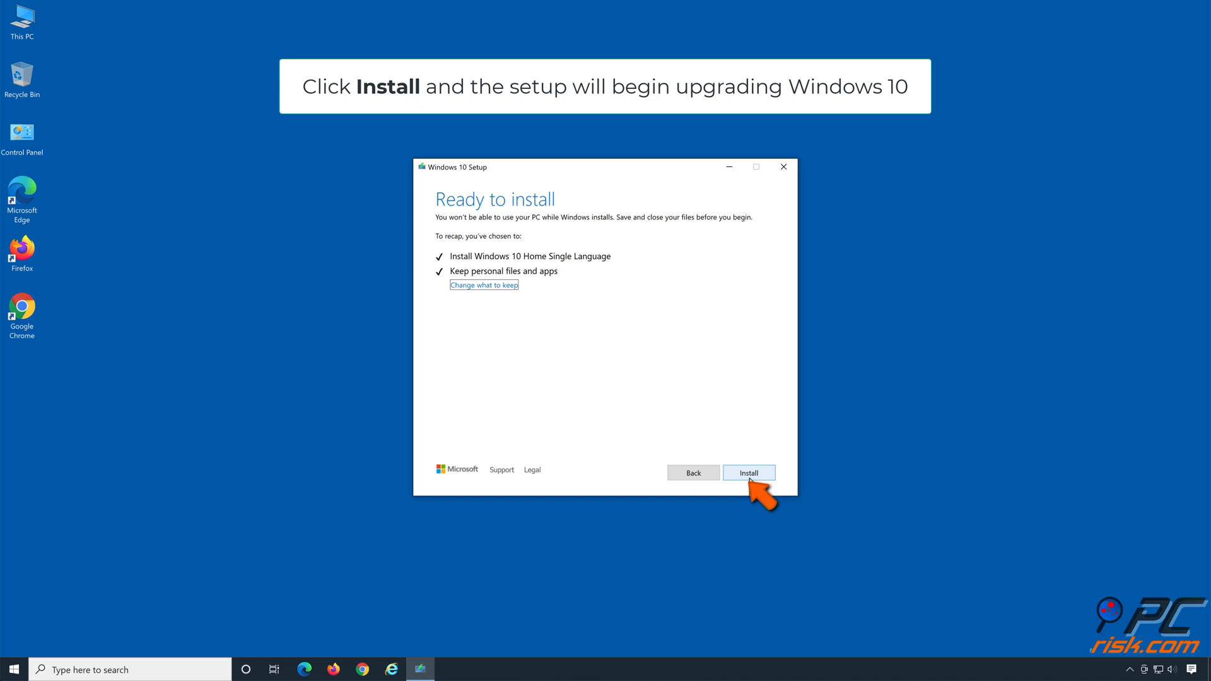
left_click(747, 472)
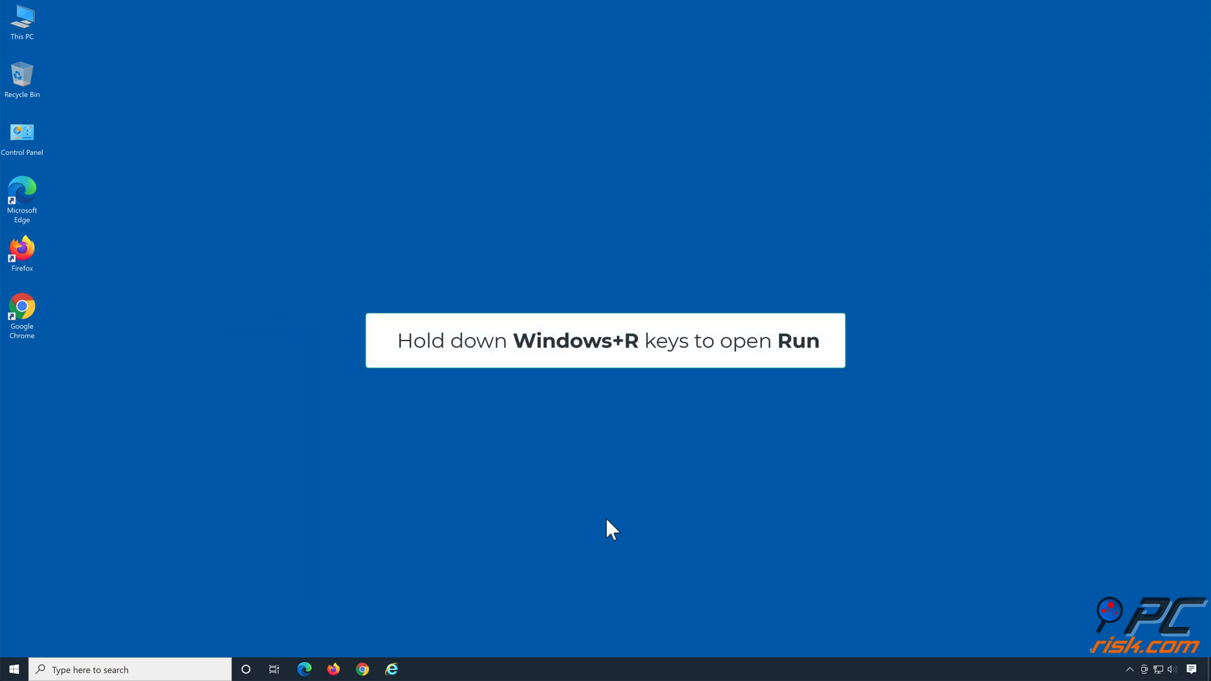
- Run DISM /Online /Cleanup-Image /ScanHealth, confirming no component store corruption
key("win+r")
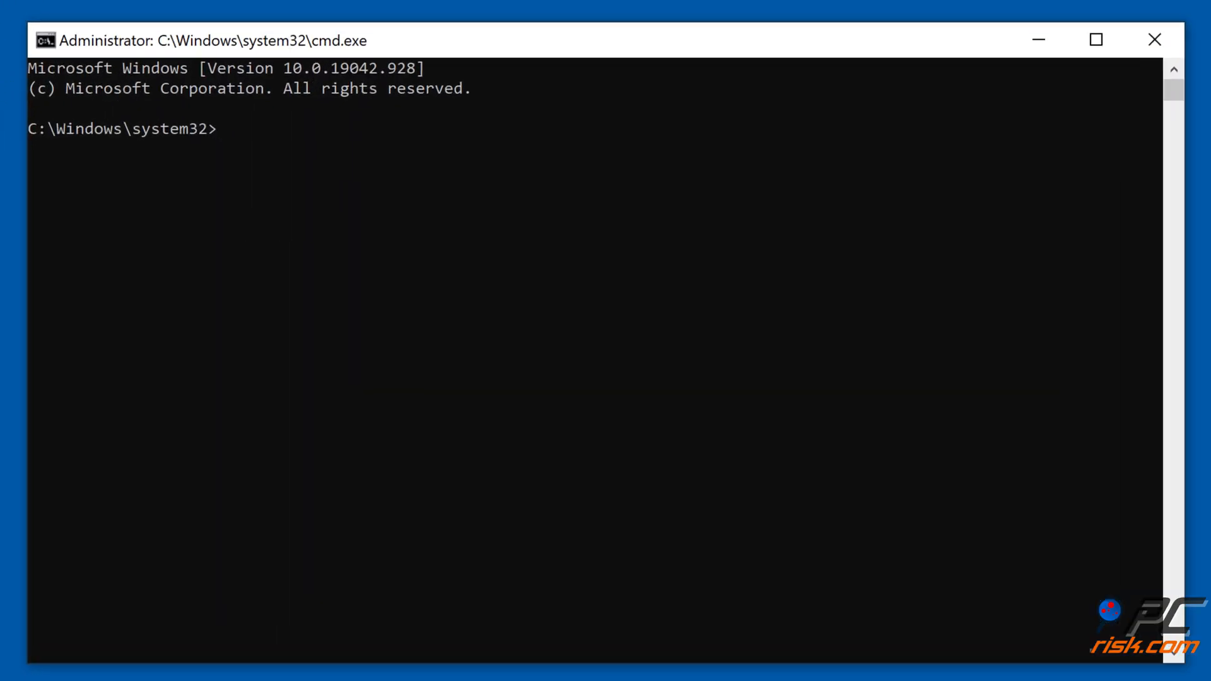
type("dism /onl")
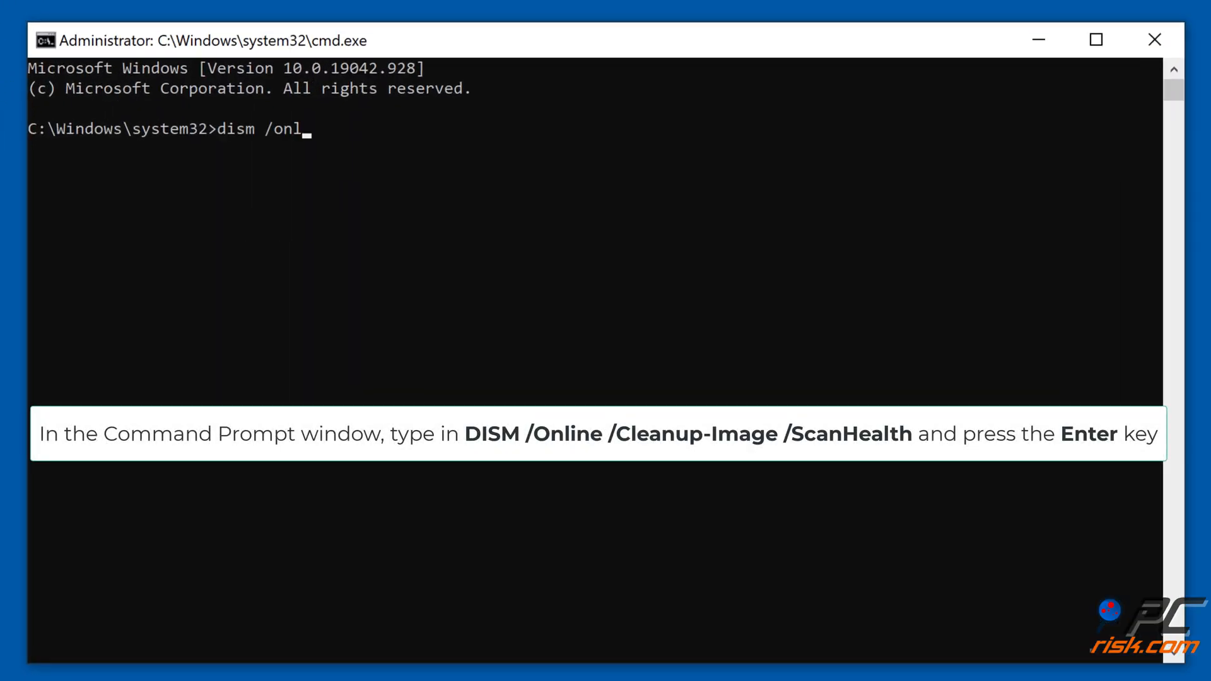
type("ine /cleanup")
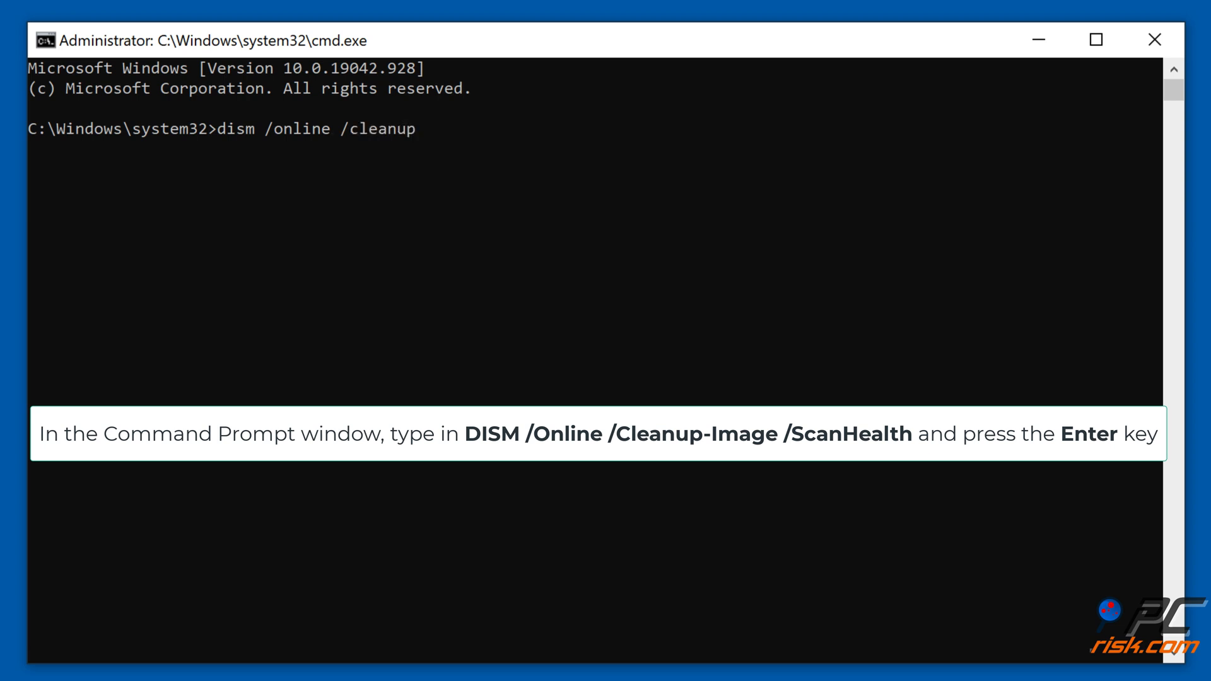
type("-image /")
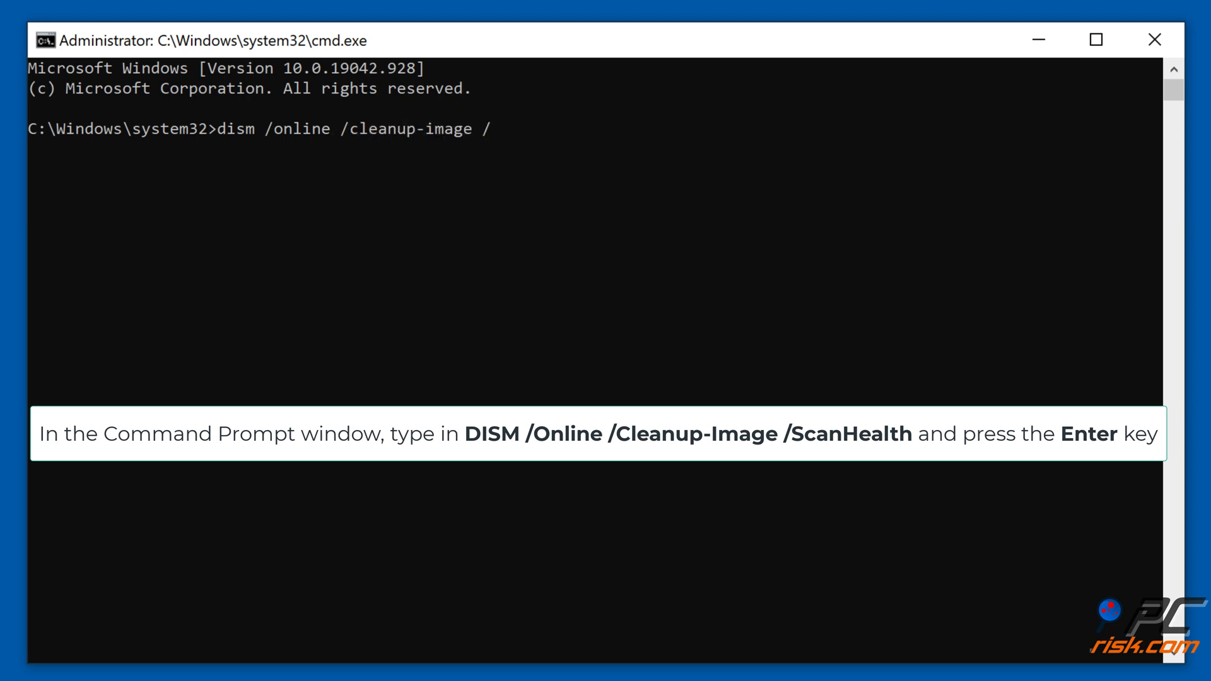
key("Return")
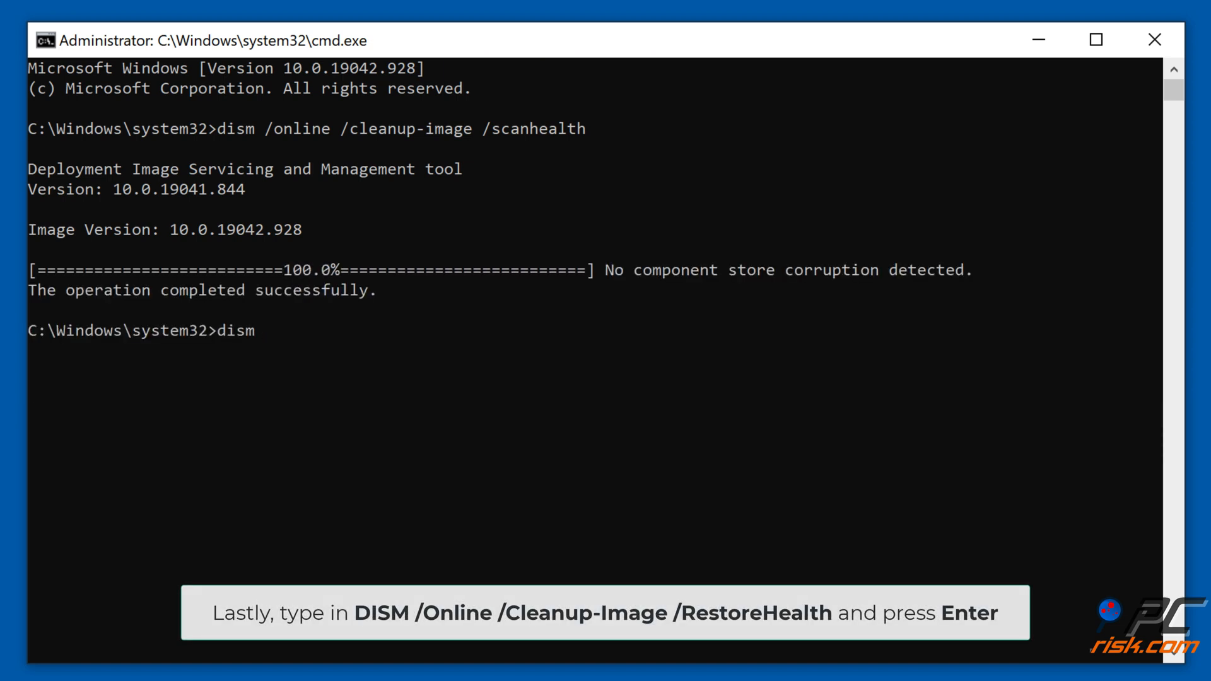
- Run DISM /Online /Cleanup-Image /RestoreHealth to completion, then close the command window
type("/online /")
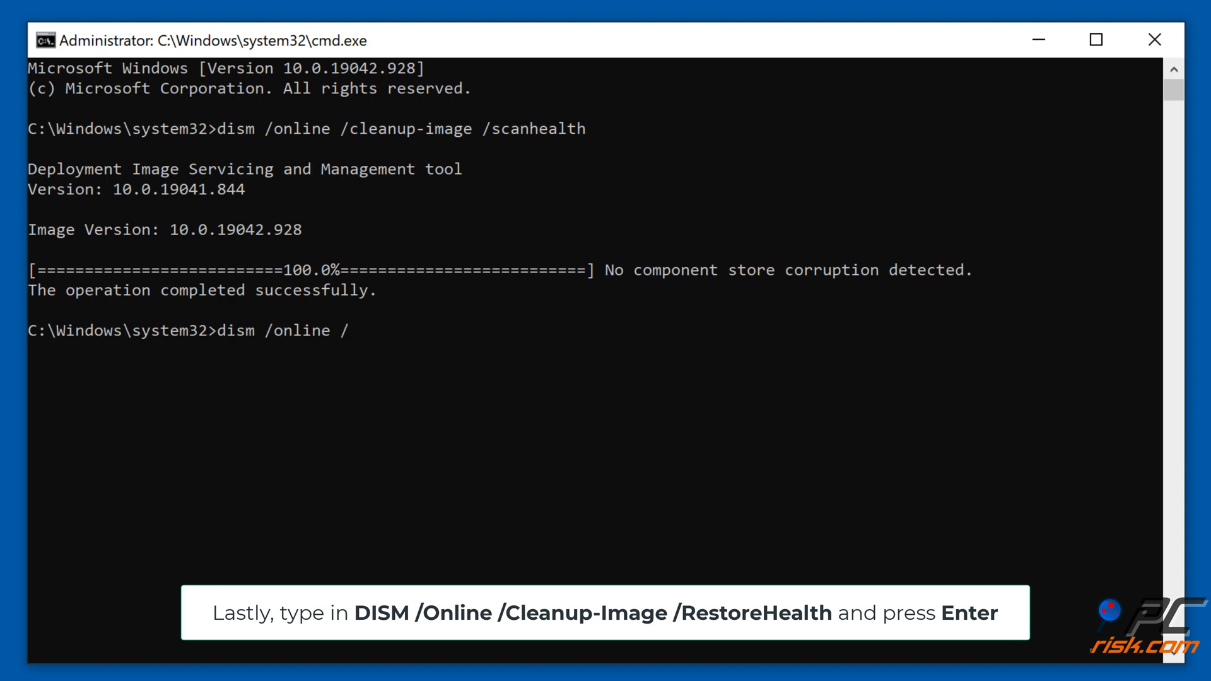
type("cleanup-image")
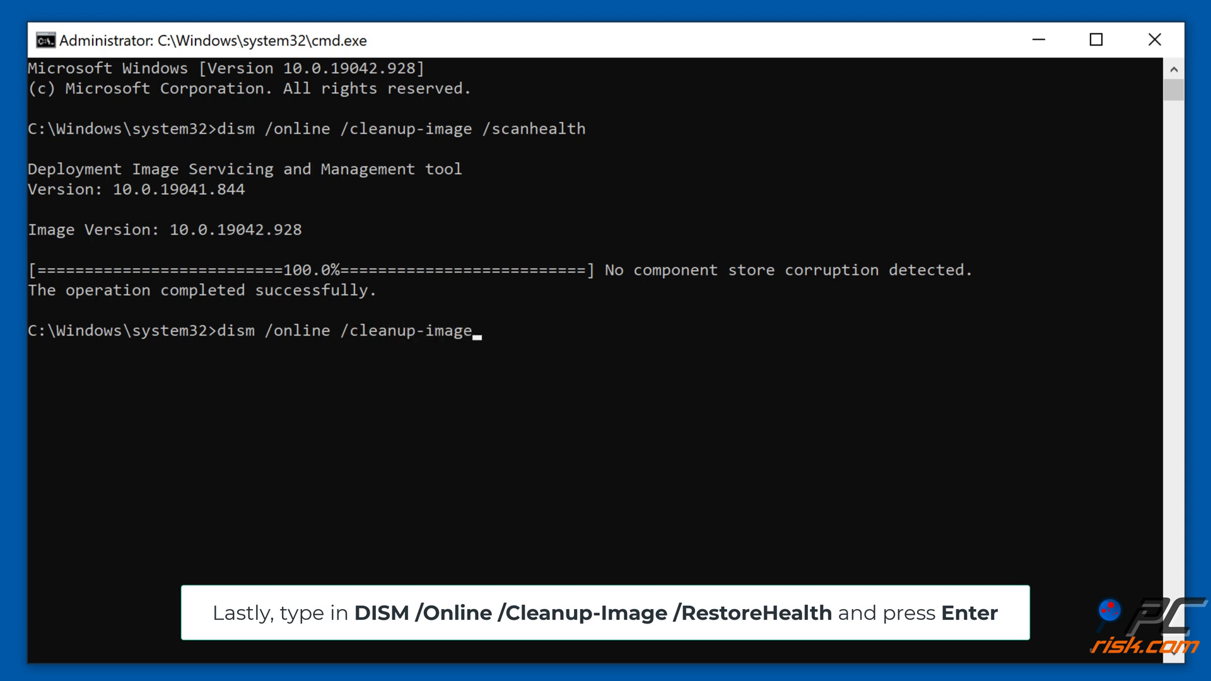
type("/restorehealt")
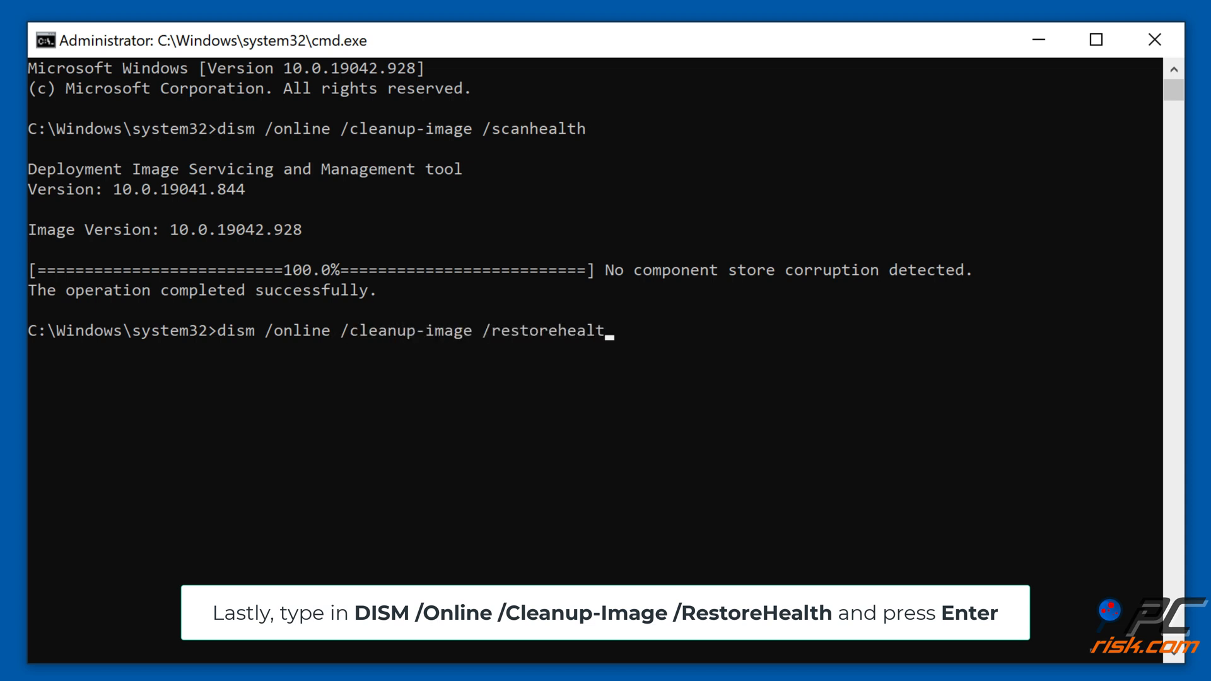
key("Return")
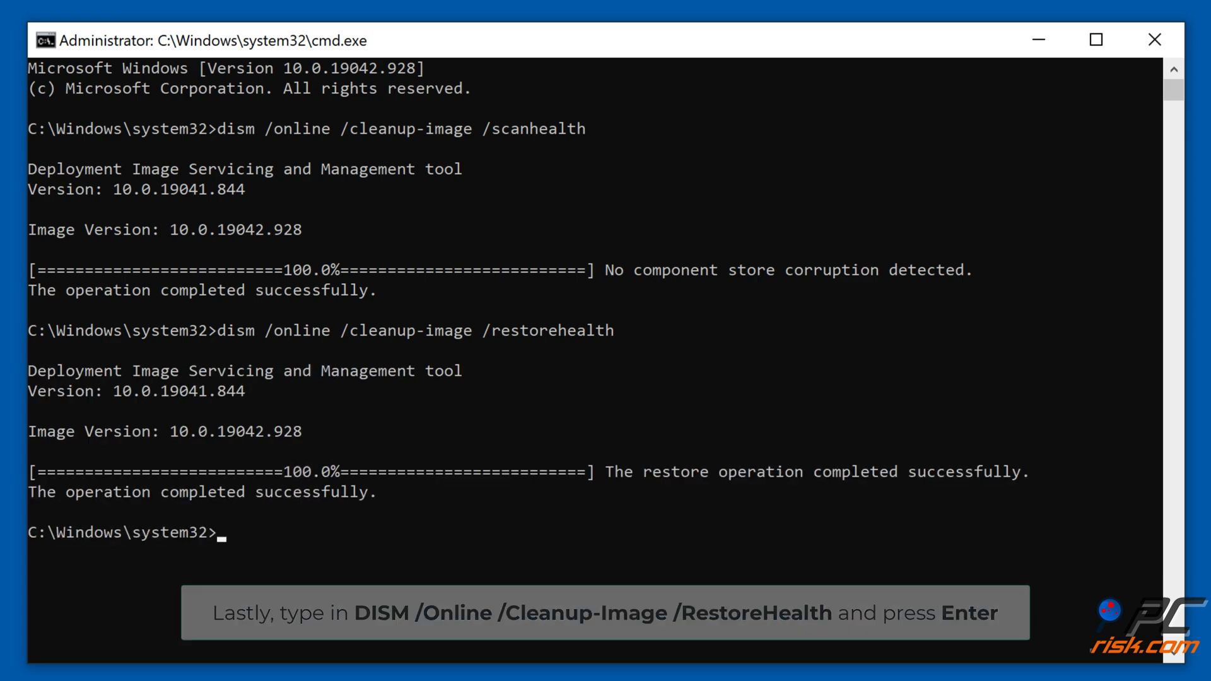
left_click(1094, 39)
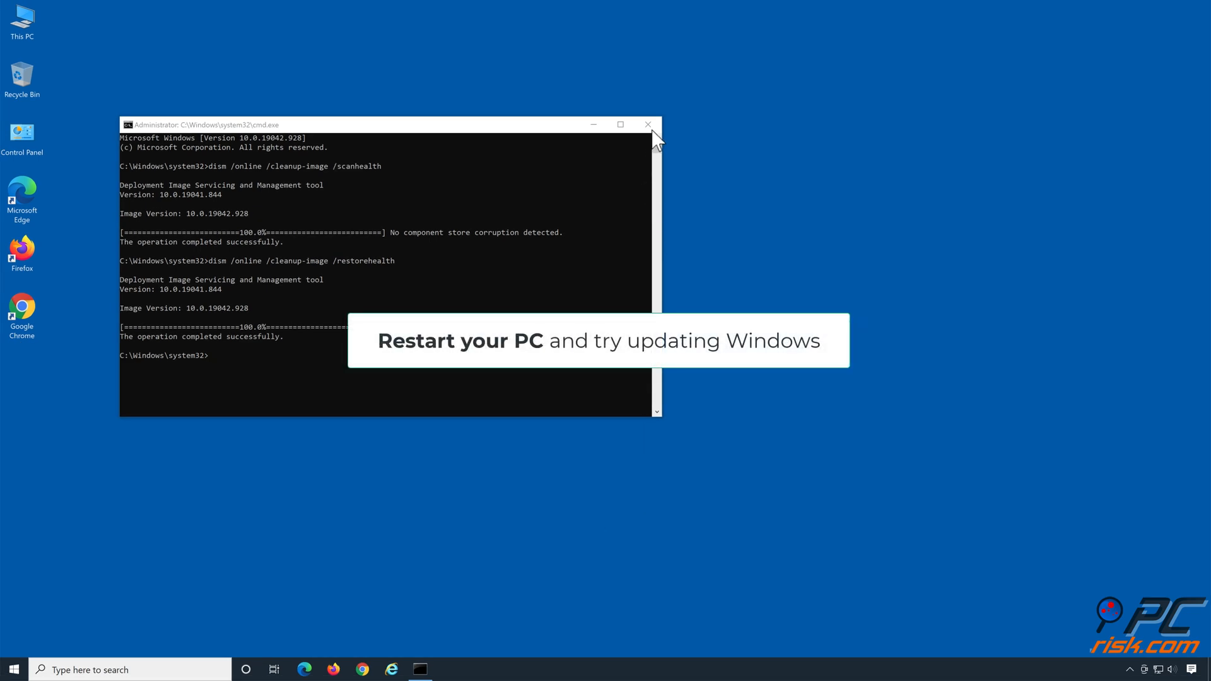
left_click(647, 125)
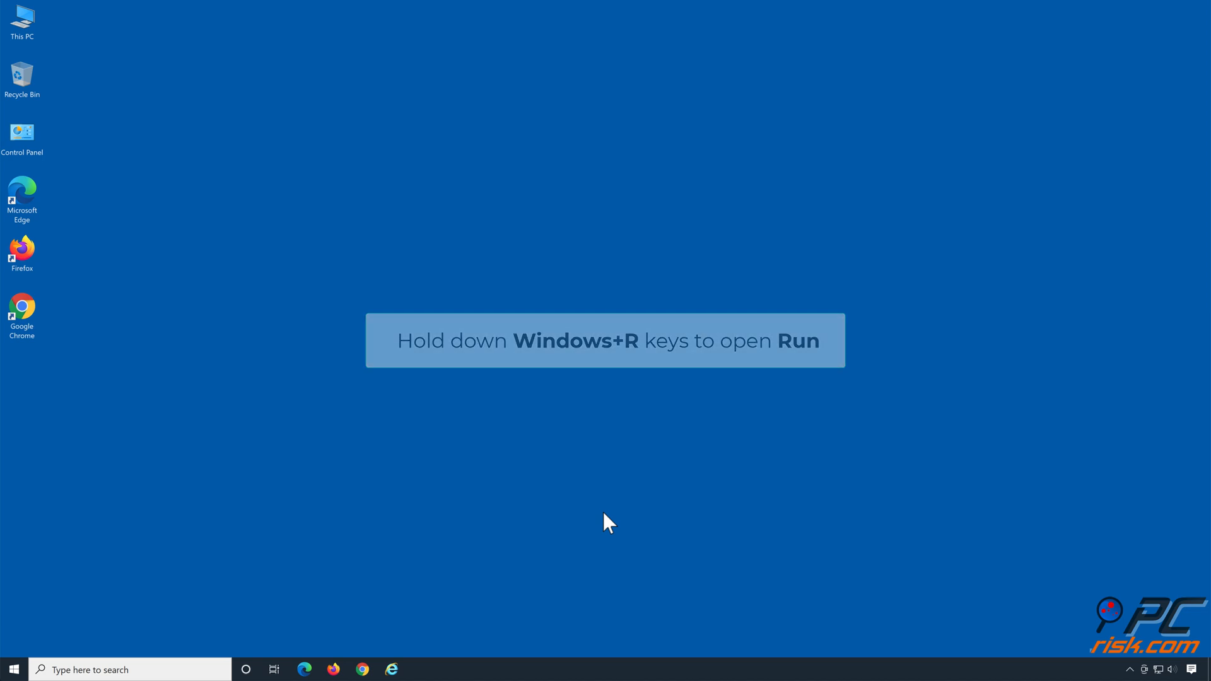
- Launch an administrator Command Prompt by running cmd from the Run dialog
key("win+r")
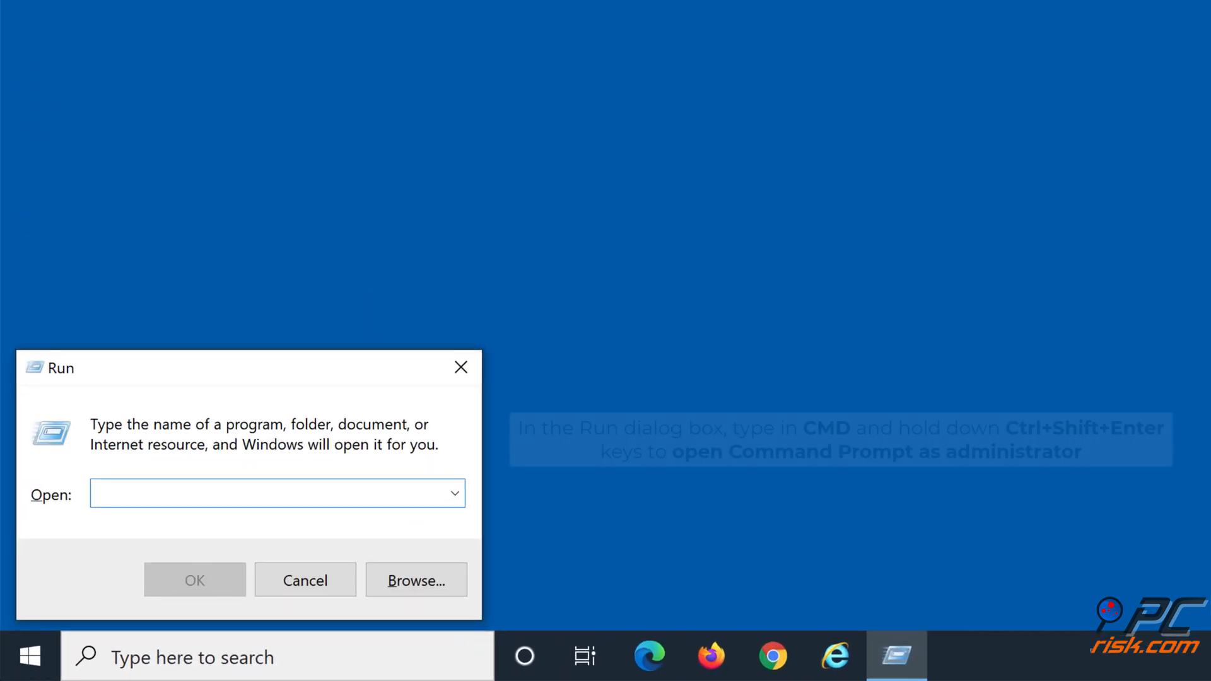
type("cmd")
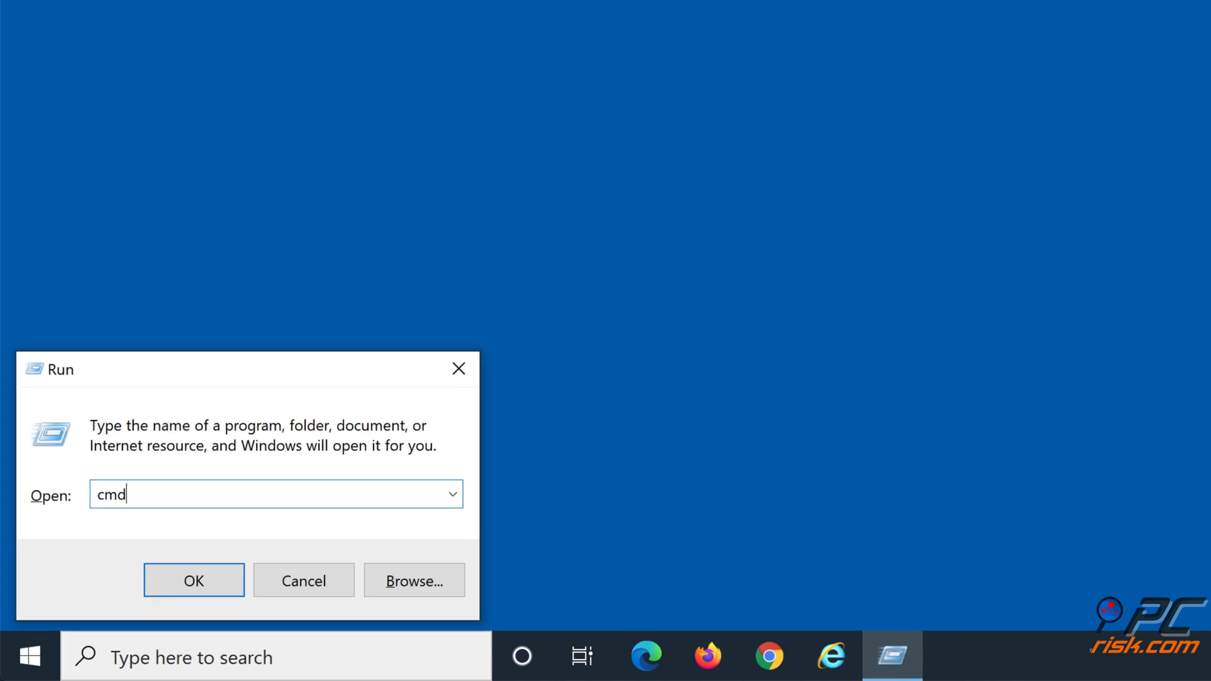
left_click(193, 580)
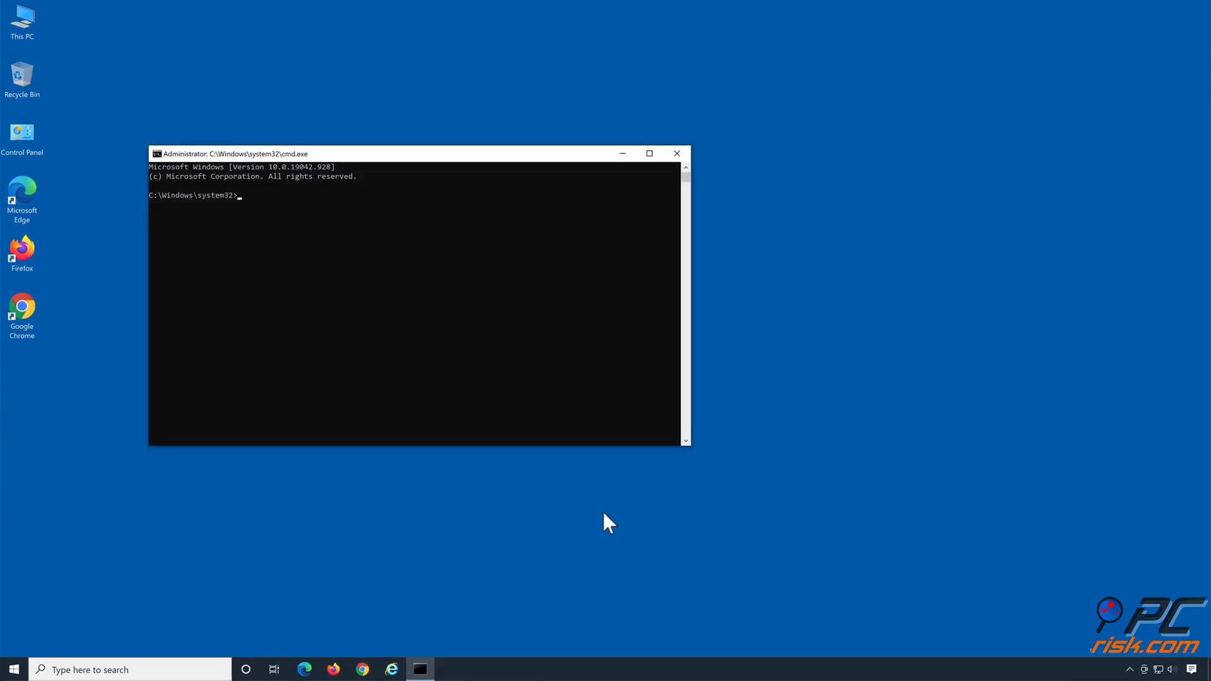
left_click(648, 153)
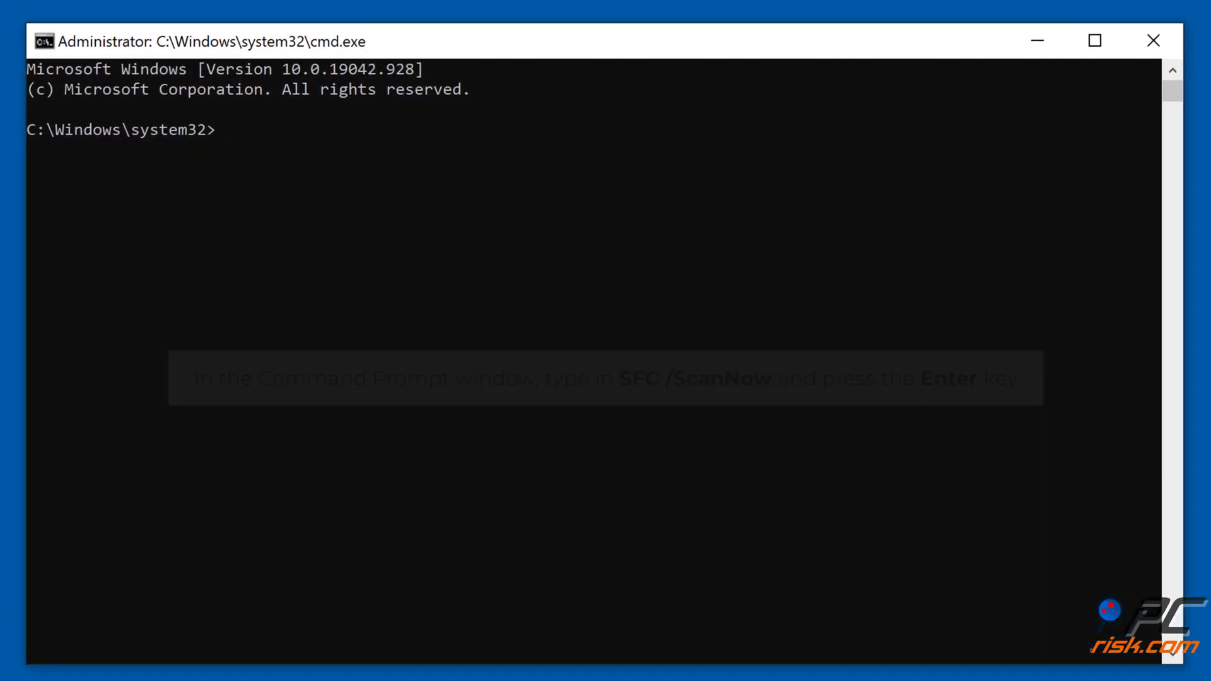
- Run sfc /scannow in the elevated Command Prompt to check protected system files
type("sf")
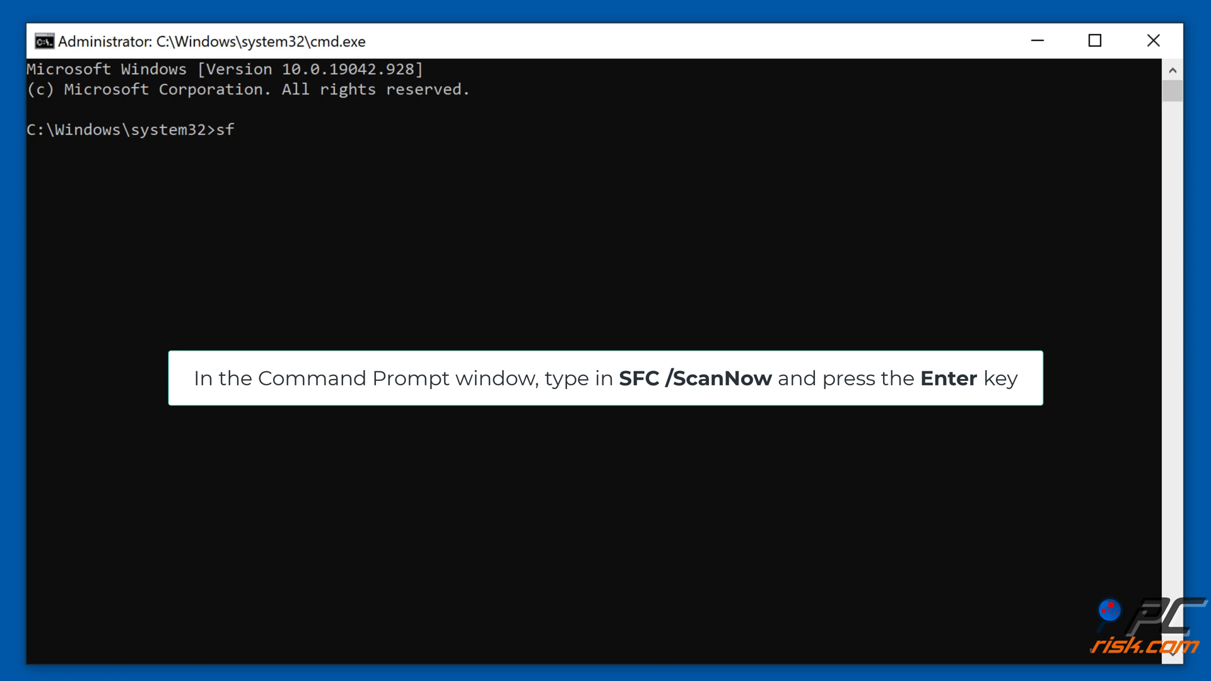
type("c /")
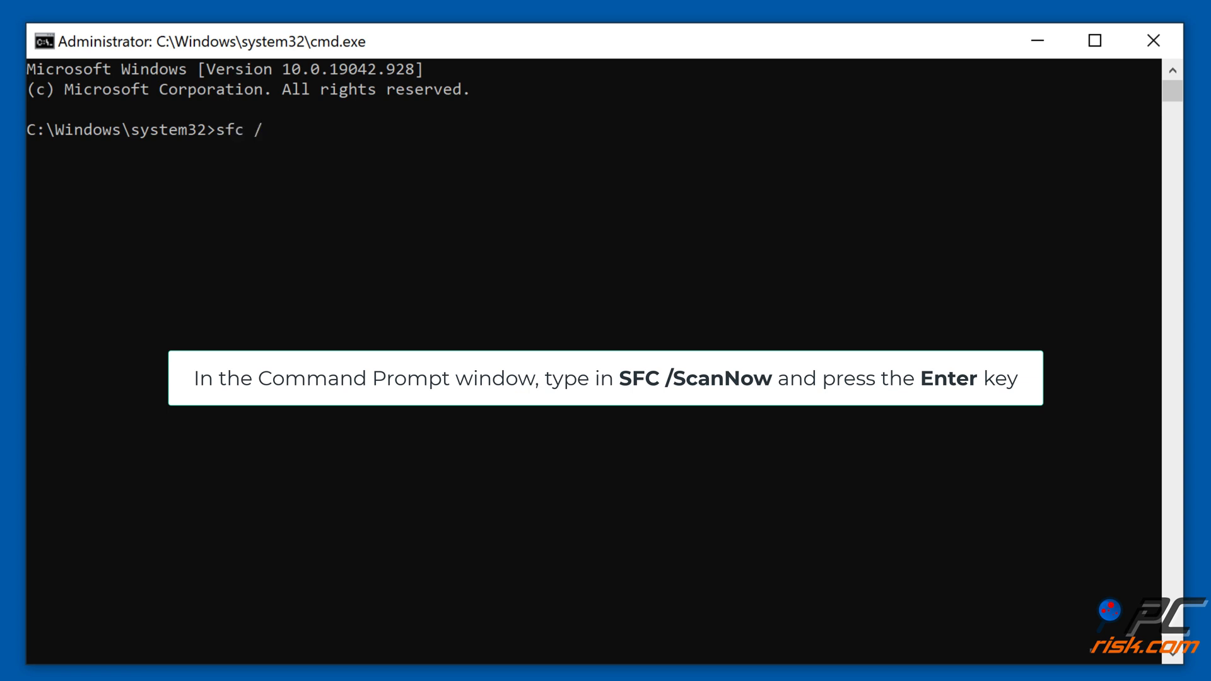
type("scannow")
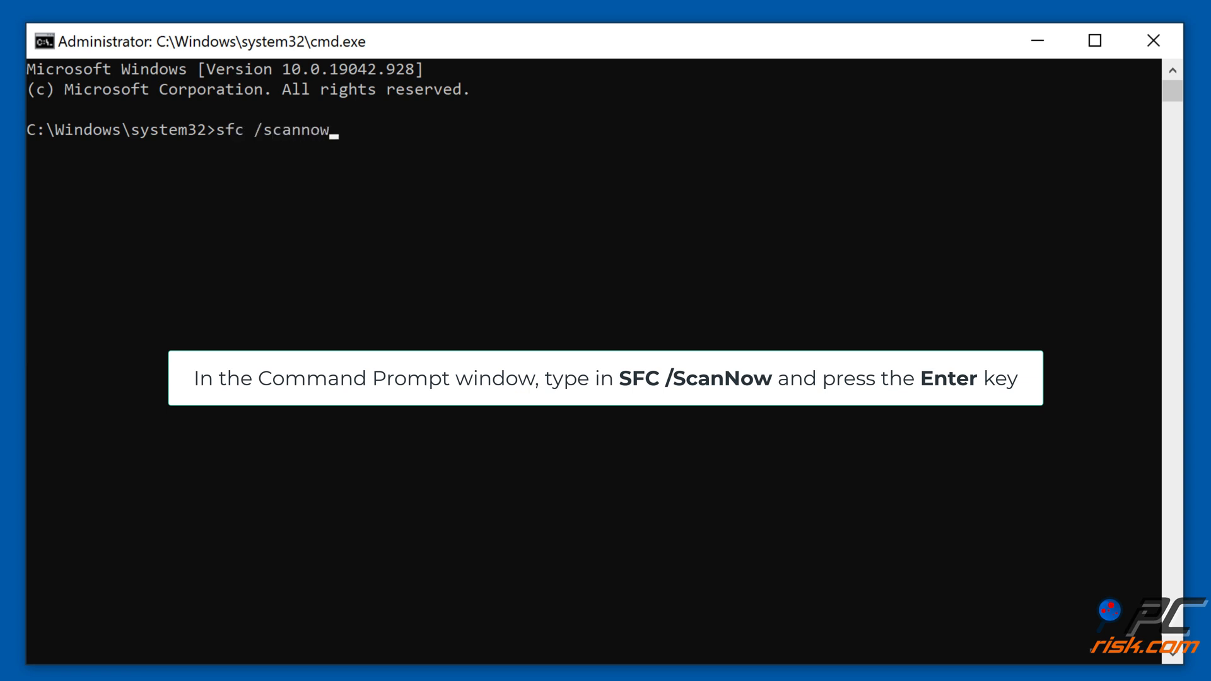
key("Return")
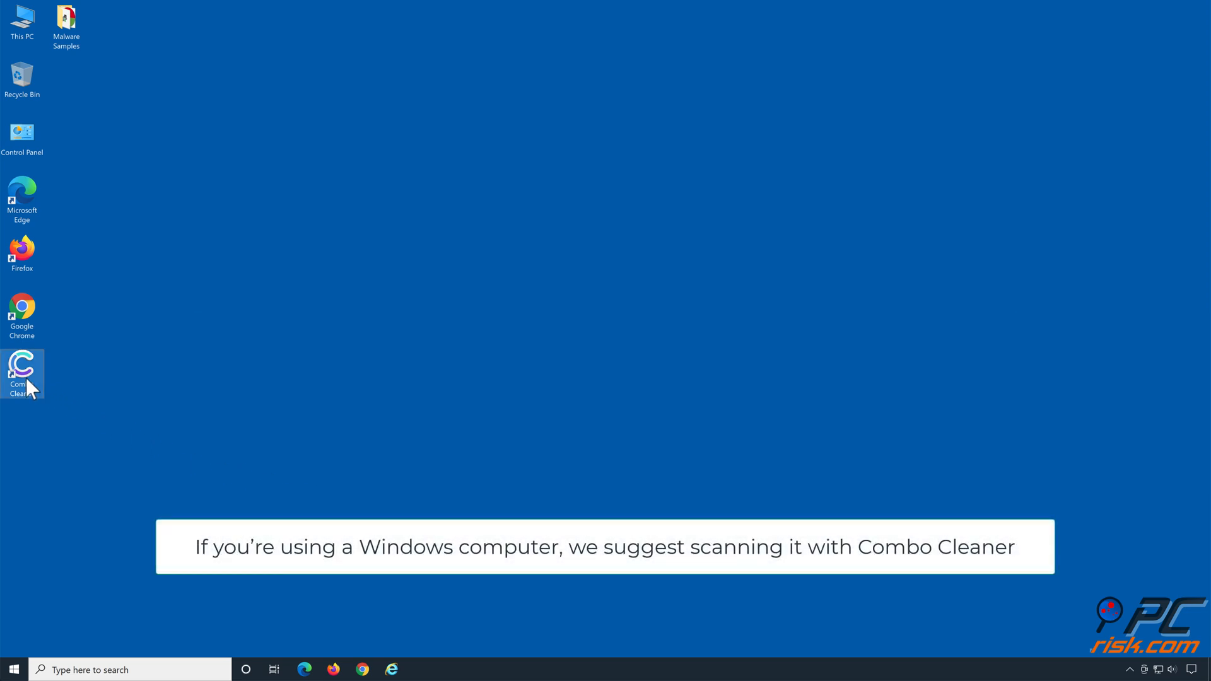
- Launch Combo Cleaner, run a malware scan, and quarantine the 21 detected threats
double_click(21, 373)
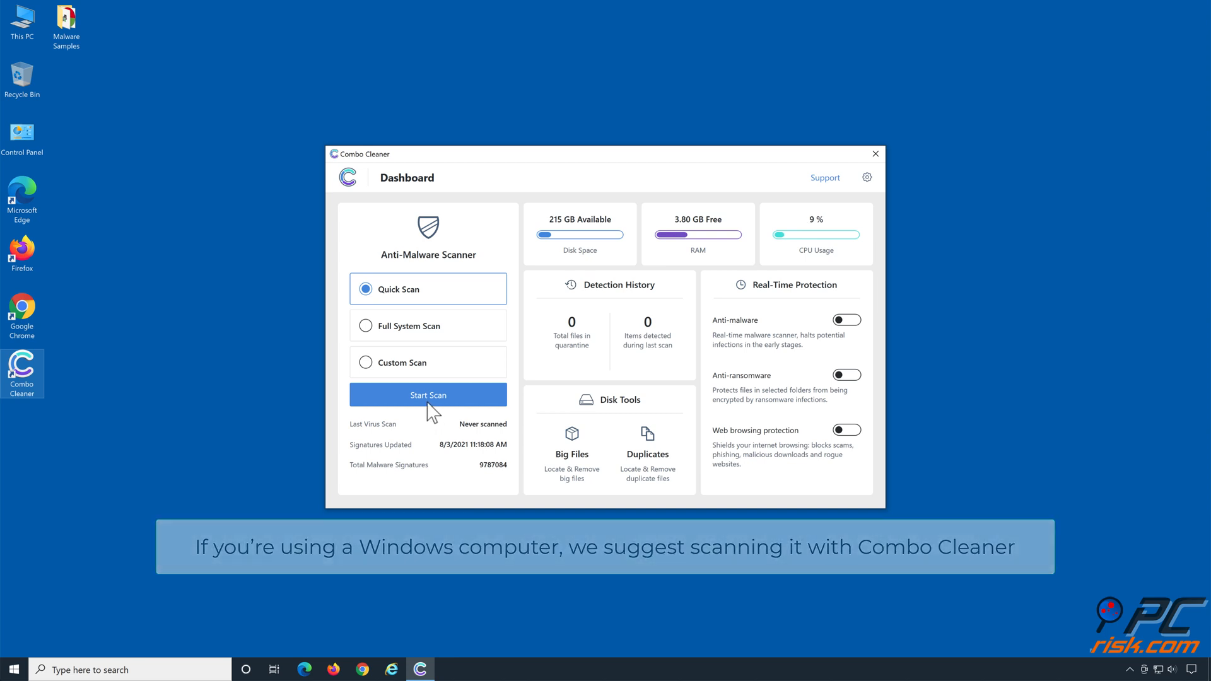
left_click(427, 394)
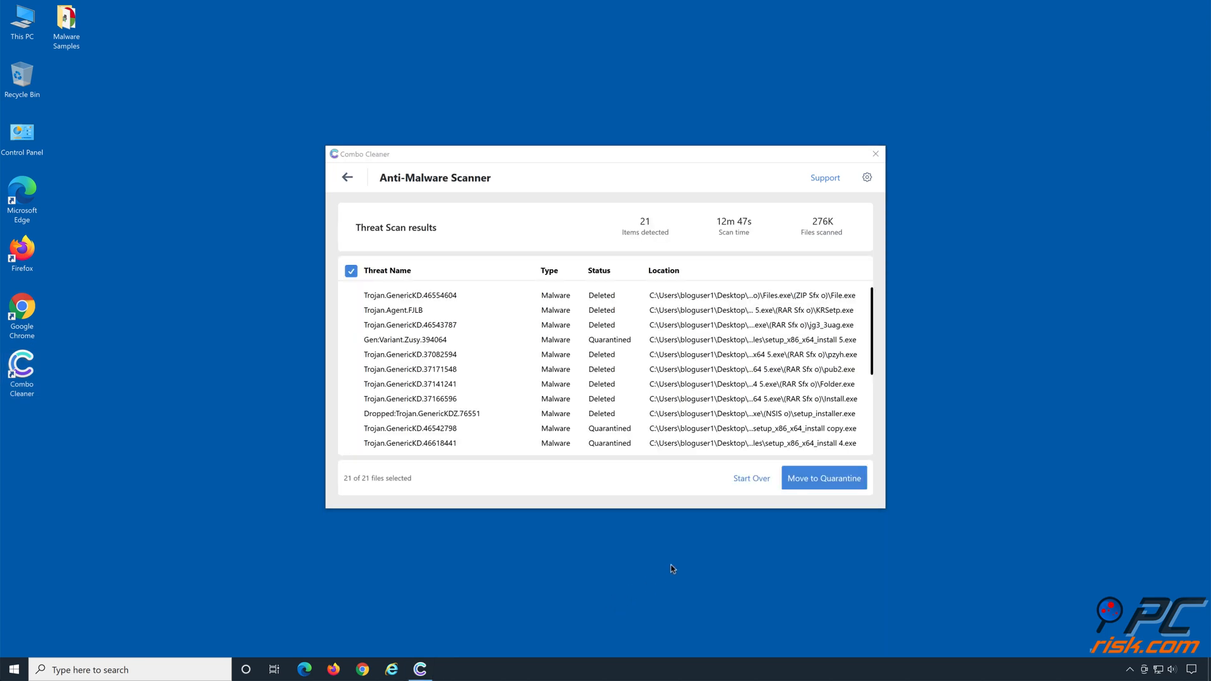
mouse_move(823, 478)
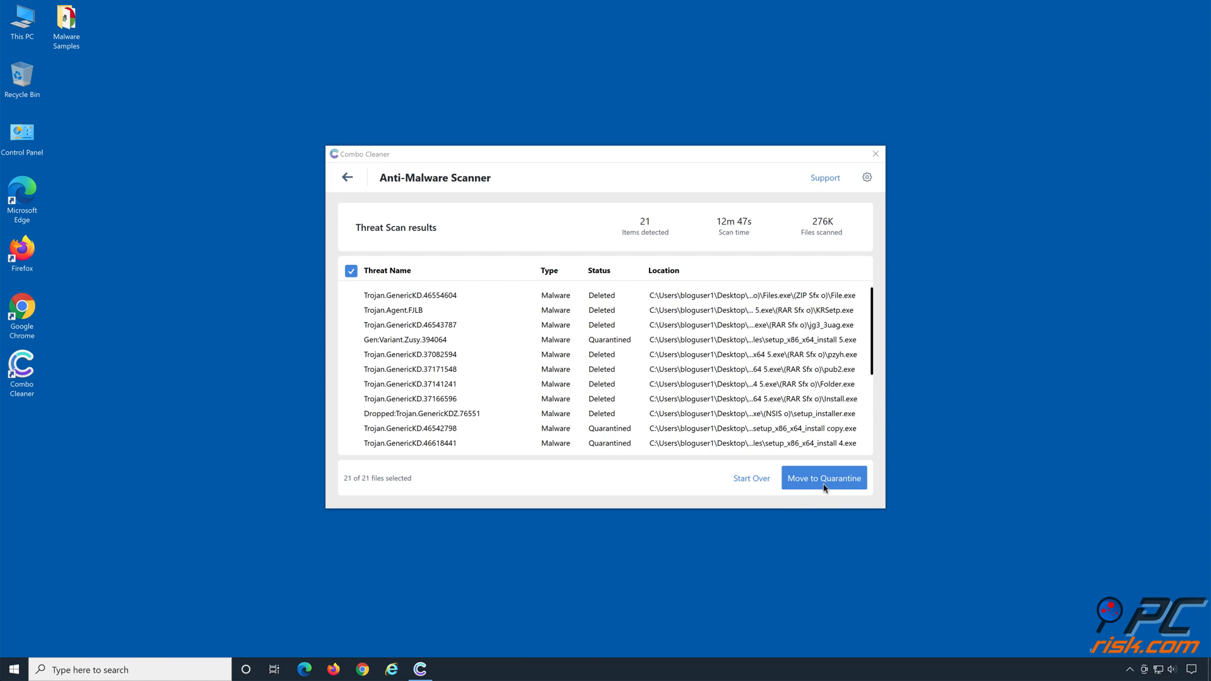
left_click(823, 478)
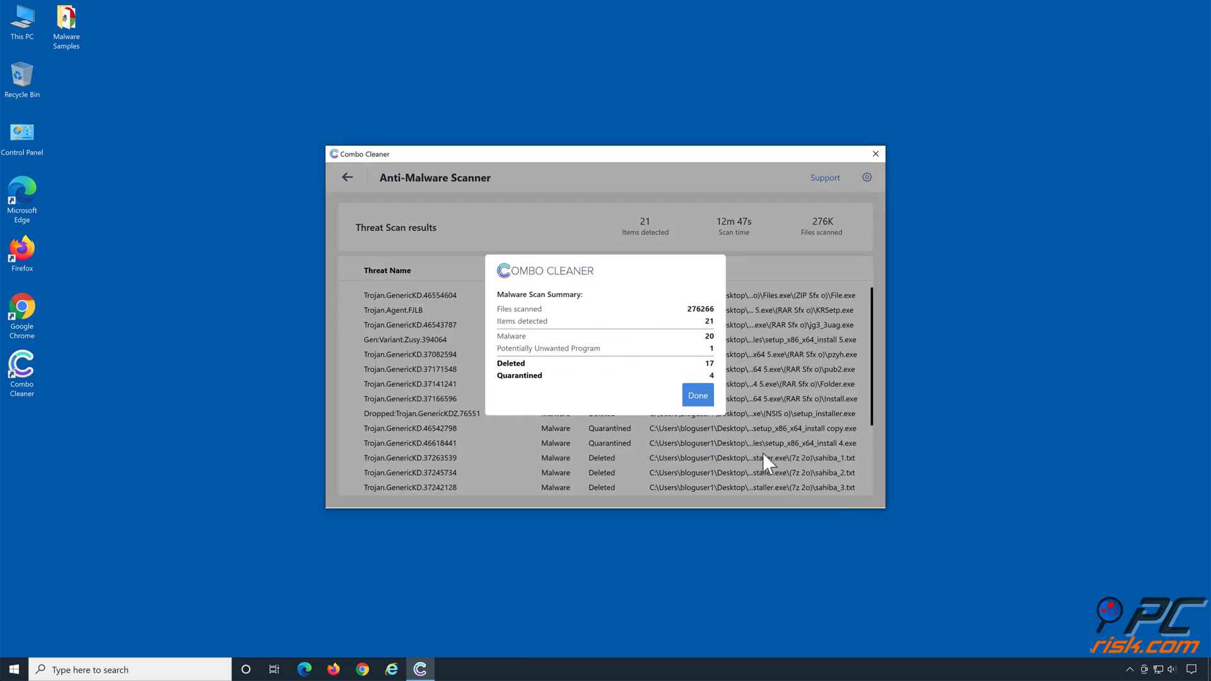
left_click(696, 395)
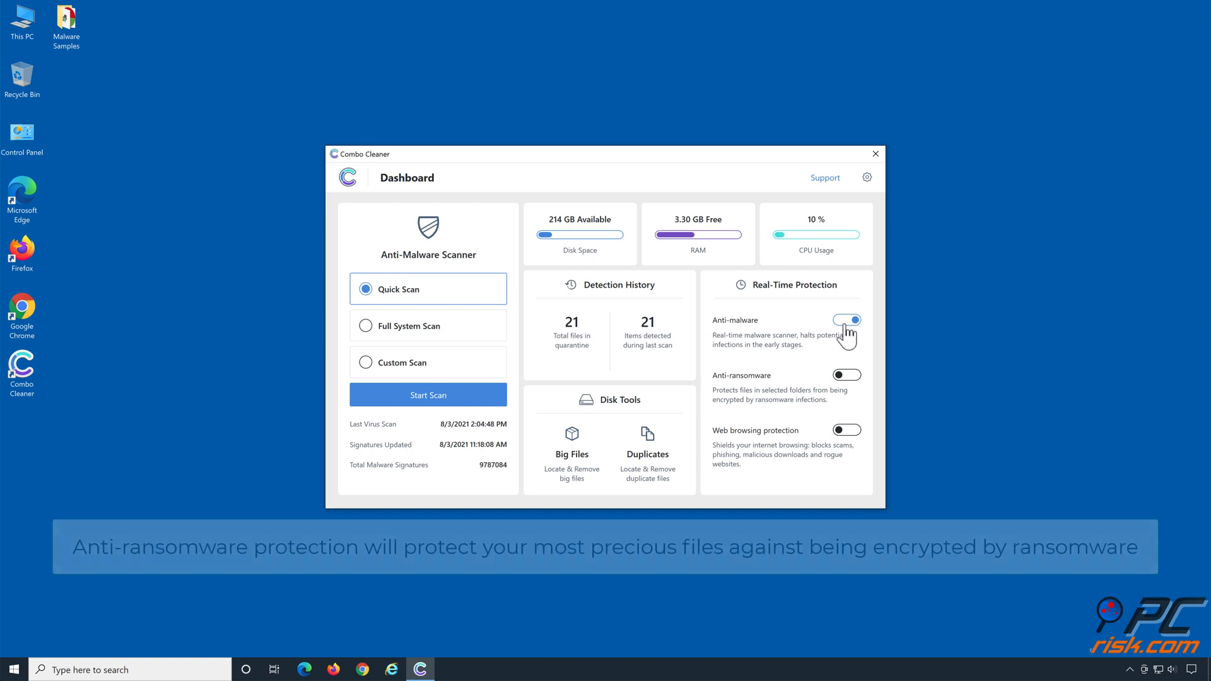
mouse_move(847, 388)
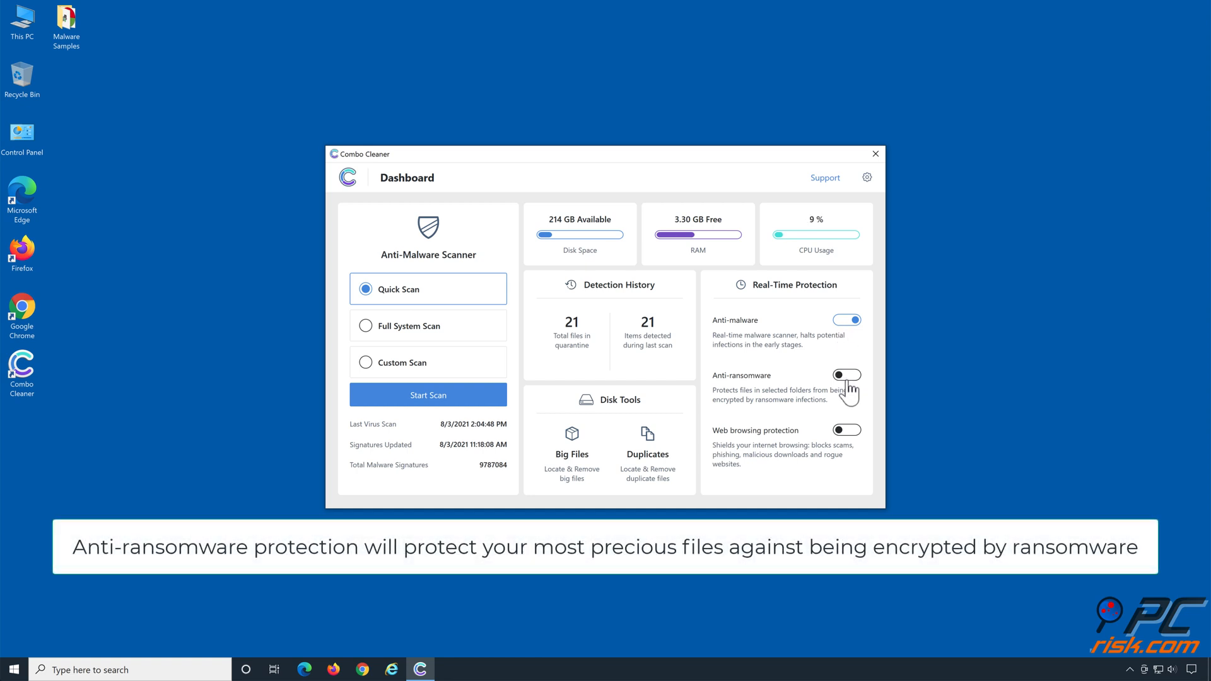
- Enable anti-ransomware protection with Libraries > Documents added as a protected folder
left_click(846, 376)
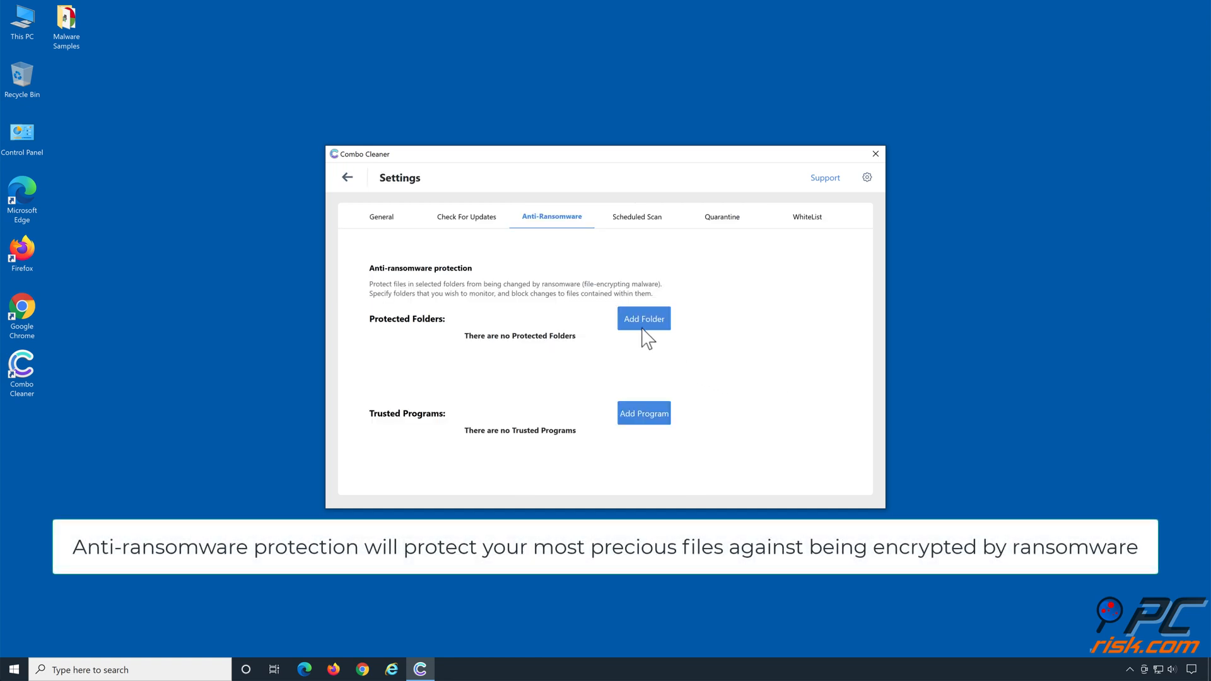
left_click(644, 318)
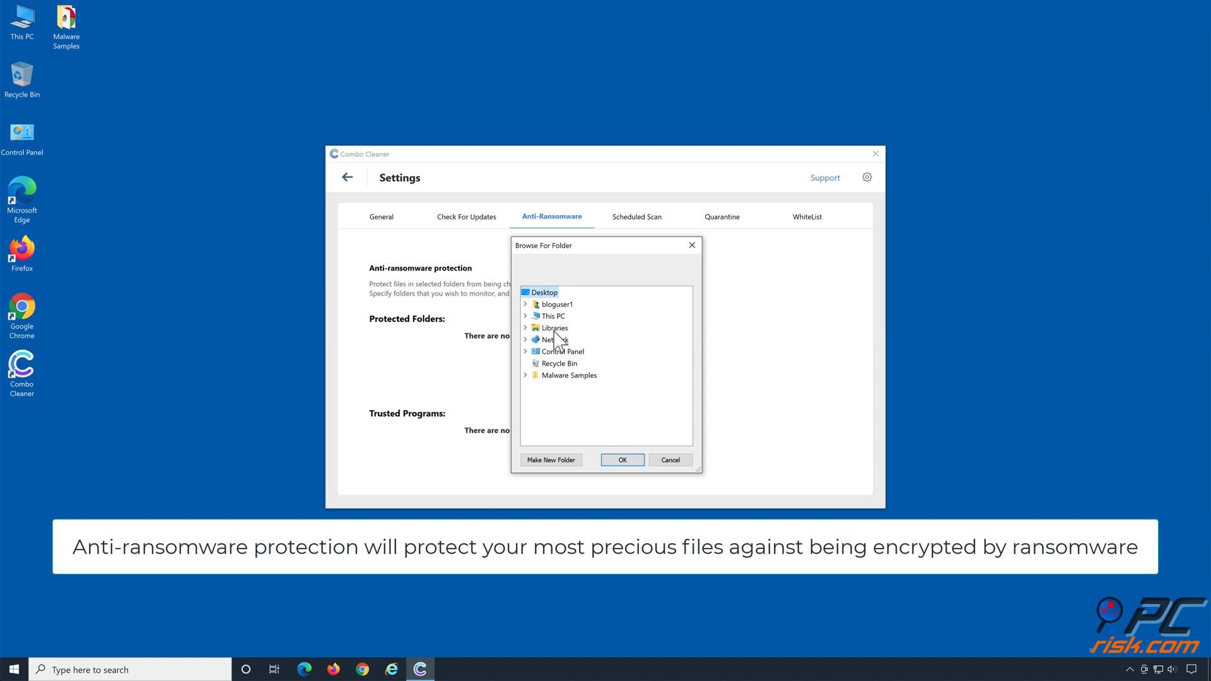
left_click(526, 328)
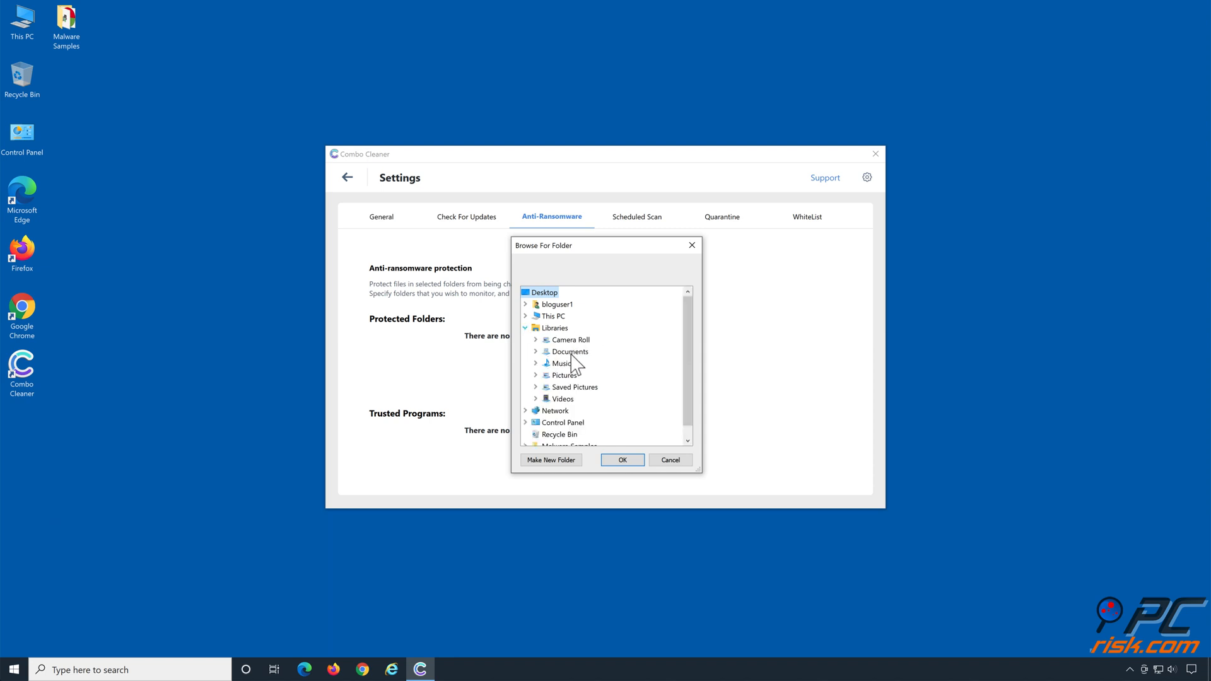
left_click(536, 352)
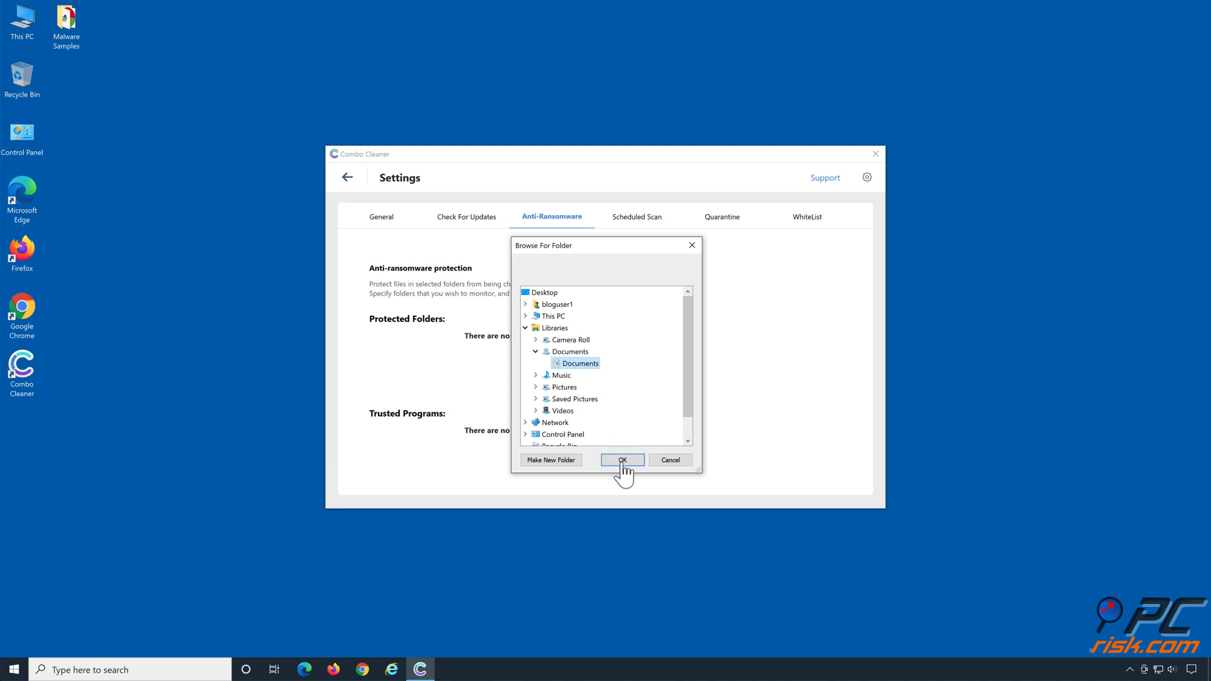
left_click(622, 460)
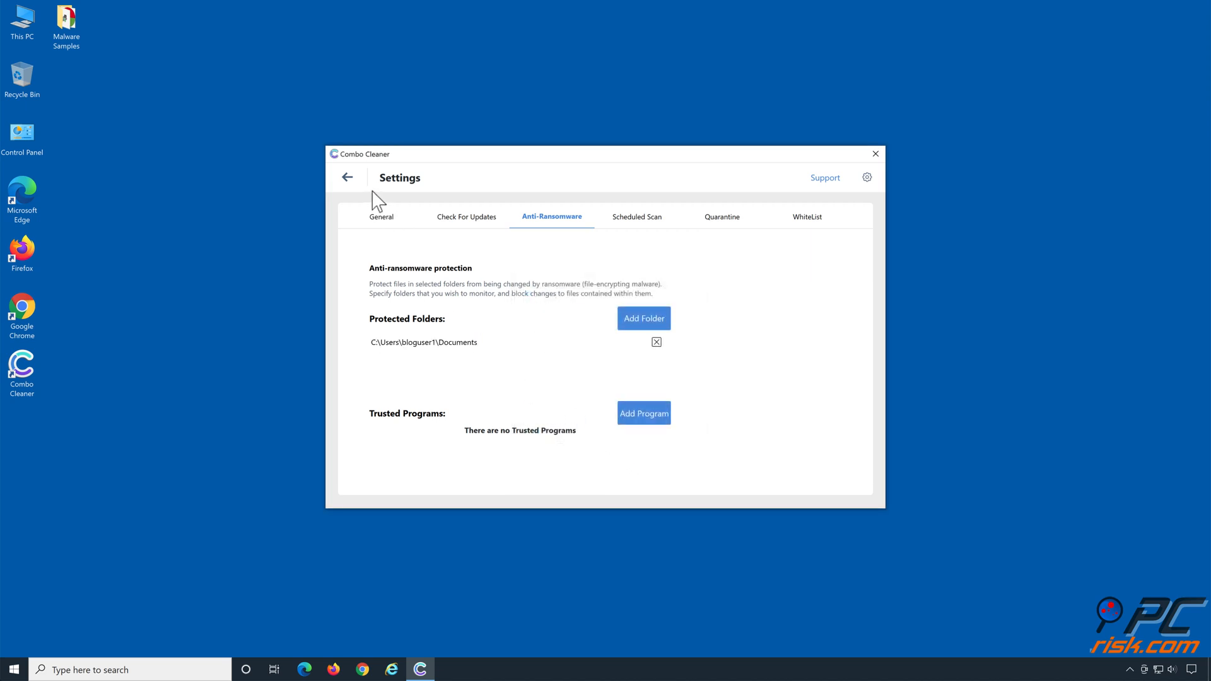
left_click(346, 177)
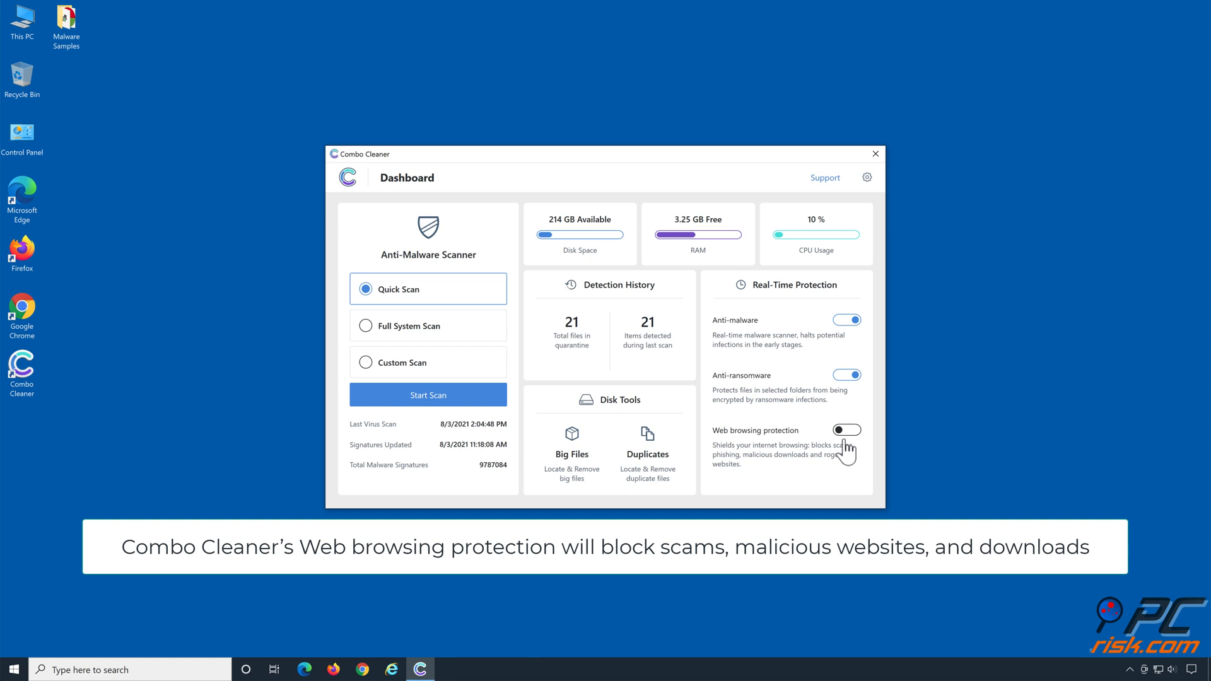
- Switch on Web browsing protection on the dashboard and close Combo Cleaner
left_click(847, 430)
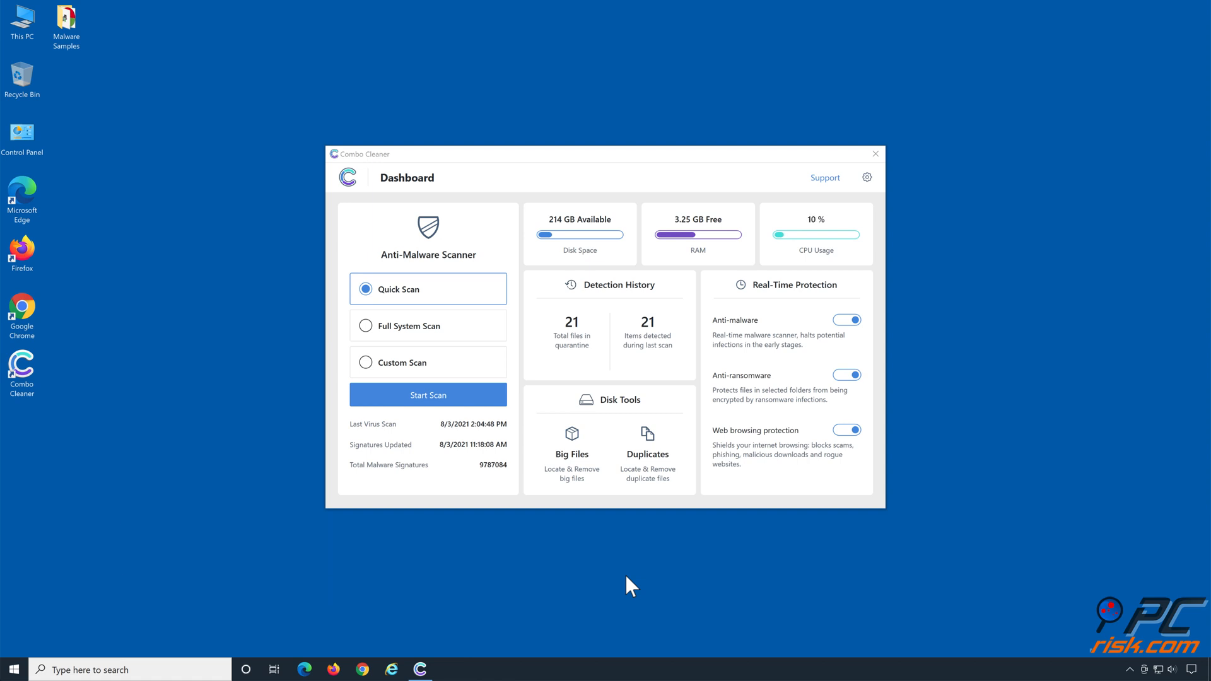
left_click(874, 154)
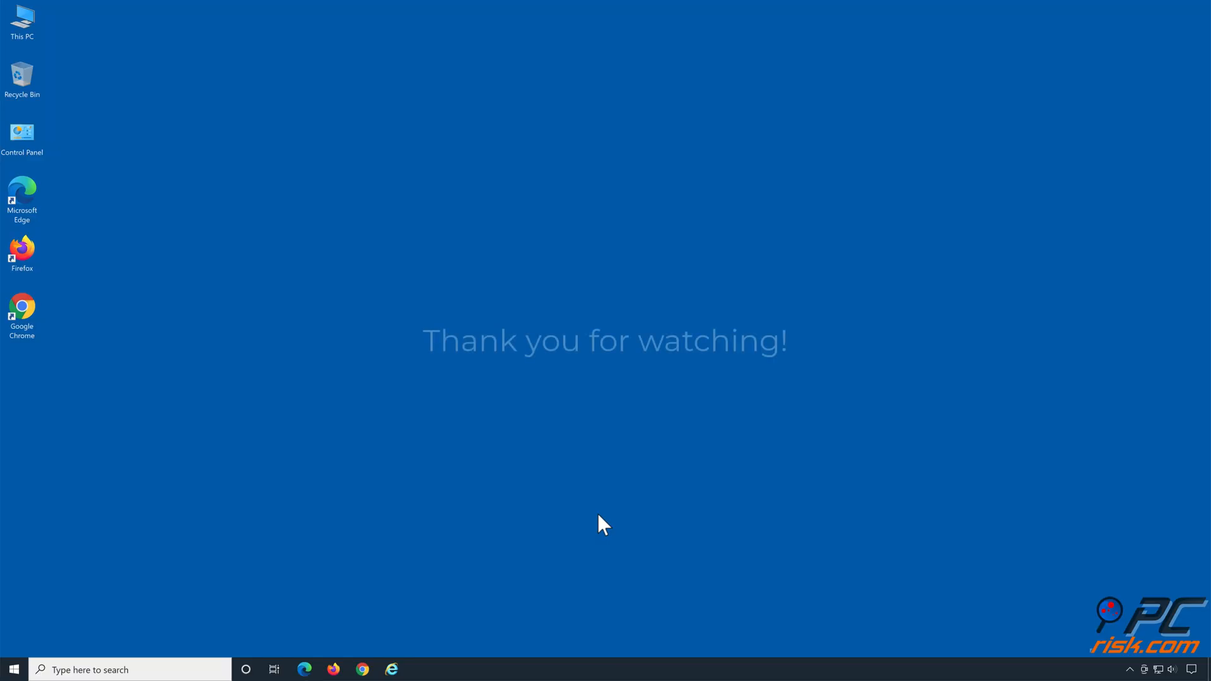